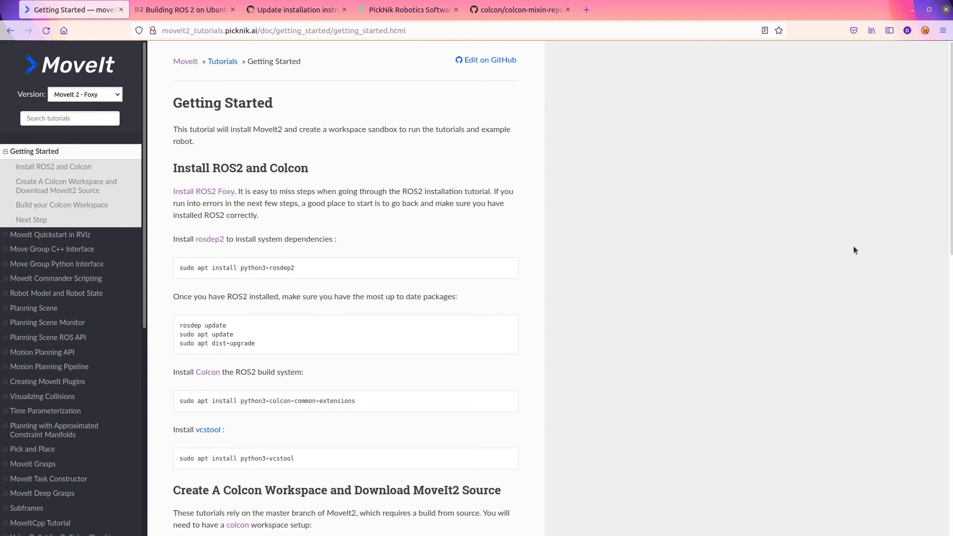
mouse_move(635, 290)
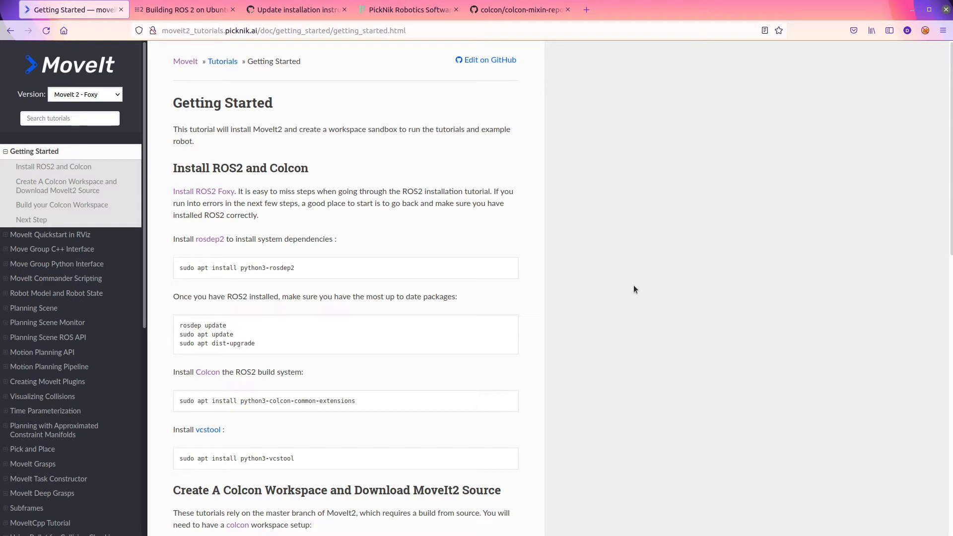
mouse_move(575, 251)
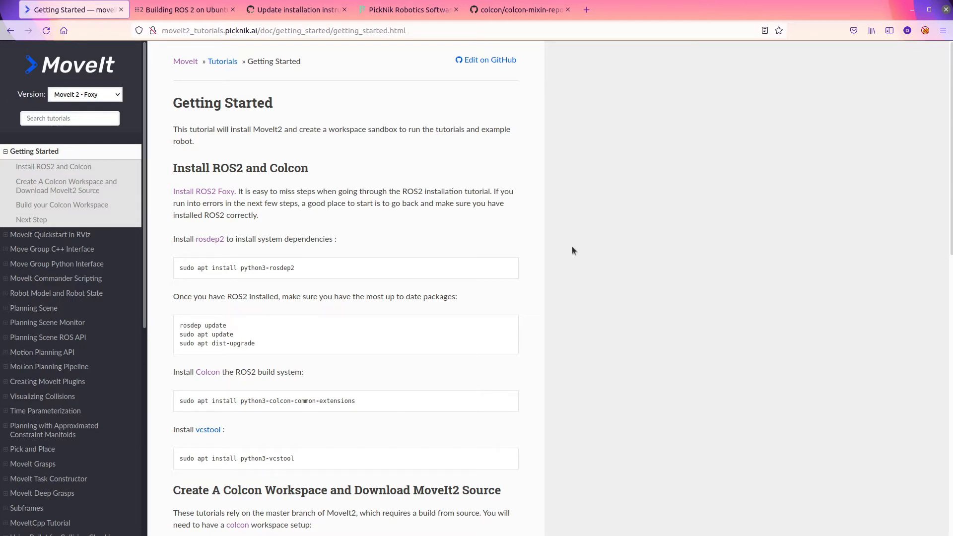
View the getting_started.rst source of moveit2_tutorials on GitHub, scrolling through it and back up
scroll(down, 3)
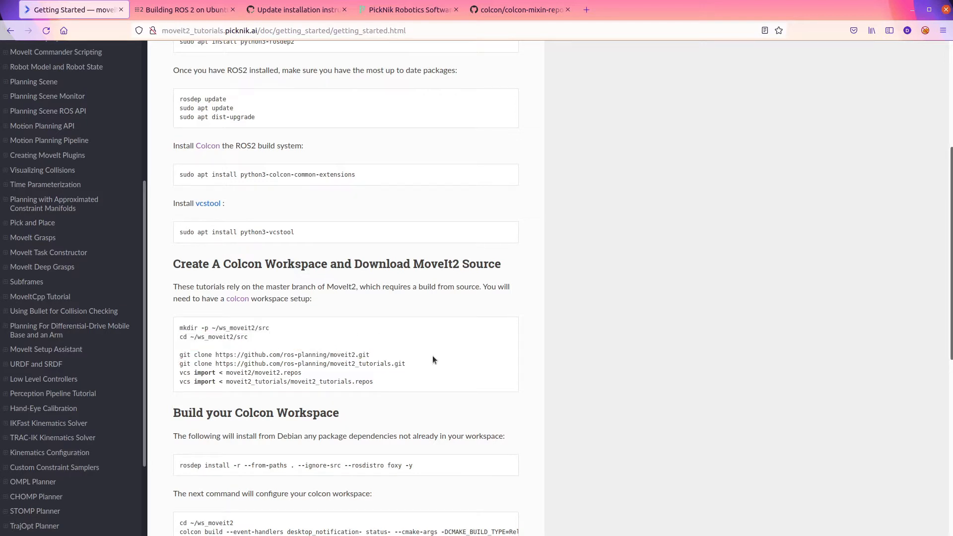
mouse_move(117, 530)
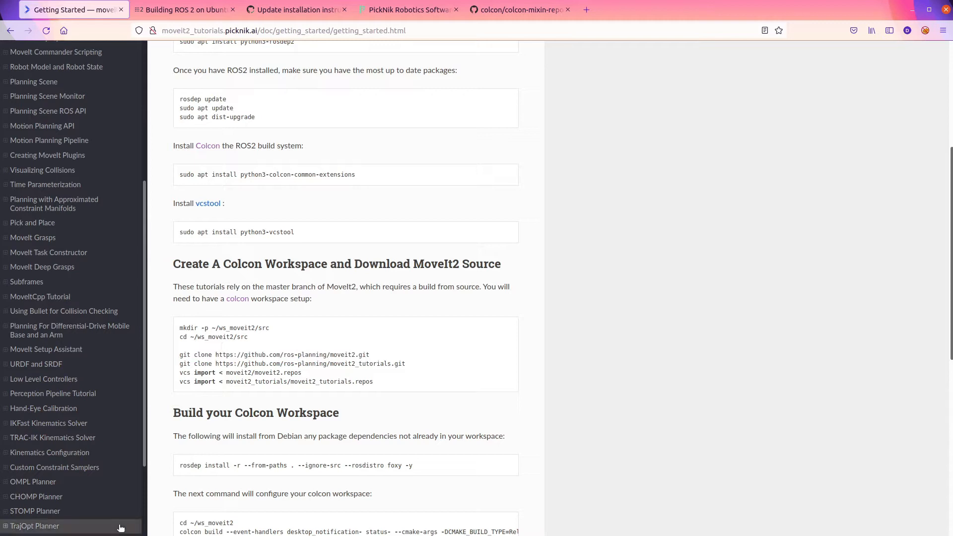
mouse_move(121, 526)
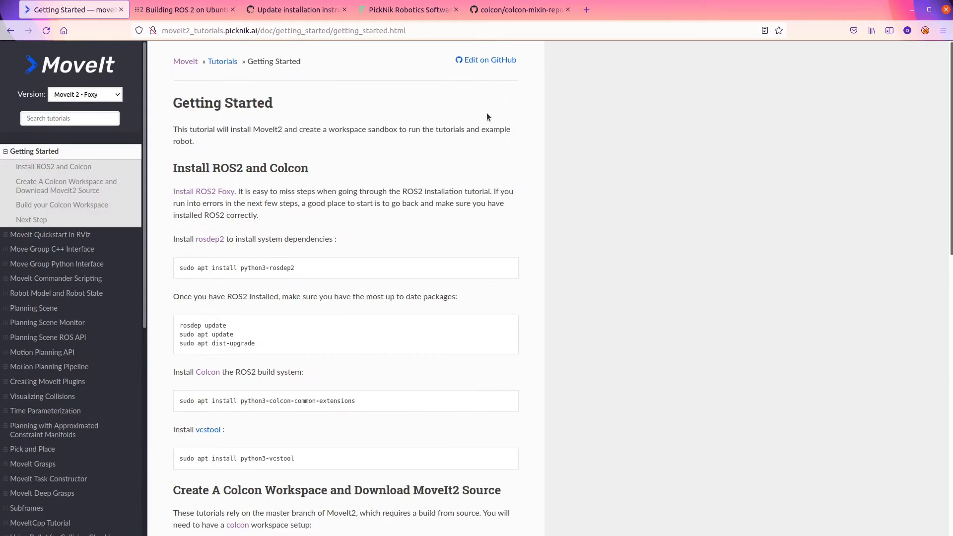
mouse_move(501, 60)
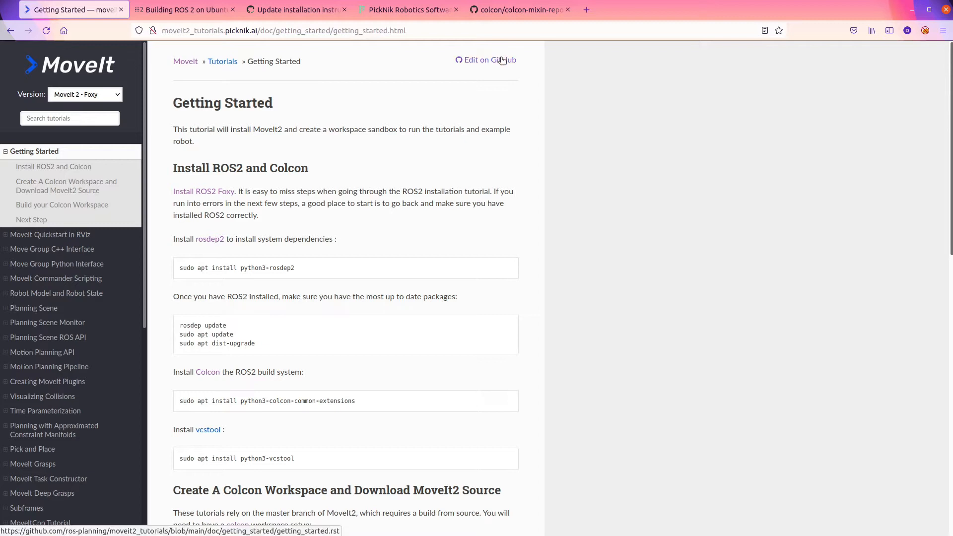
mouse_move(501, 63)
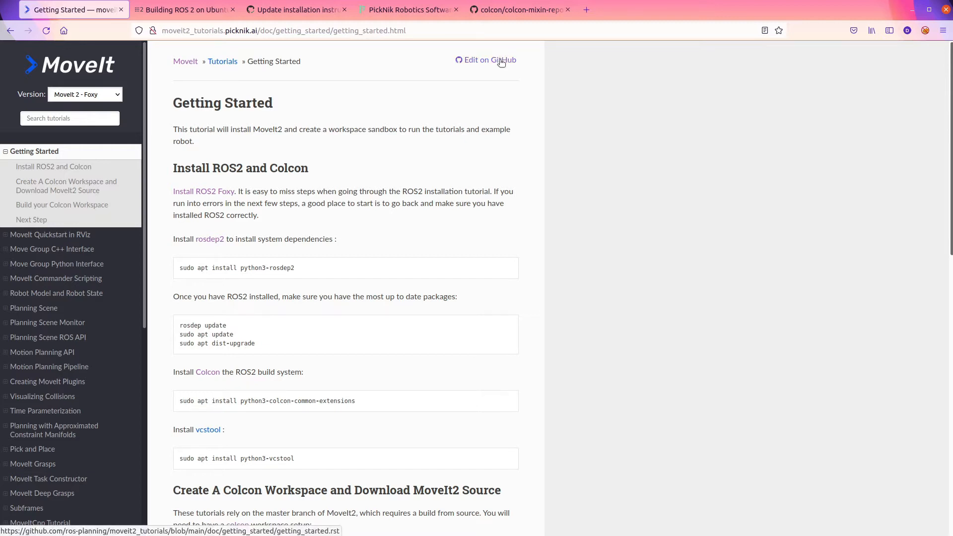
click(490, 59)
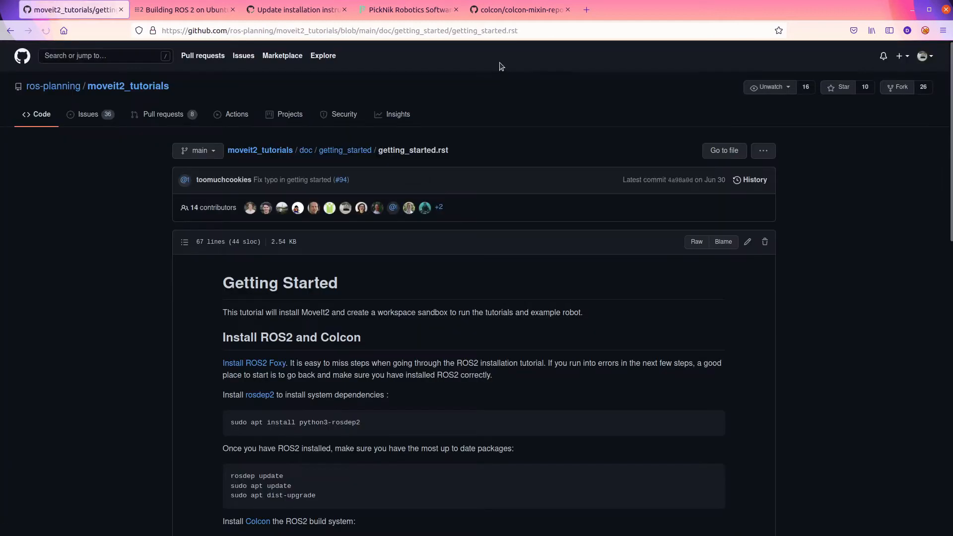
scroll(down, 3)
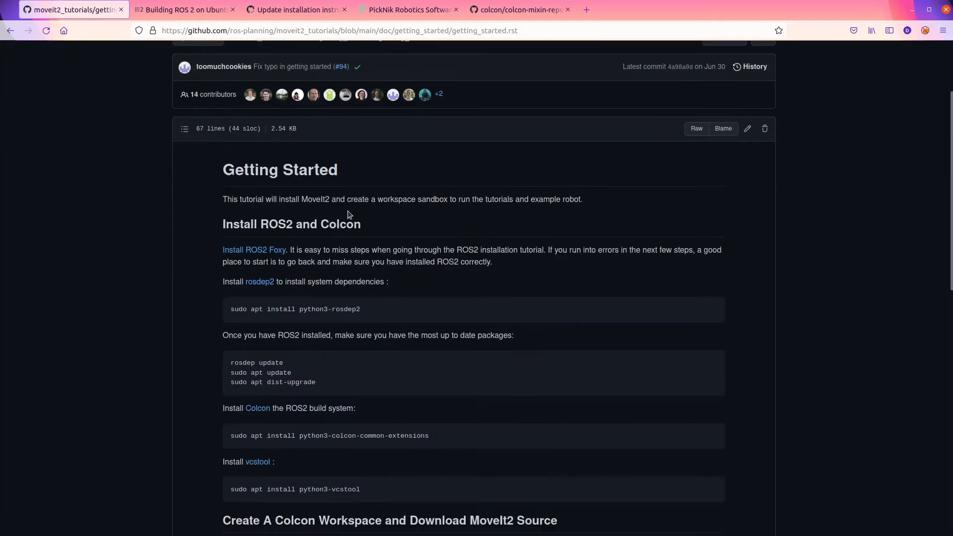
scroll(down, 3)
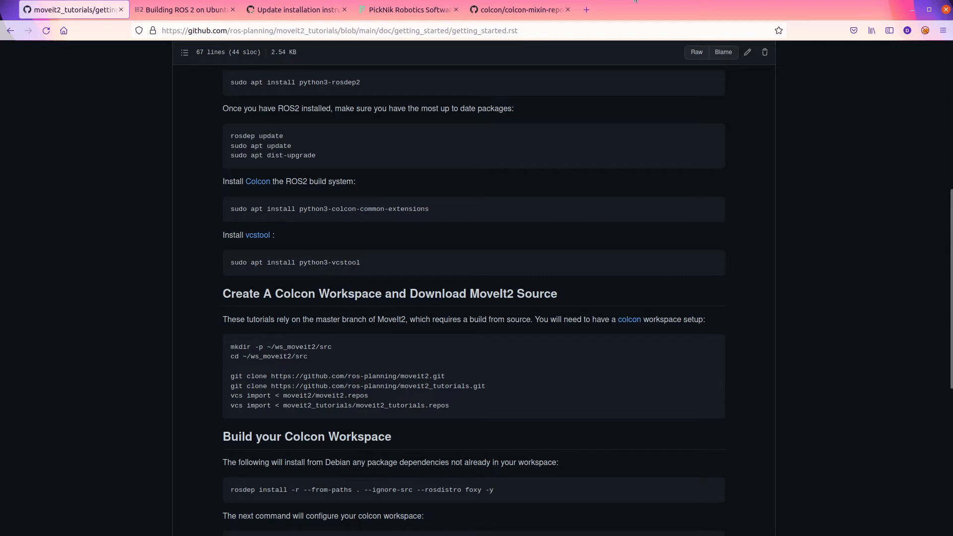
scroll(up, 3)
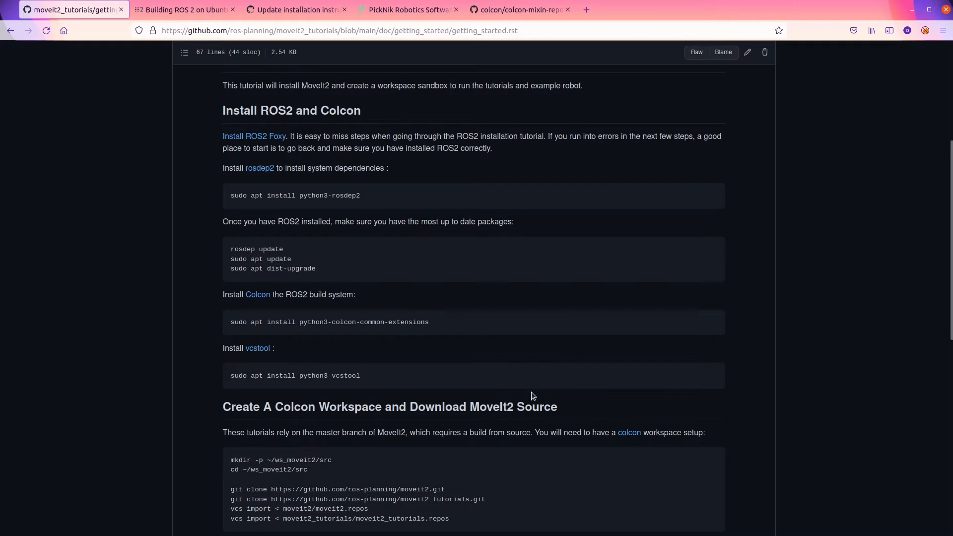
mouse_move(469, 175)
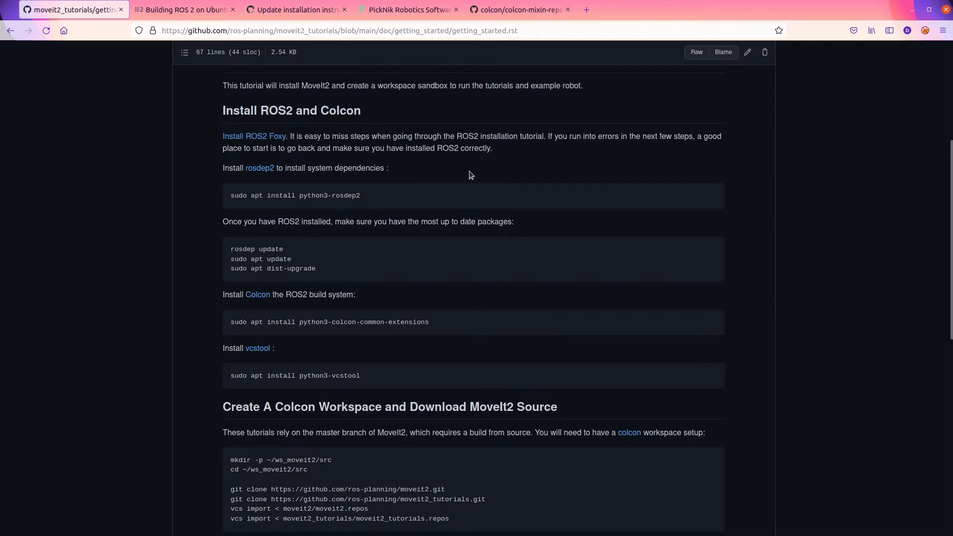
scroll(up, 3)
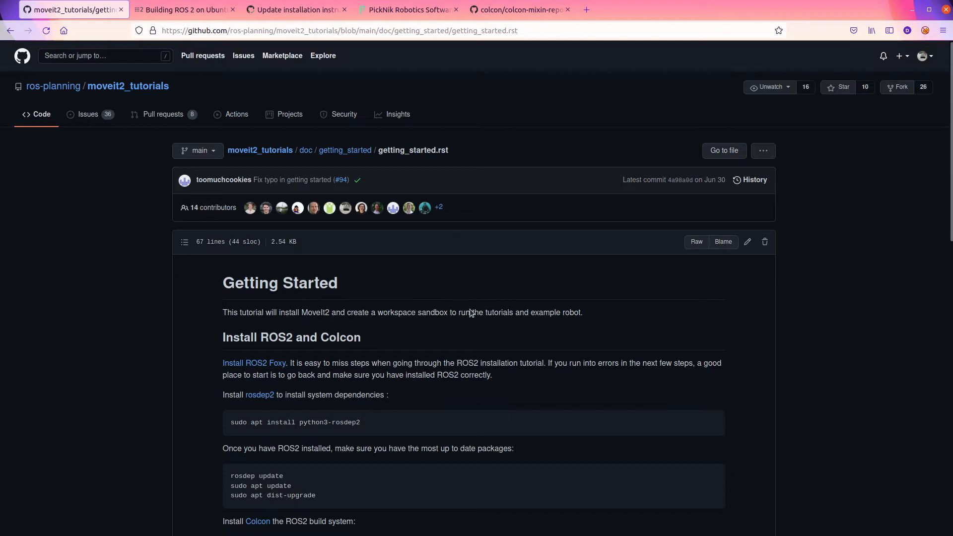
mouse_move(745, 262)
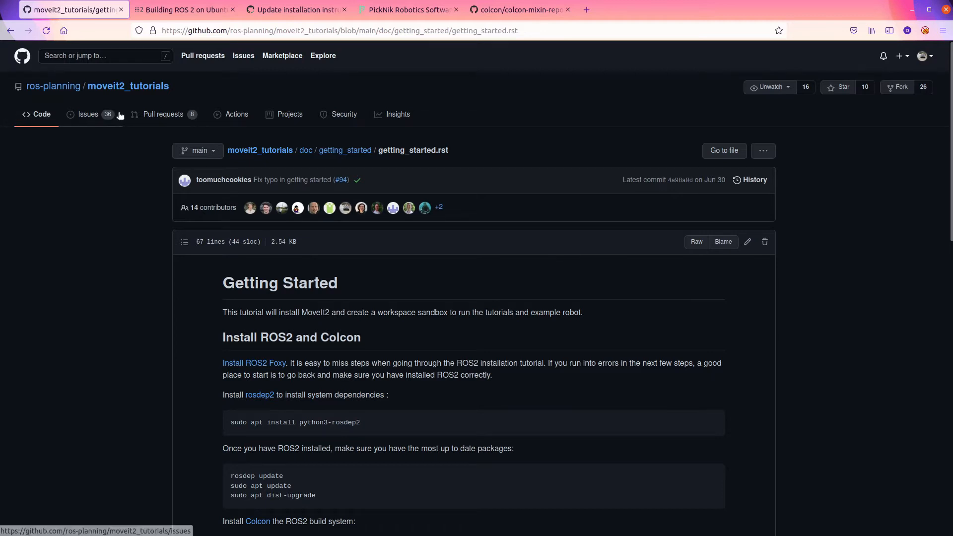
From the closed pull requests, view the file changes of the Foxy PR #100
click(162, 114)
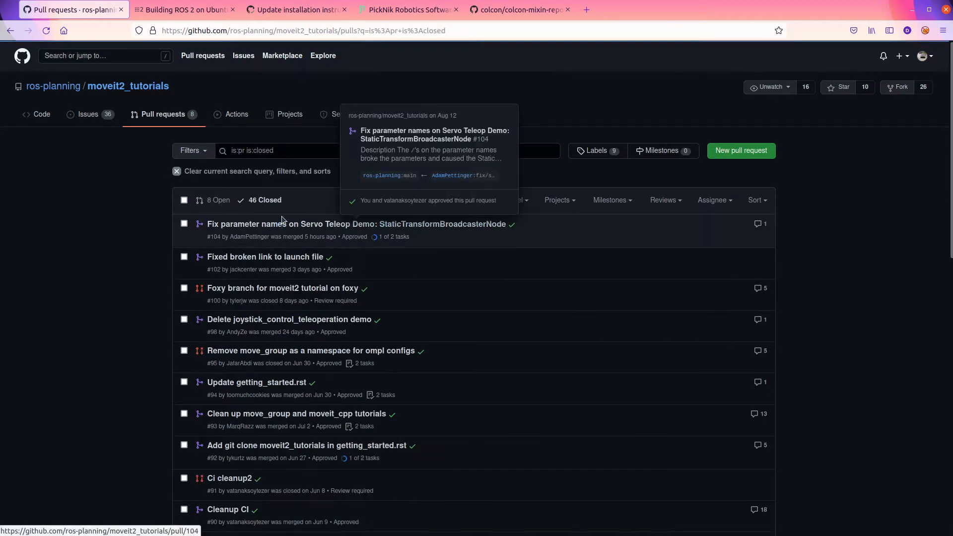
mouse_move(292, 288)
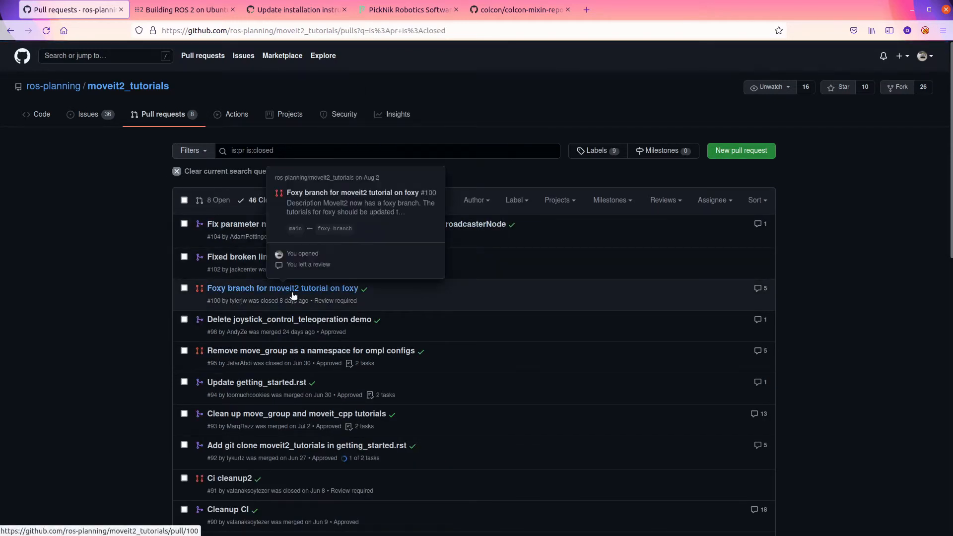
click(280, 288)
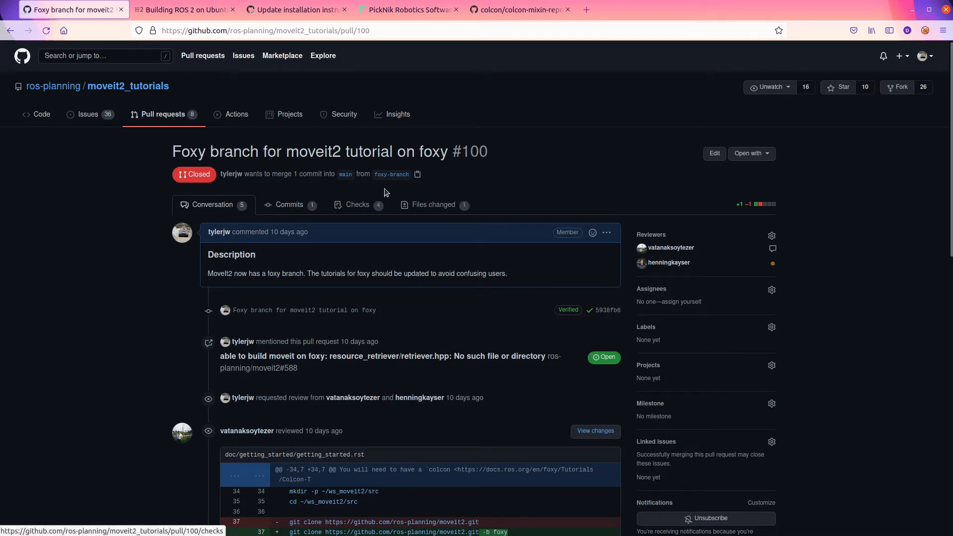
click(433, 205)
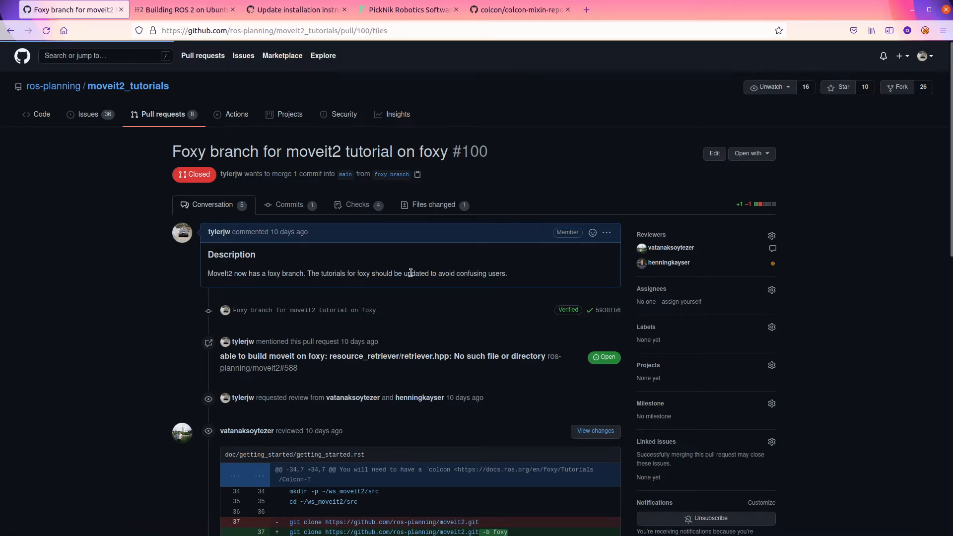
click(433, 205)
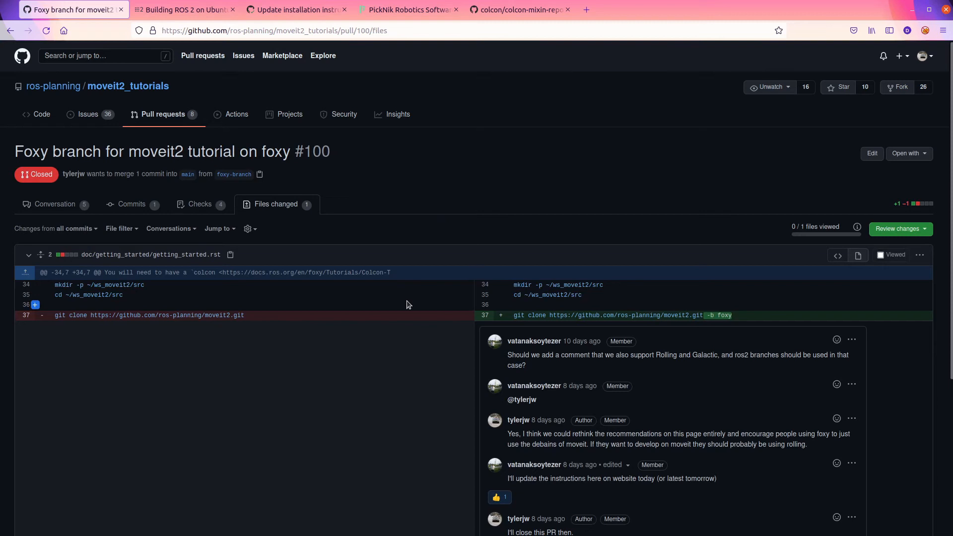
scroll(down, 3)
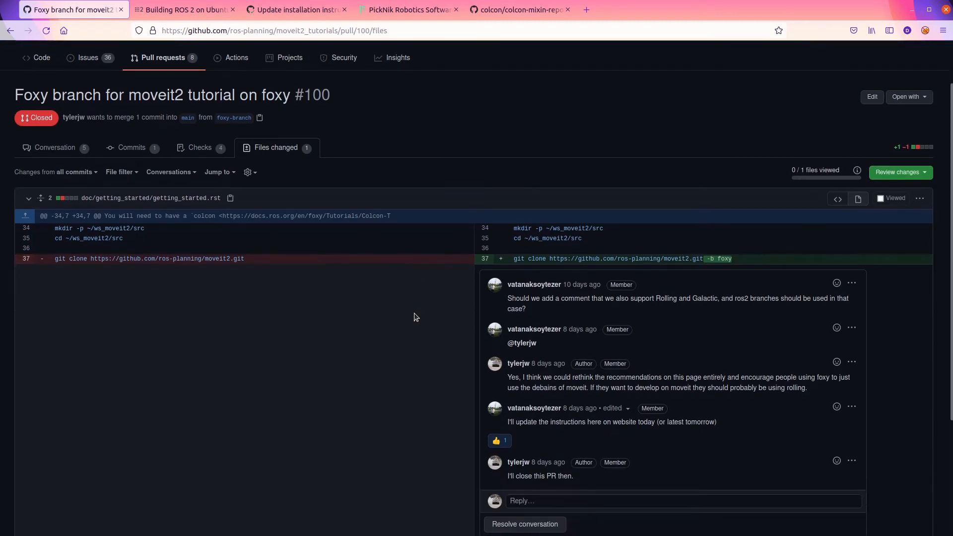
scroll(down, 3)
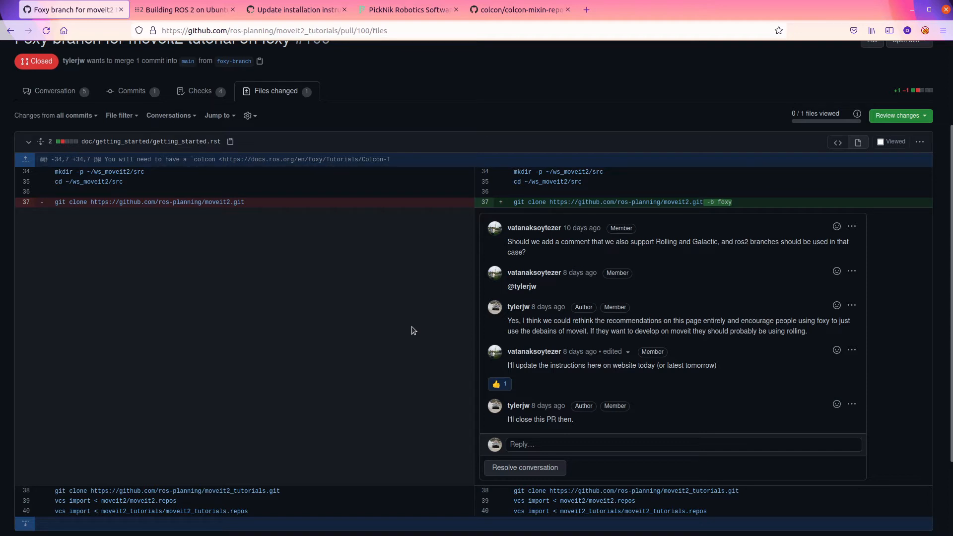
mouse_move(336, 313)
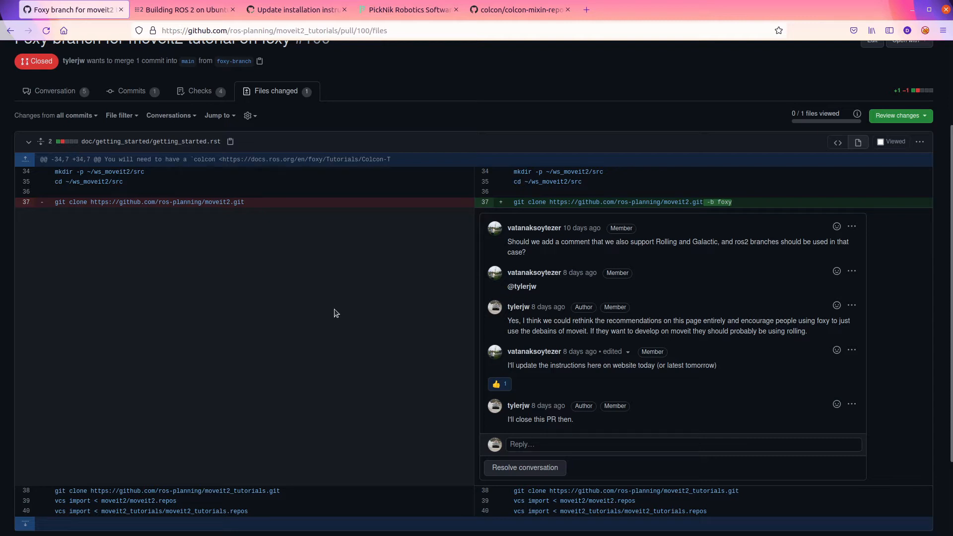
mouse_move(455, 254)
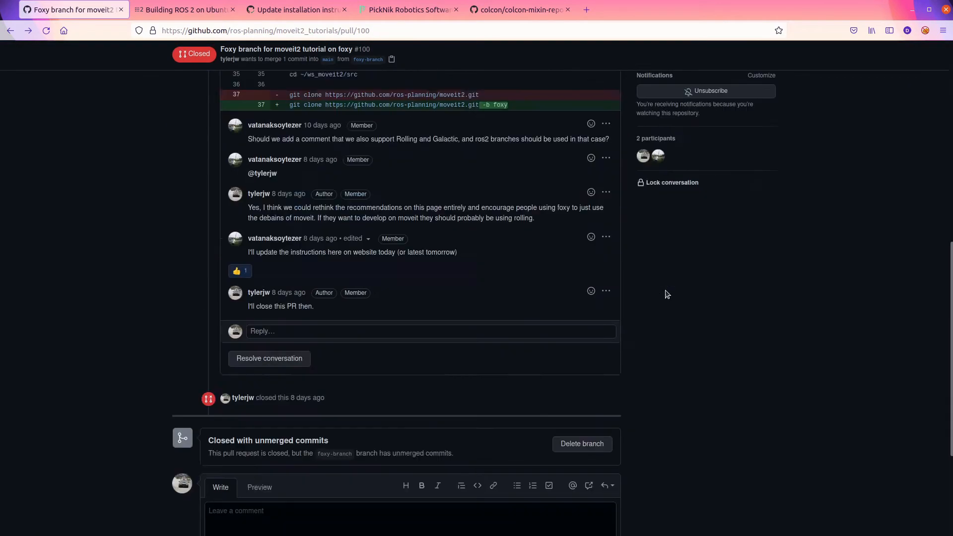
Delete the unmerged foxy-branch of PR #100 and return to the open pull requests
scroll(down, 3)
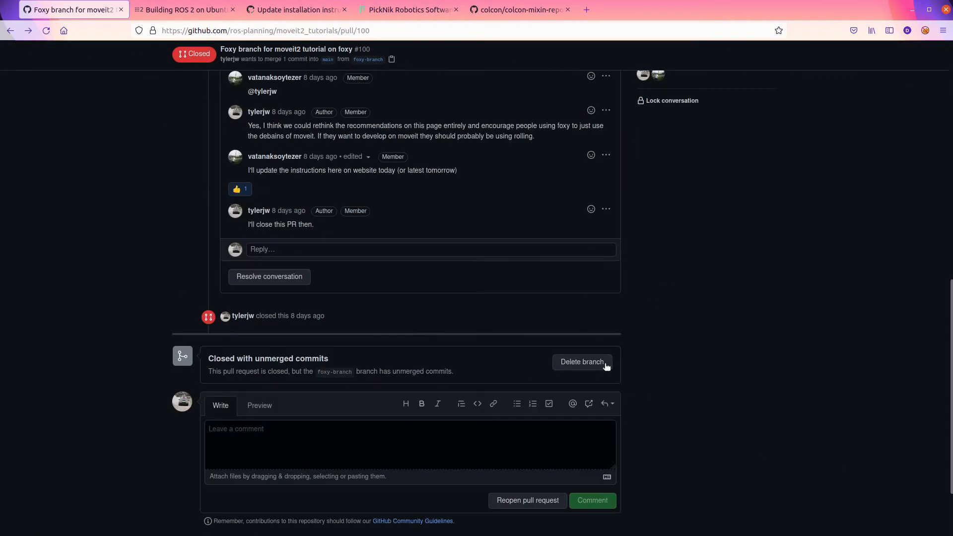
click(582, 362)
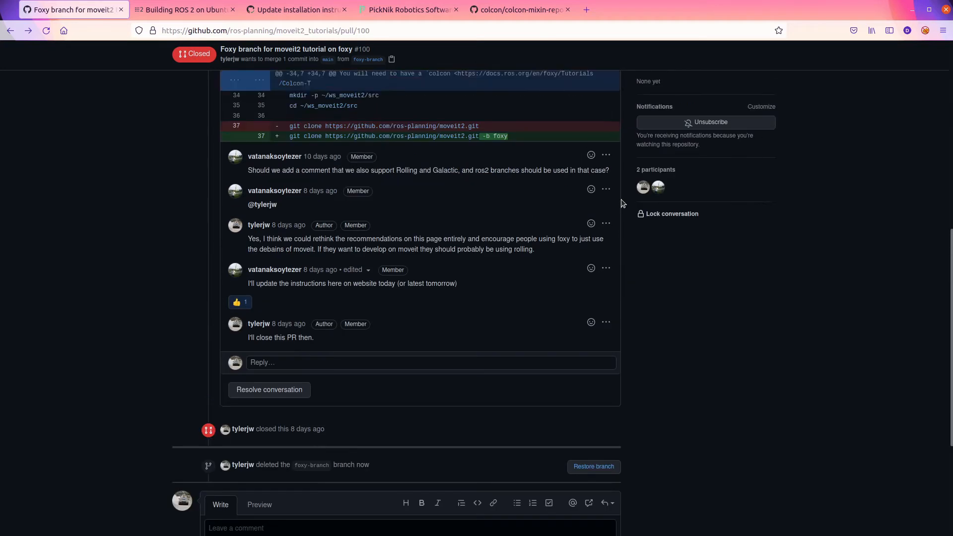
scroll(up, 3)
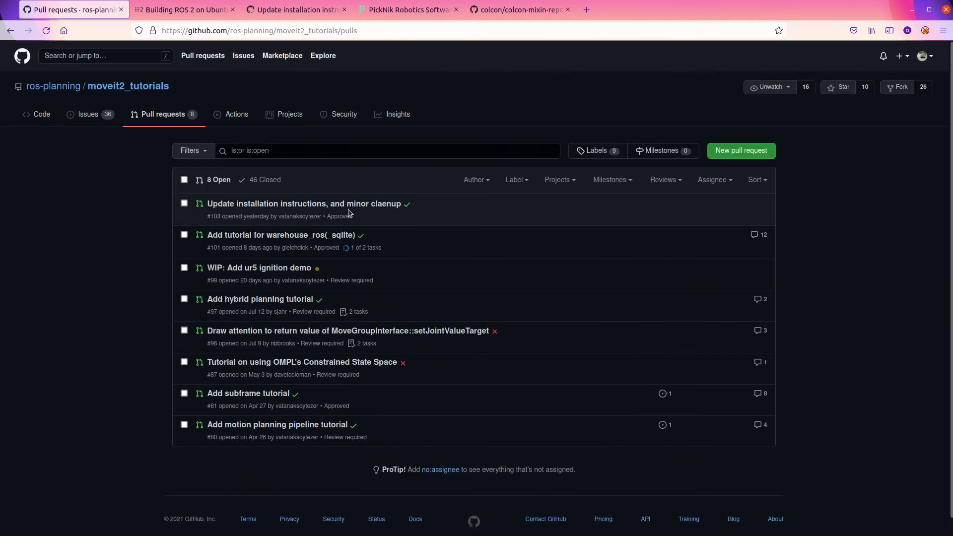
View open PR #103, 'Update installation instructions, and minor claenup'
click(304, 204)
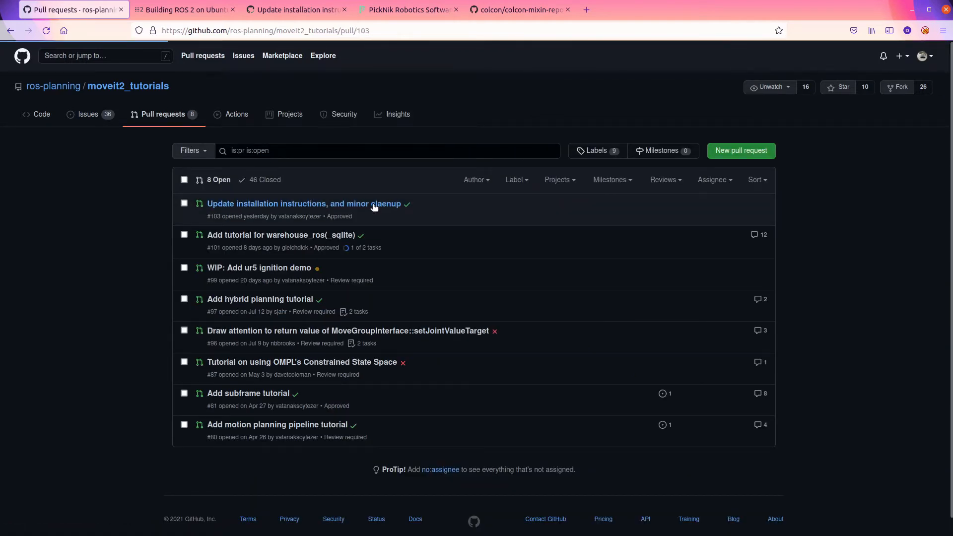
click(304, 204)
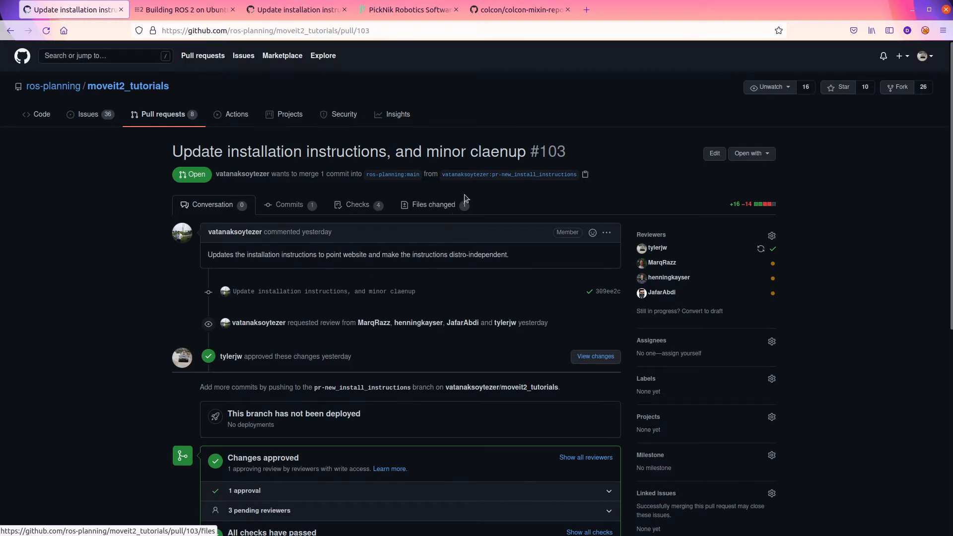
Look over the getting_started.rst diff in PR #103's Files changed view
click(433, 205)
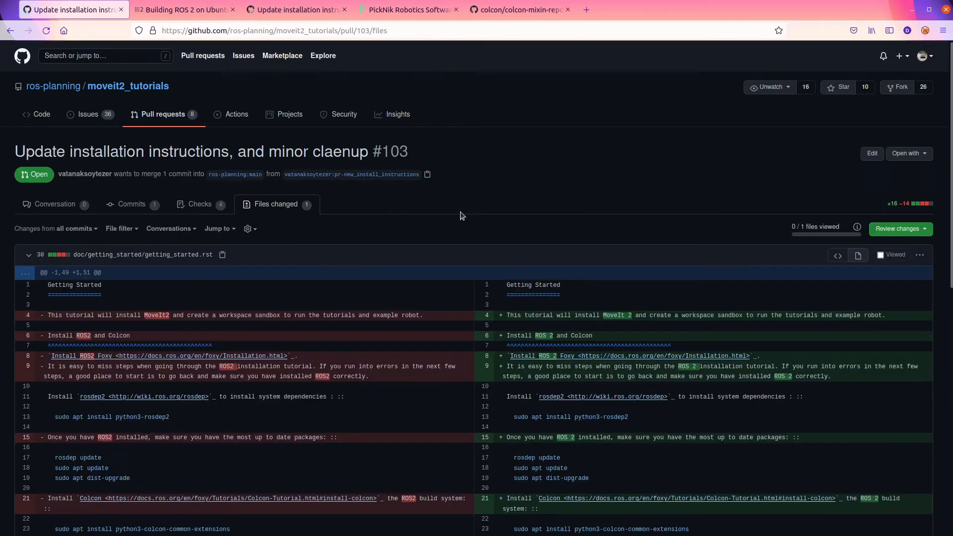
scroll(down, 3)
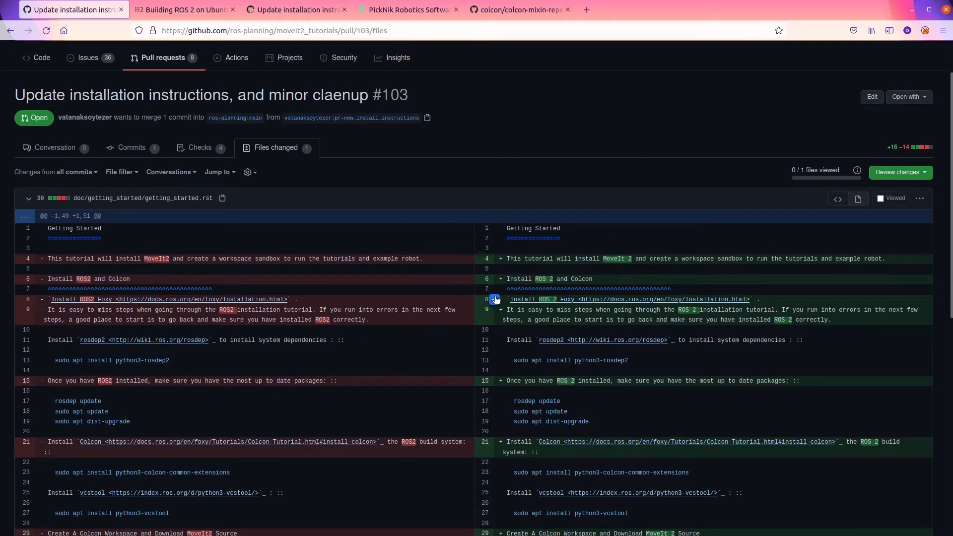
scroll(down, 3)
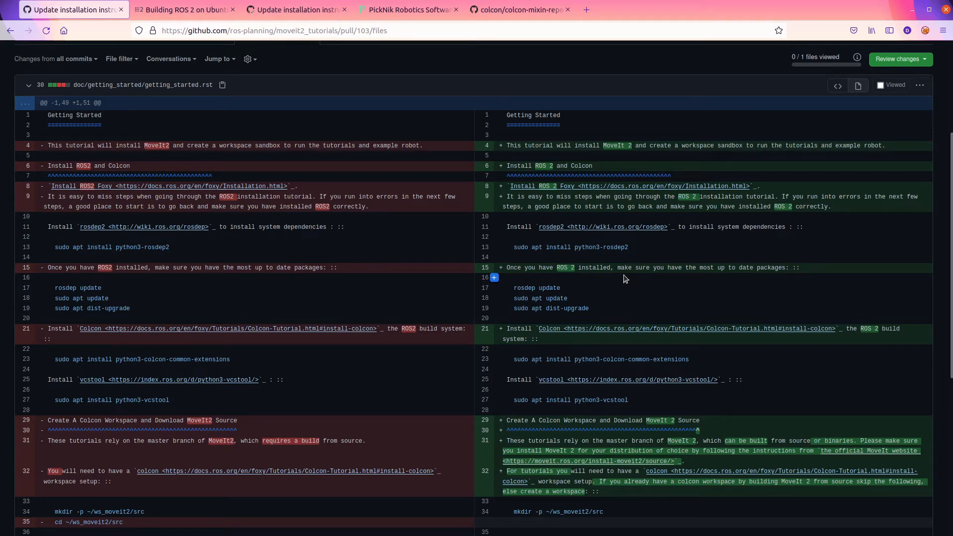
scroll(down, 3)
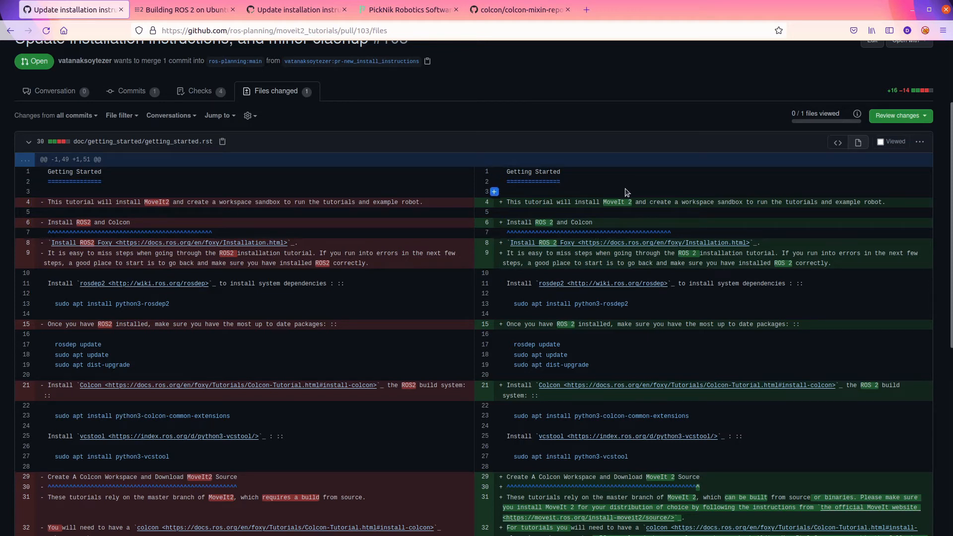
mouse_move(582, 447)
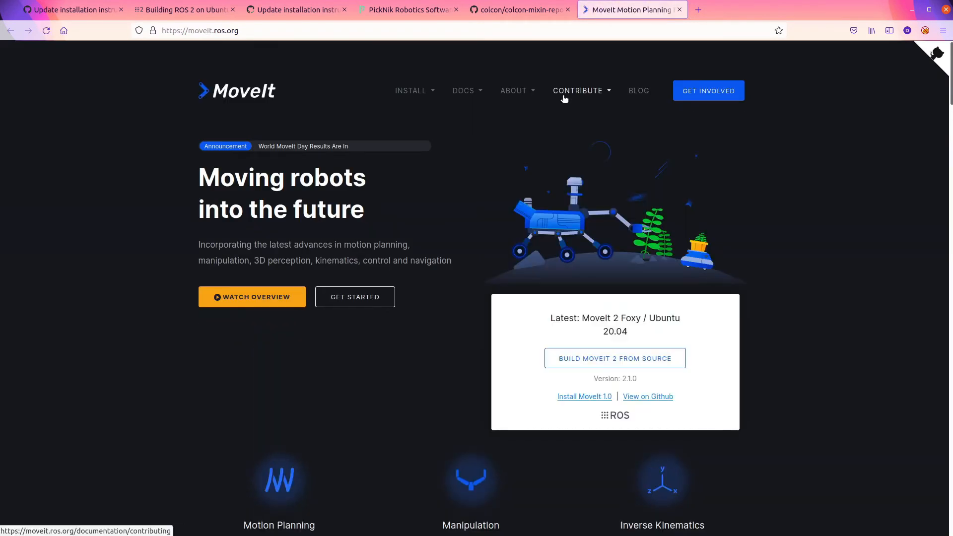
Read the MoveIt Press Kit naming guidelines, highlighting the specific-version-mention line
click(515, 90)
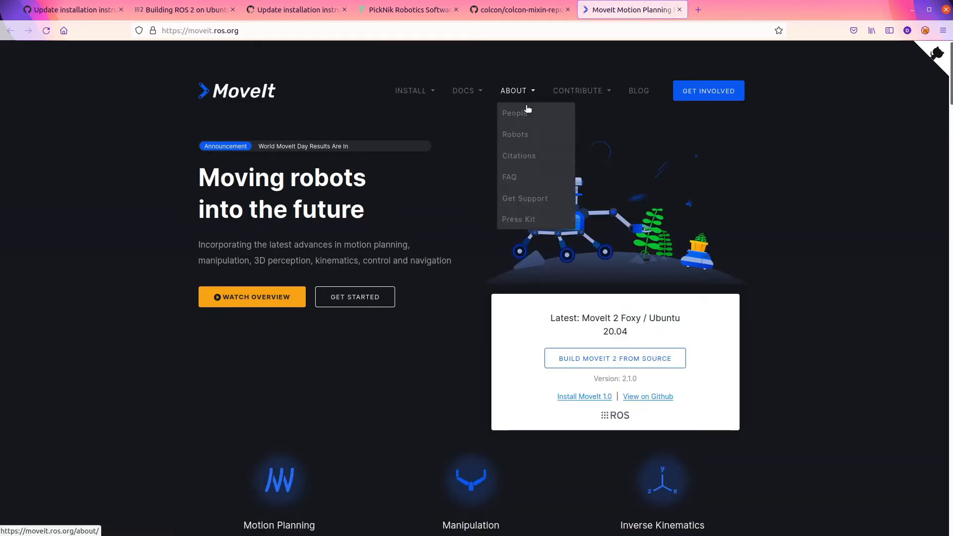
click(518, 219)
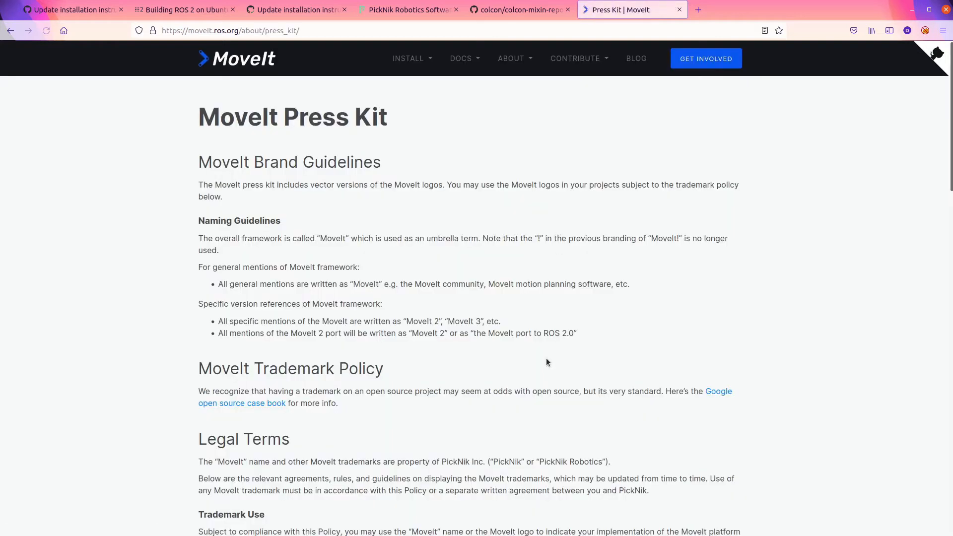
mouse_move(352, 294)
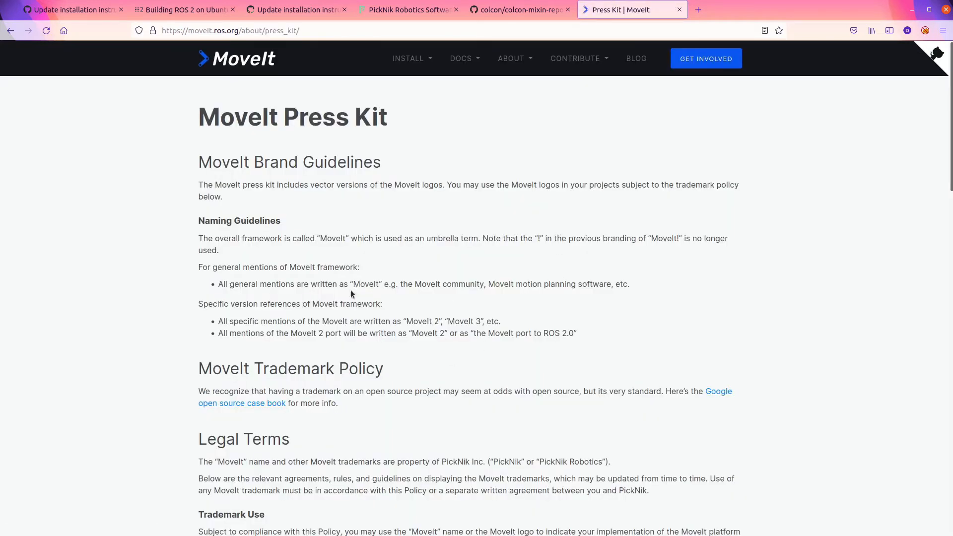
mouse_move(390, 252)
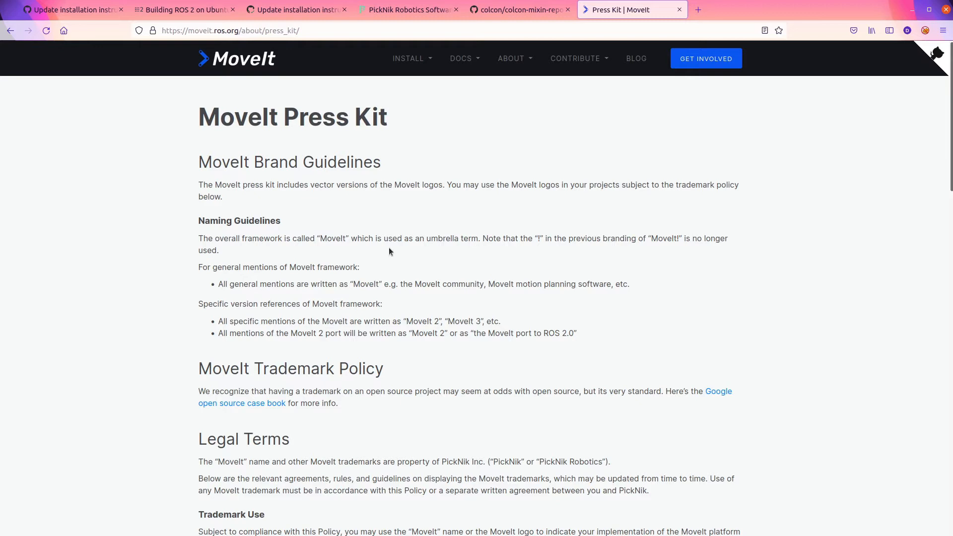
mouse_move(253, 317)
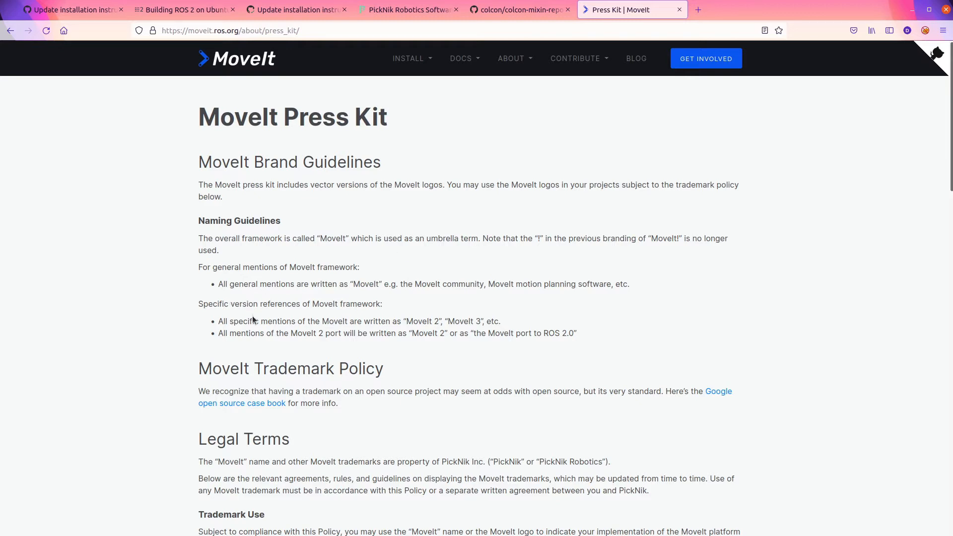
drag(231, 321, 390, 321)
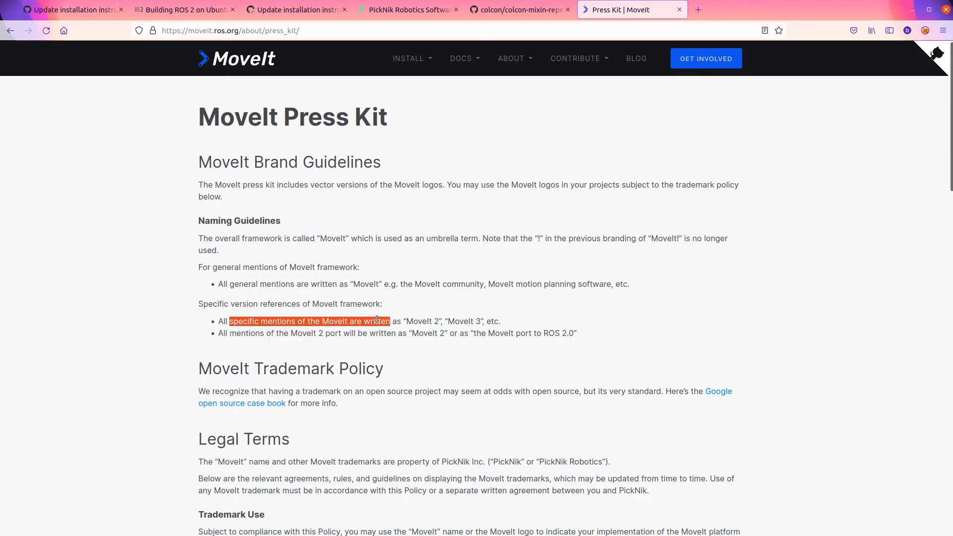
click(451, 375)
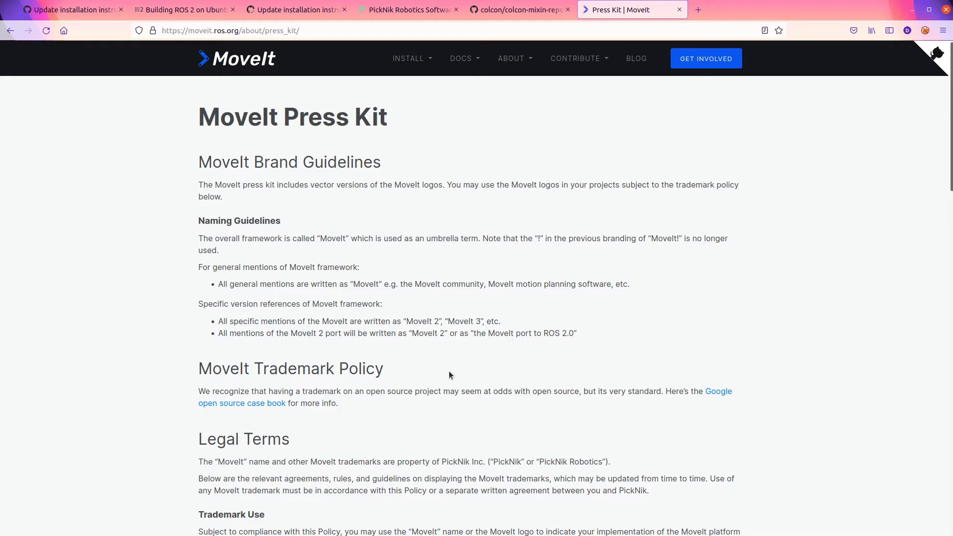
mouse_move(292, 338)
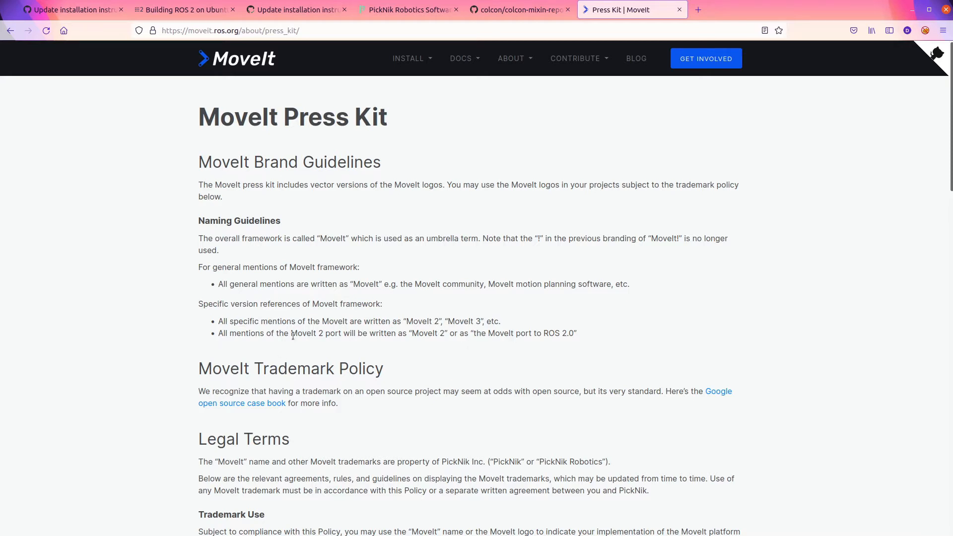
scroll(down, 3)
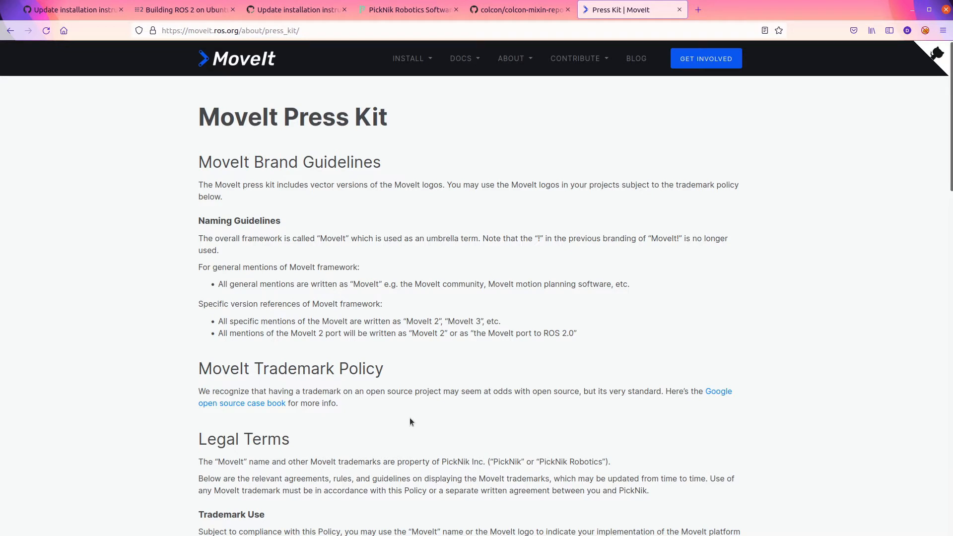
mouse_move(524, 18)
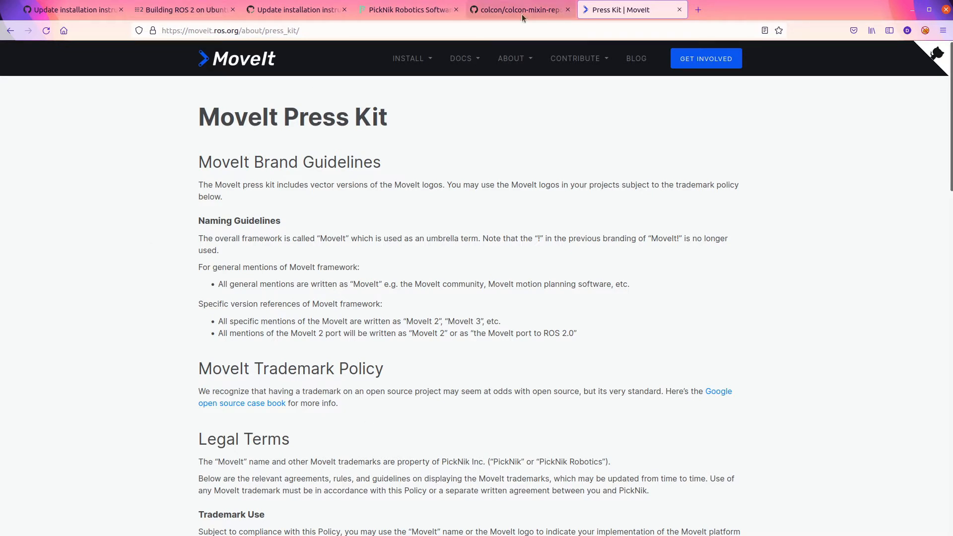
Return to PR #103's getting_started.rst diff, scrolled to the Colcon workspace and rosdep sections
click(296, 9)
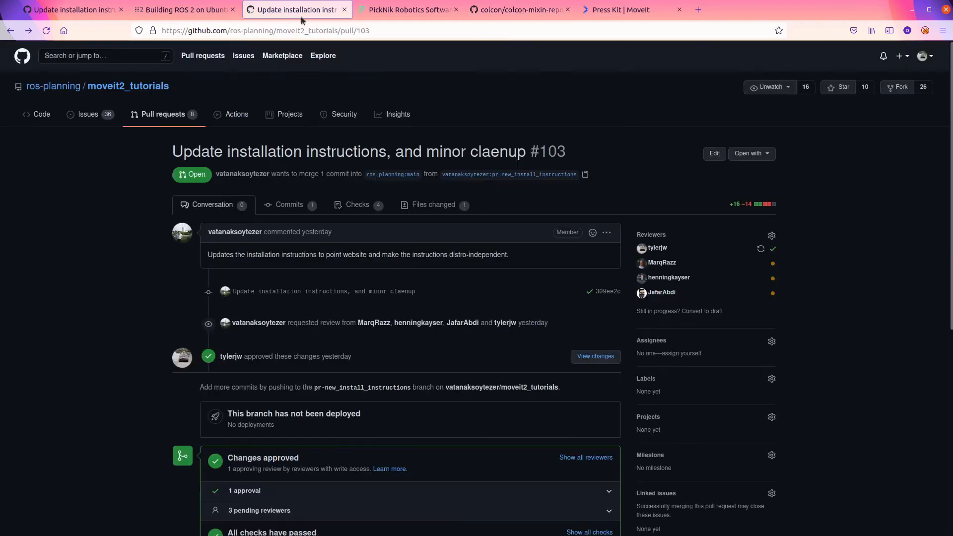
mouse_move(337, 77)
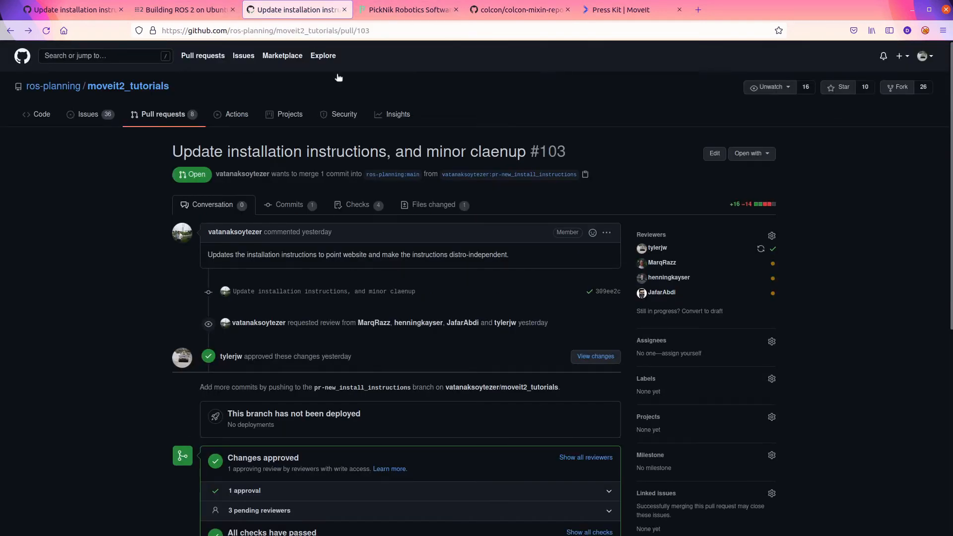
click(433, 205)
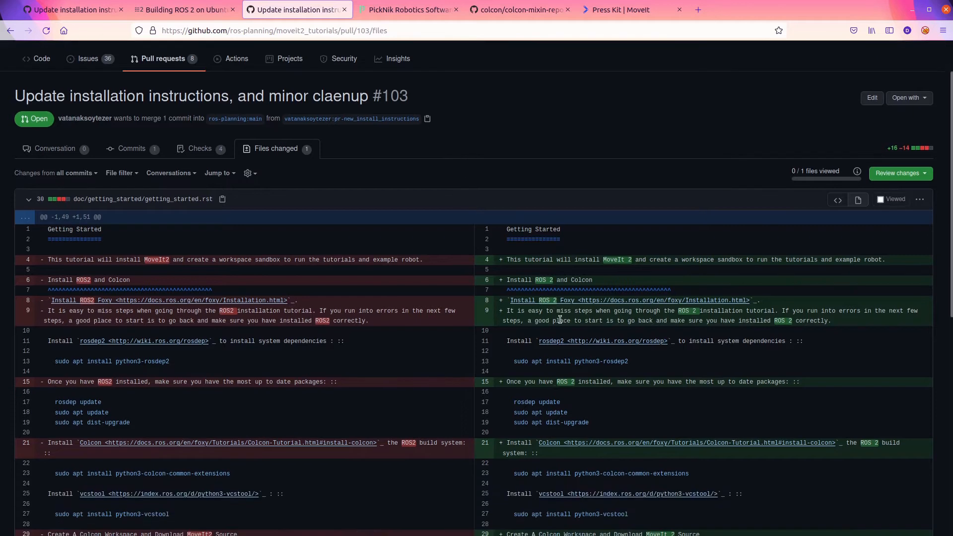
scroll(down, 3)
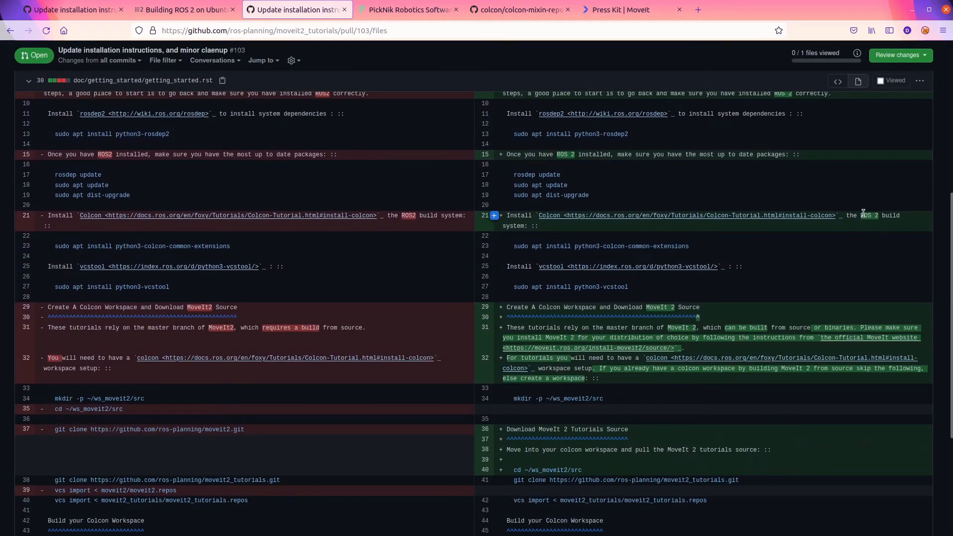
scroll(down, 3)
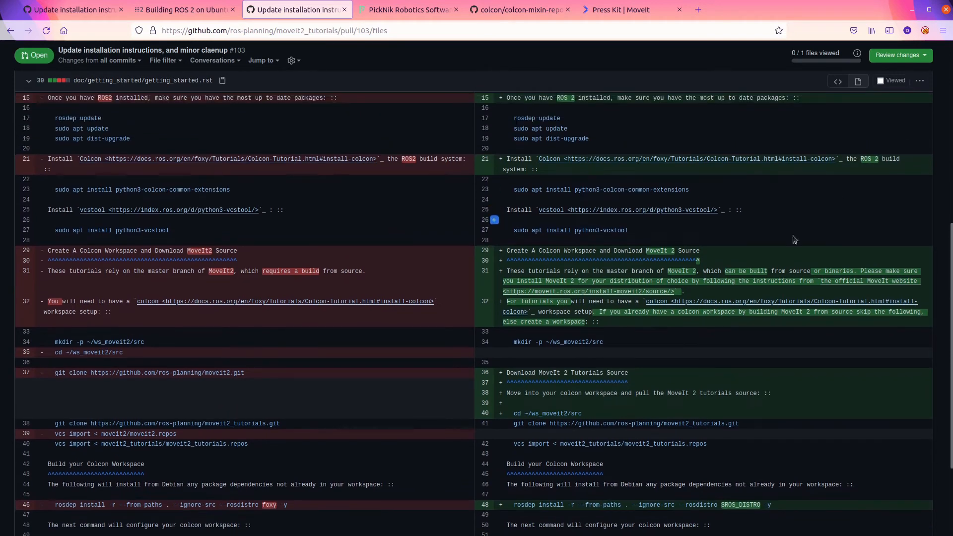
scroll(down, 3)
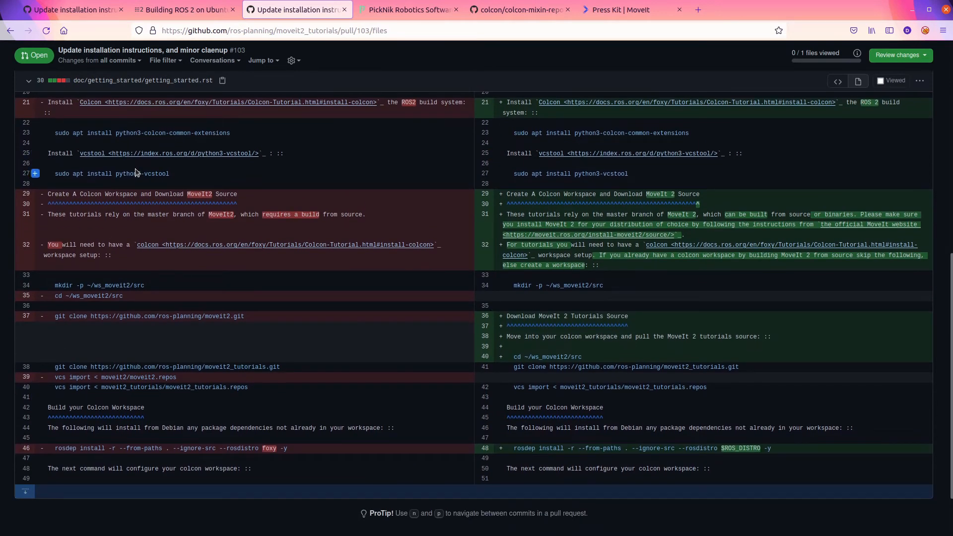
mouse_move(176, 215)
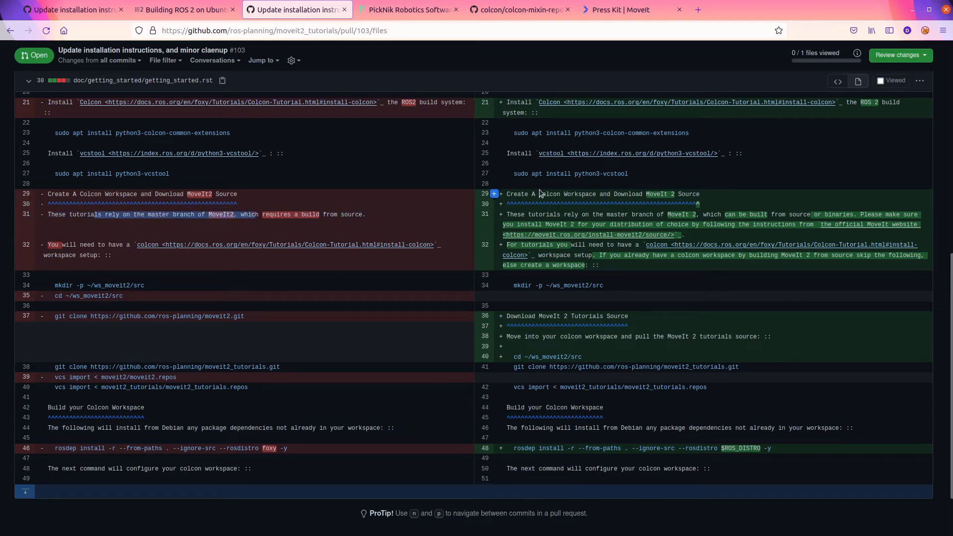
mouse_move(561, 210)
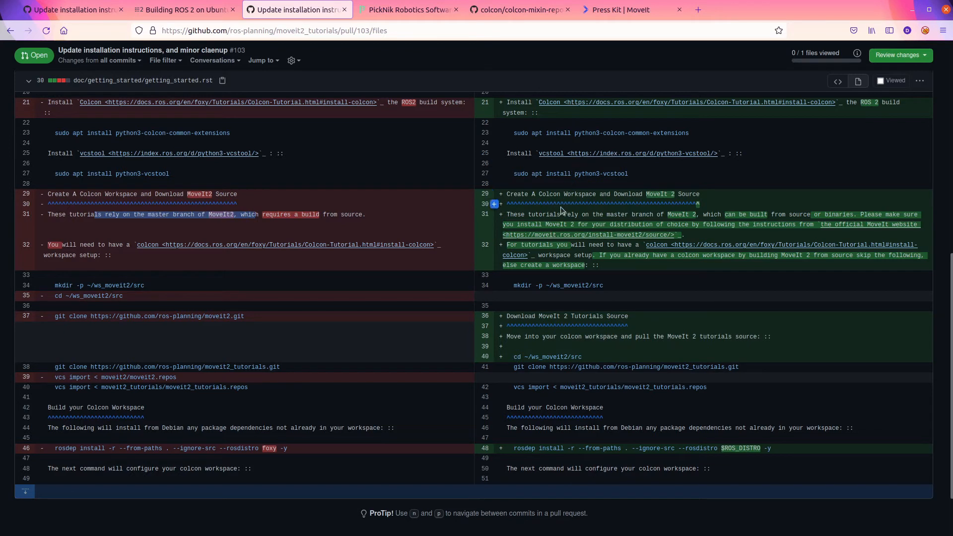
mouse_move(556, 216)
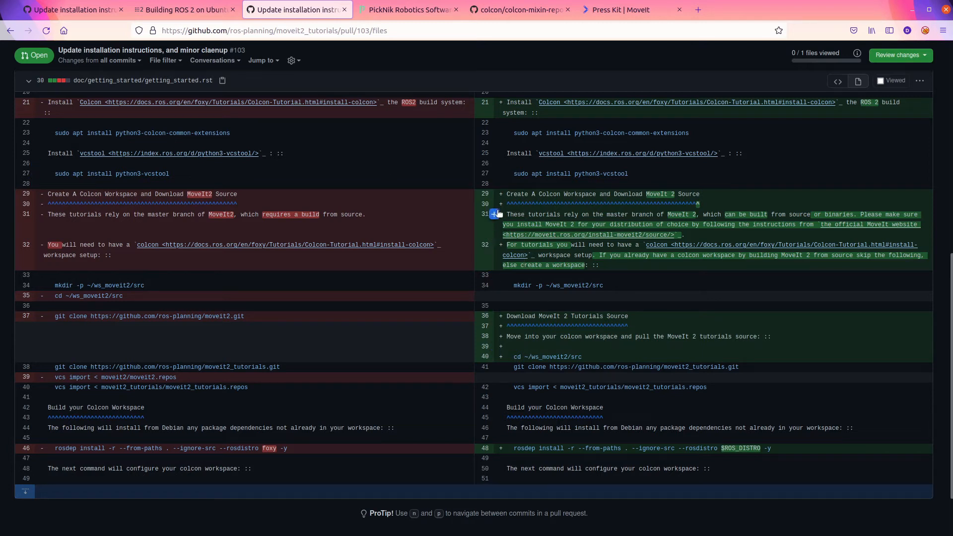
mouse_move(493, 223)
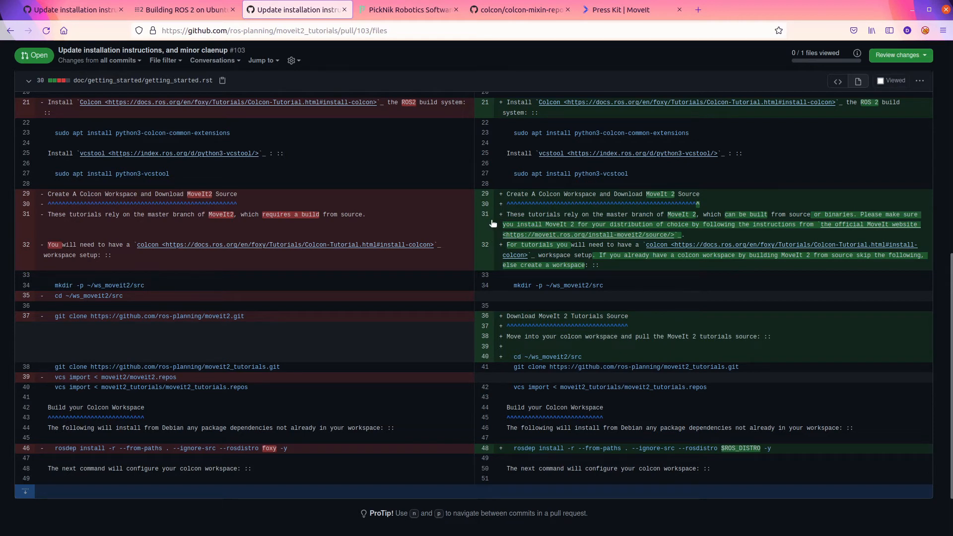
Draft a line-31 suggestion saying tutorials rely on the ROS 2 project MoveIt 2, built from source or installed from binaries
click(495, 205)
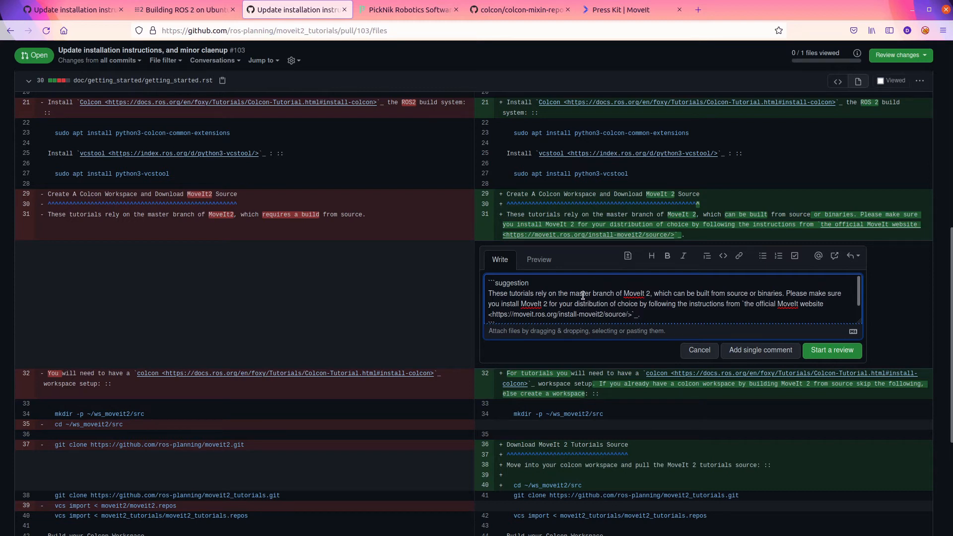
double_click(580, 293)
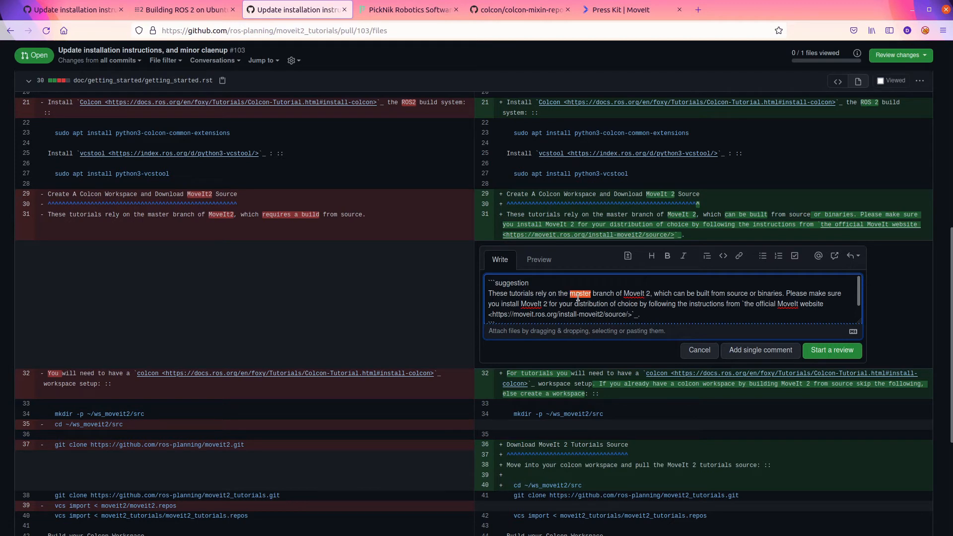
drag(570, 294, 647, 294)
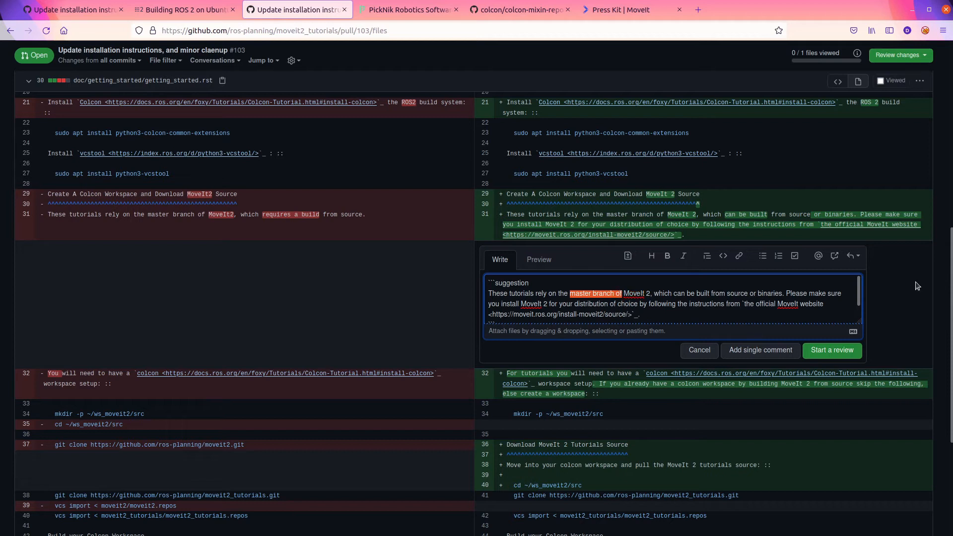
text(projec)
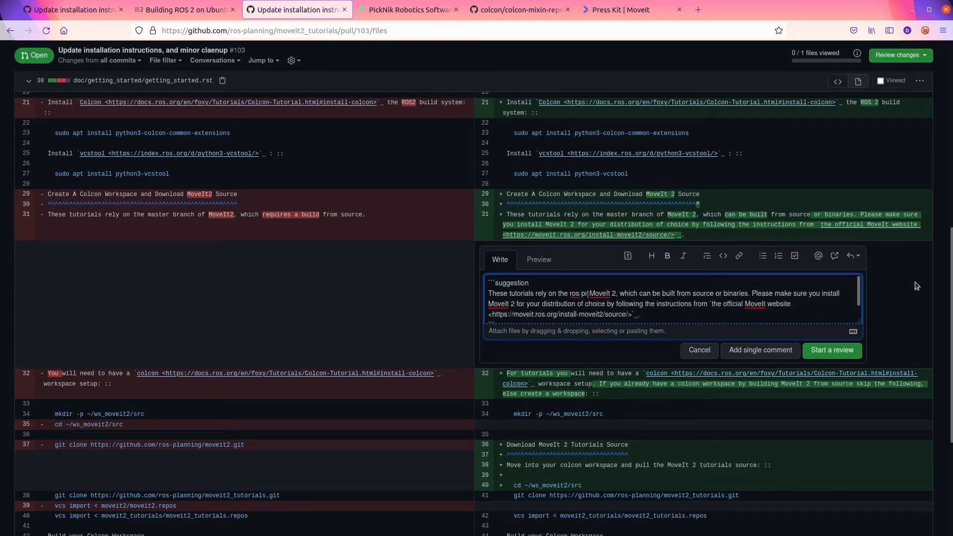
key(Backspace)
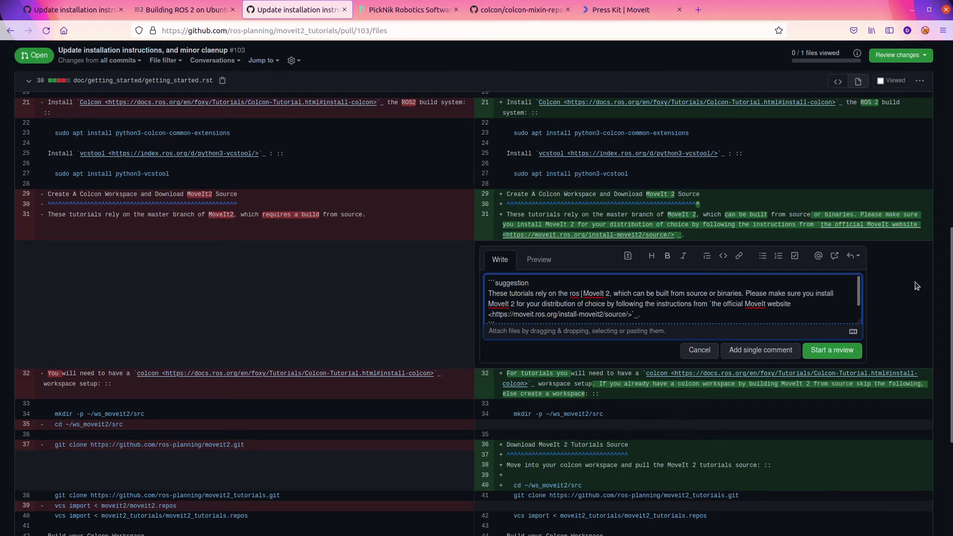
text(ROS 2 project)
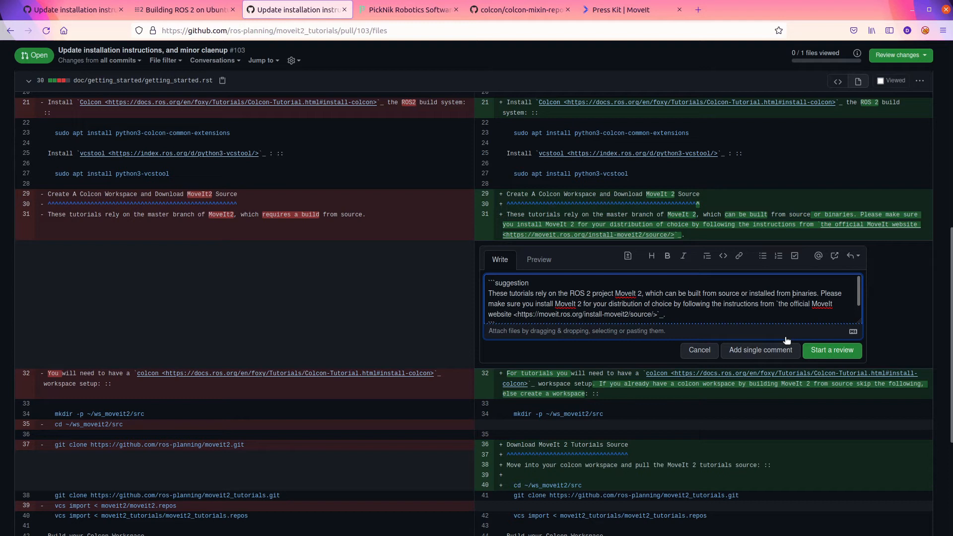
mouse_move(739, 256)
text( or build)
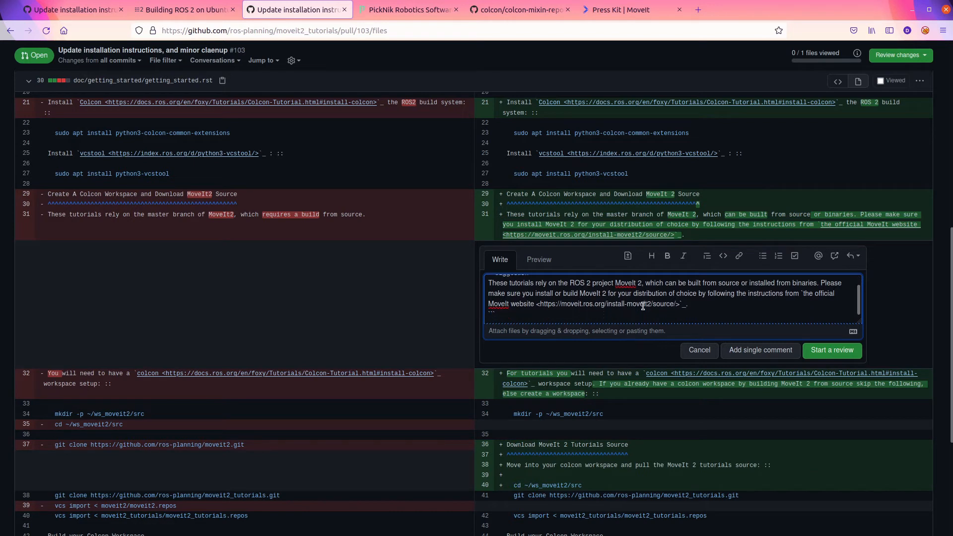
double_click(608, 304)
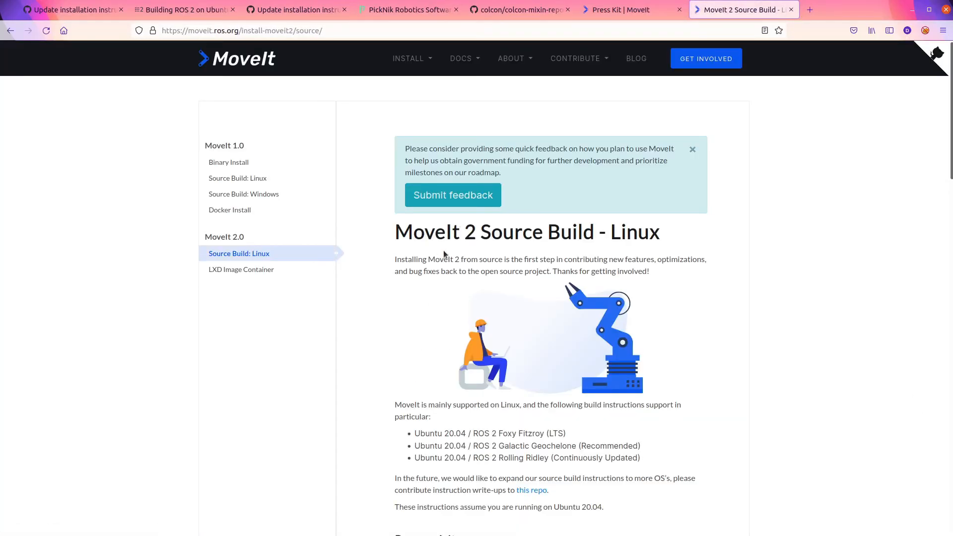
Read the MoveIt 2 Source Build - Linux prerequisites and download steps, highlighting the contributing write-ups sentence
scroll(down, 3)
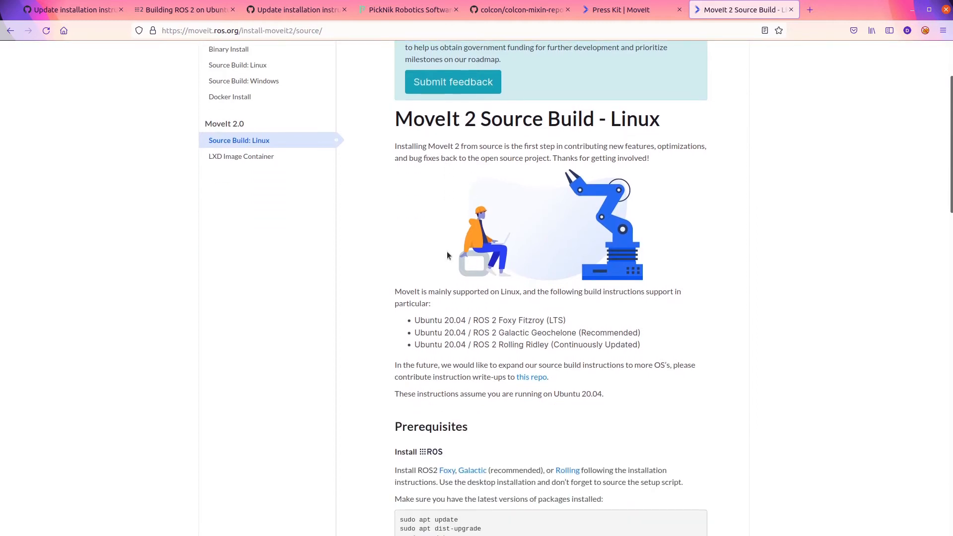
scroll(down, 3)
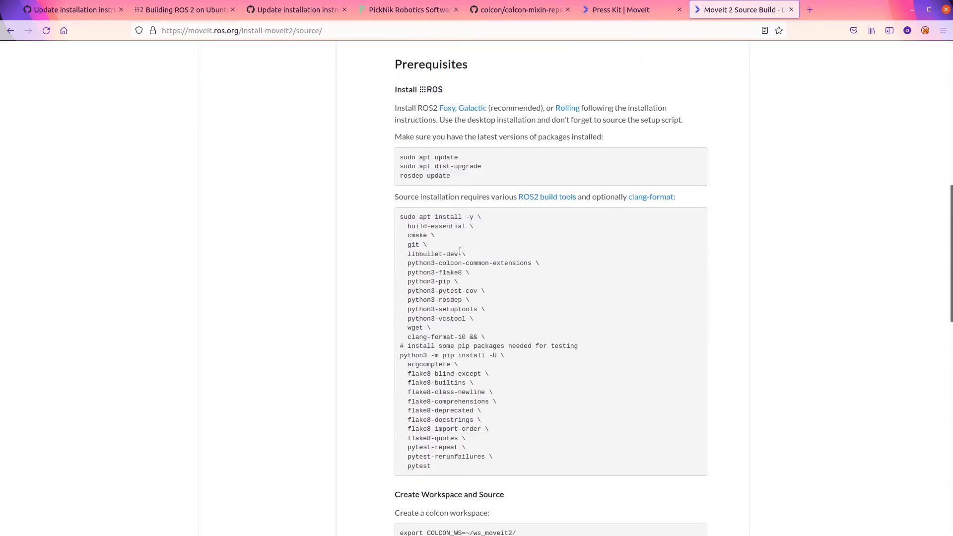
scroll(down, 3)
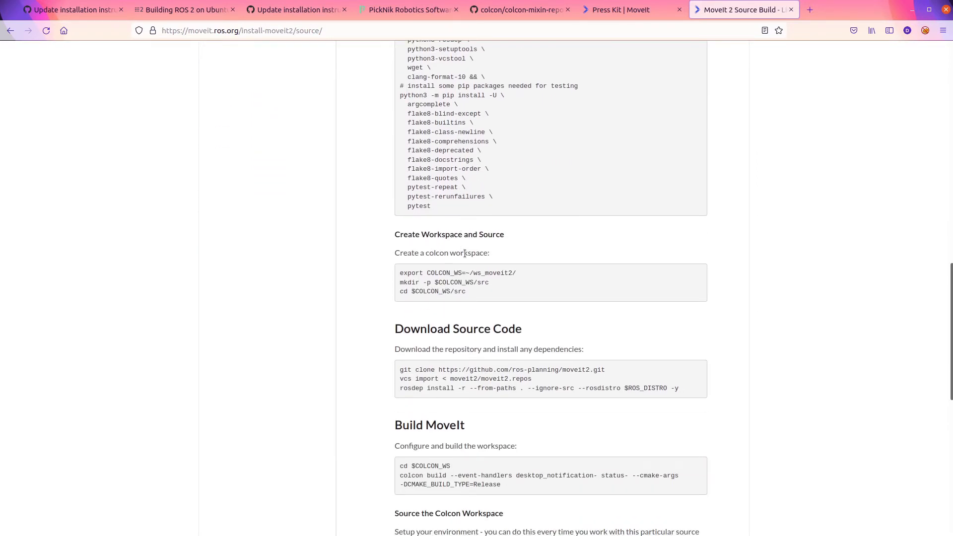
scroll(down, 3)
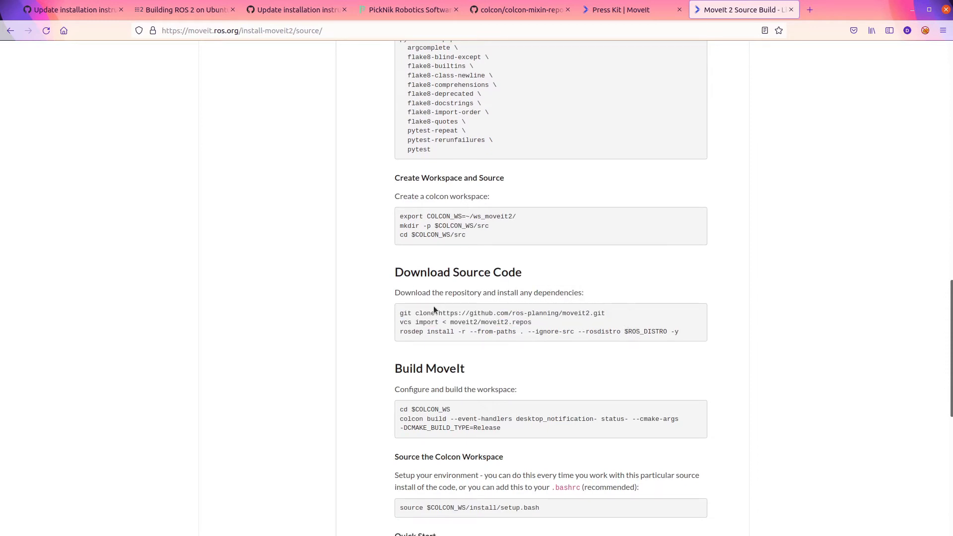
drag(400, 313, 524, 313)
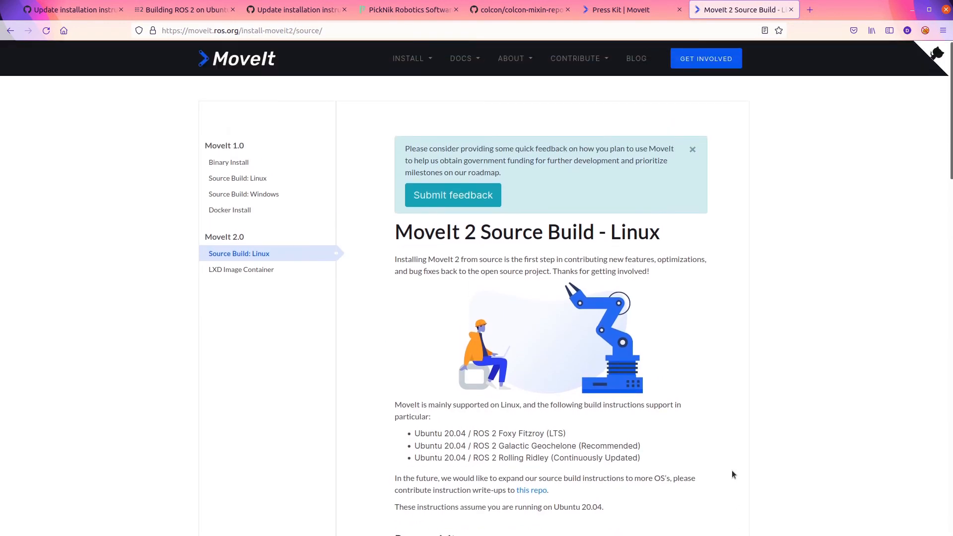
scroll(down, 3)
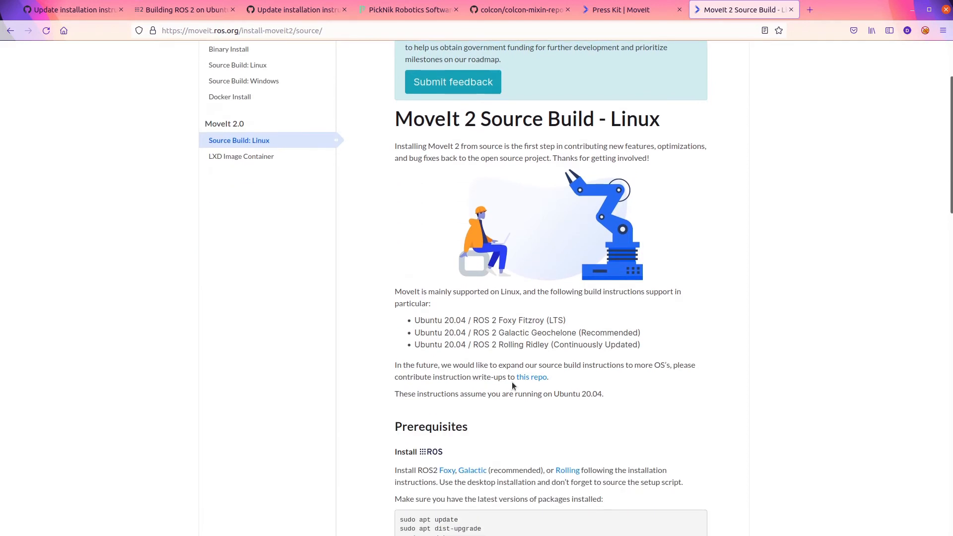
drag(474, 364, 572, 365)
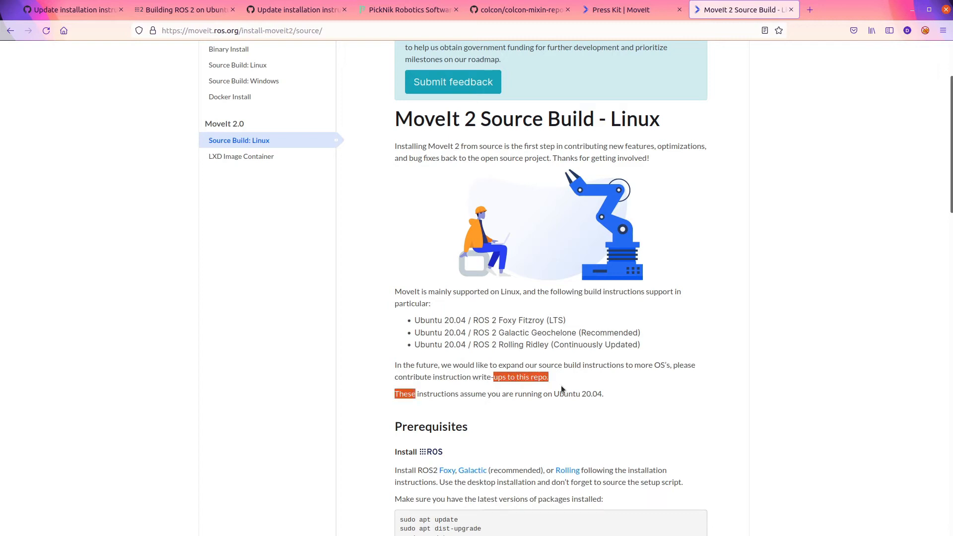
scroll(down, 3)
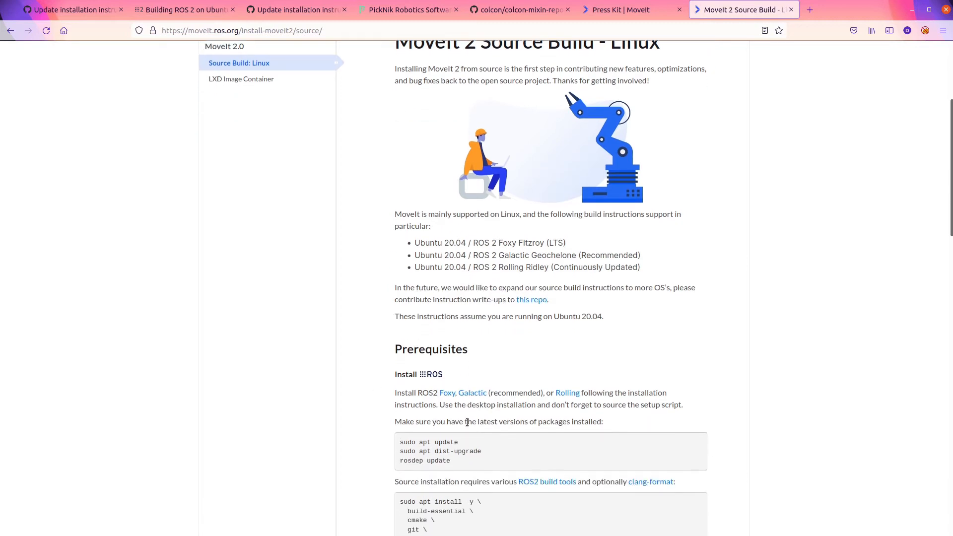
scroll(down, 3)
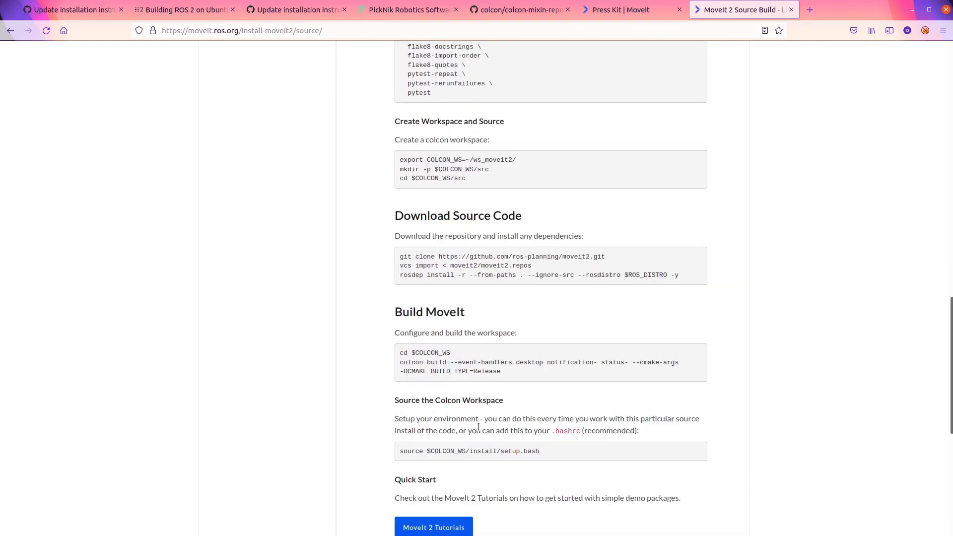
mouse_move(622, 278)
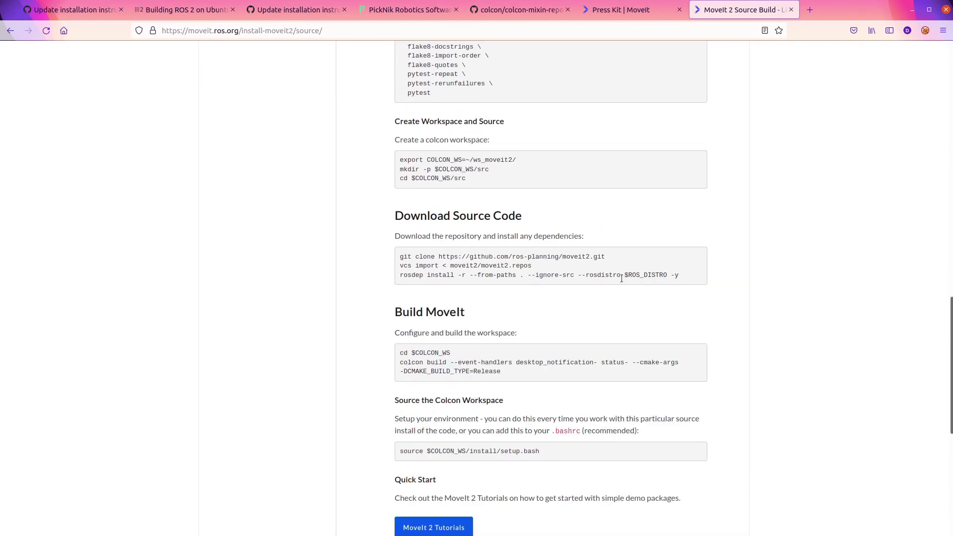
Finish scrolling the source build instructions and return to the Press Kit page
scroll(up, 3)
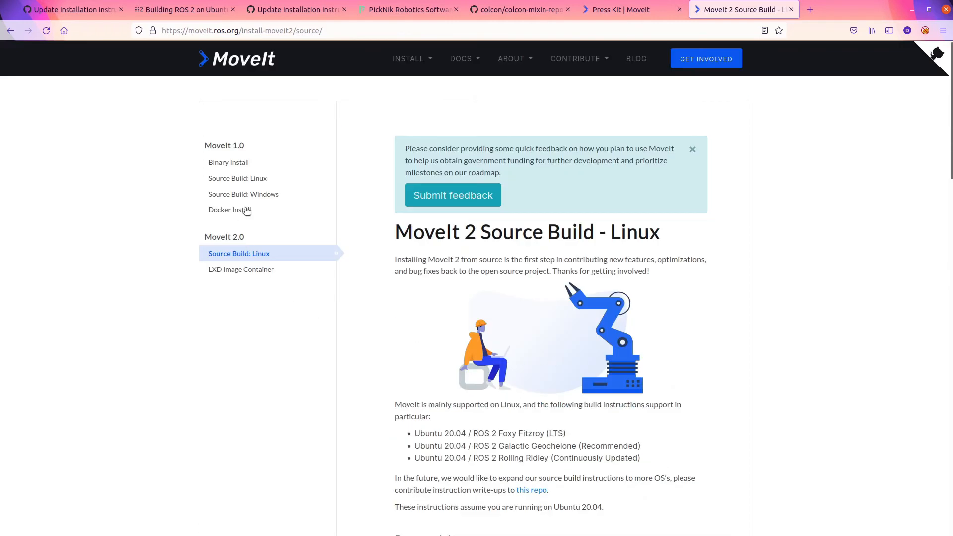
mouse_move(264, 277)
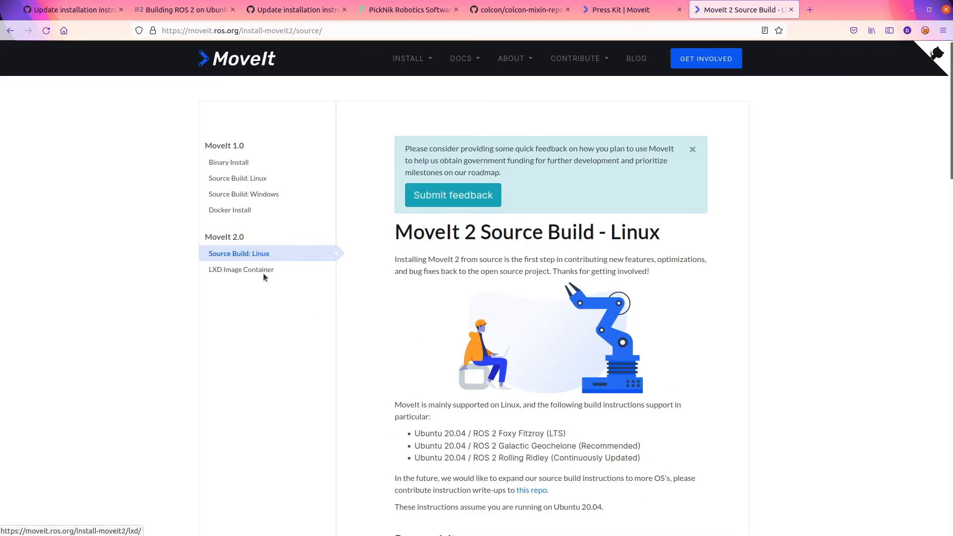
mouse_move(269, 323)
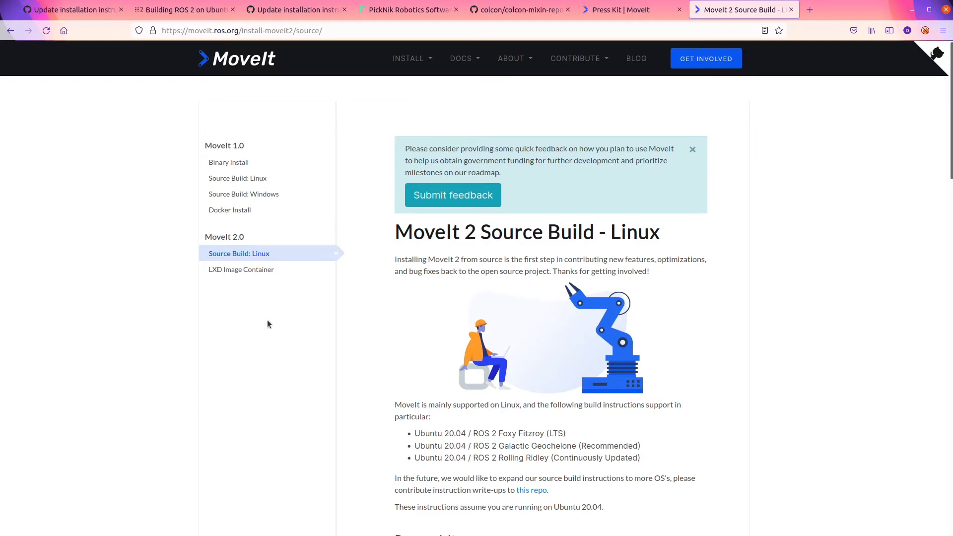
scroll(down, 3)
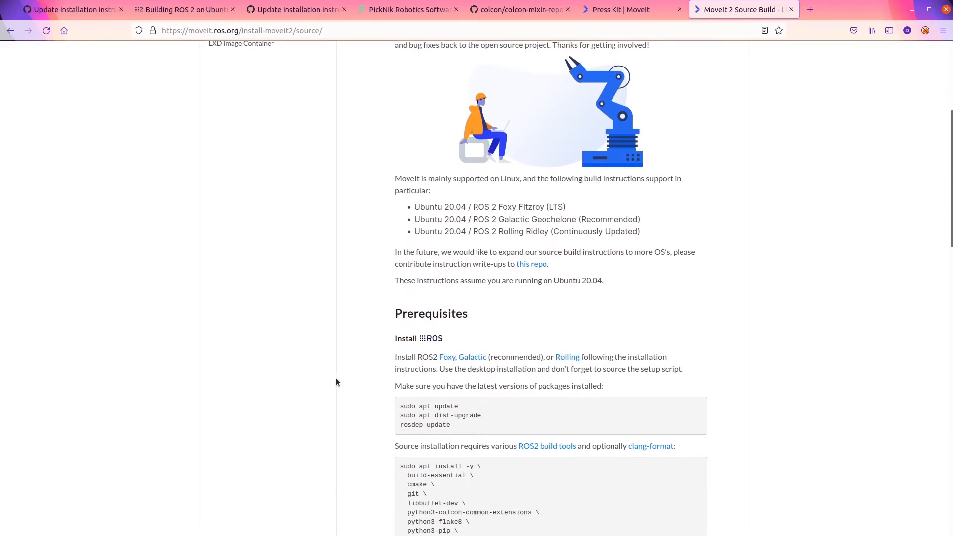
mouse_move(490, 405)
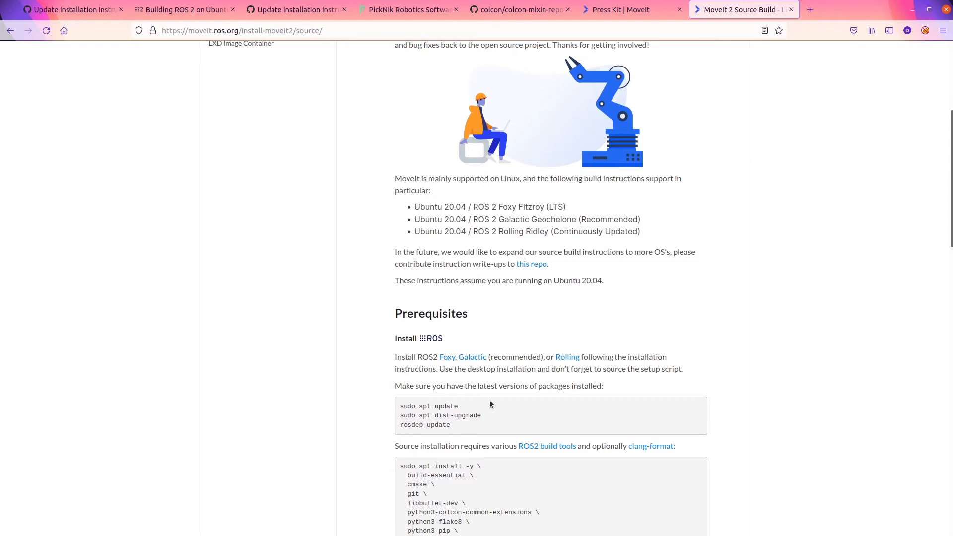
scroll(down, 3)
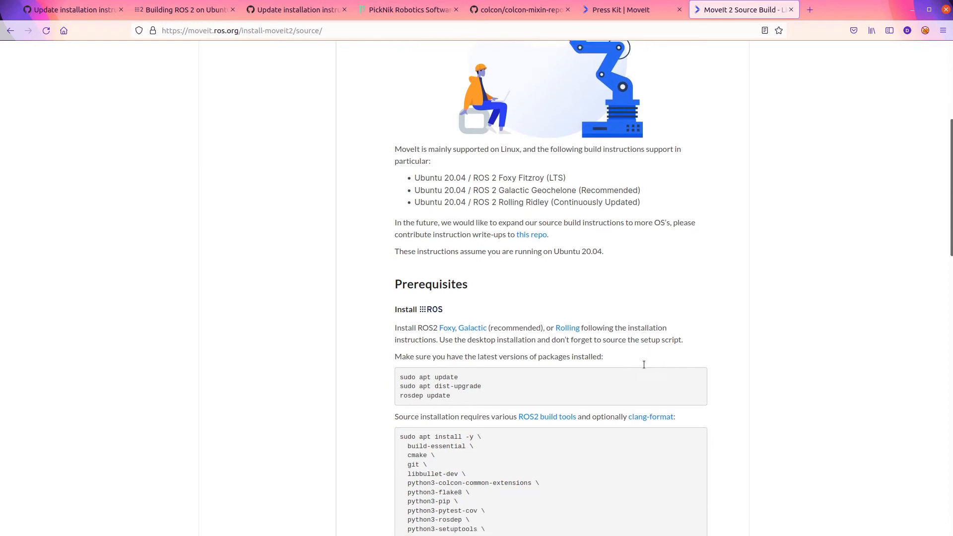
scroll(down, 3)
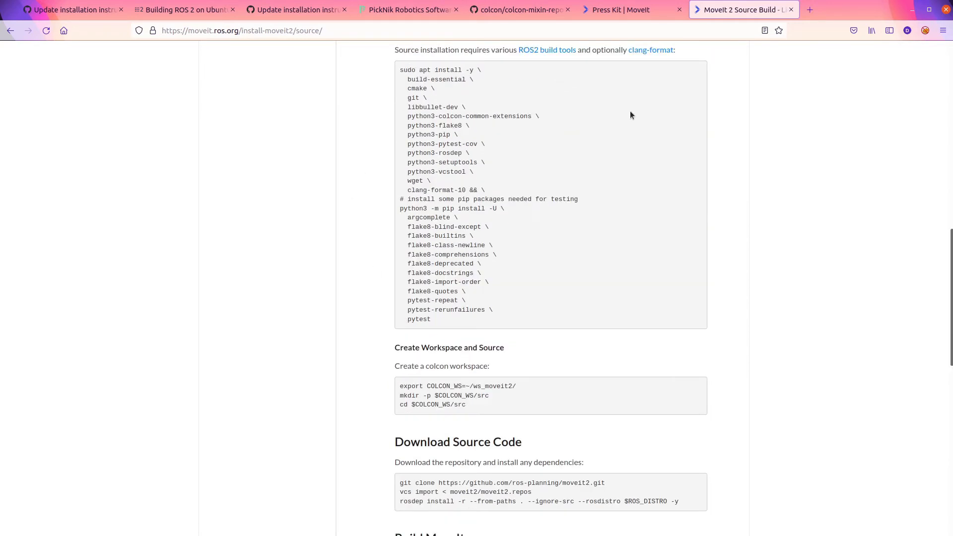
click(624, 9)
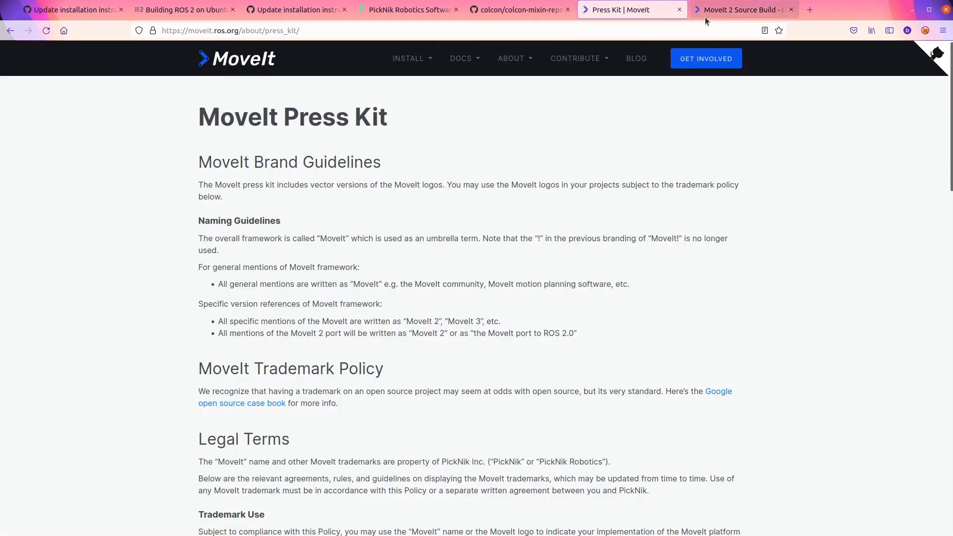
Glance at the colcon mixin repository readme and return to the PR #103 review
click(519, 9)
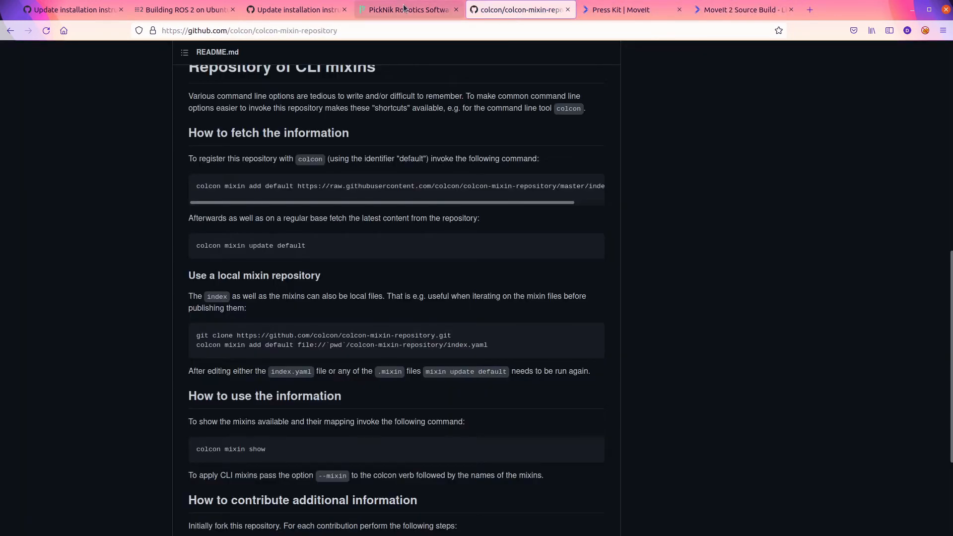
click(294, 9)
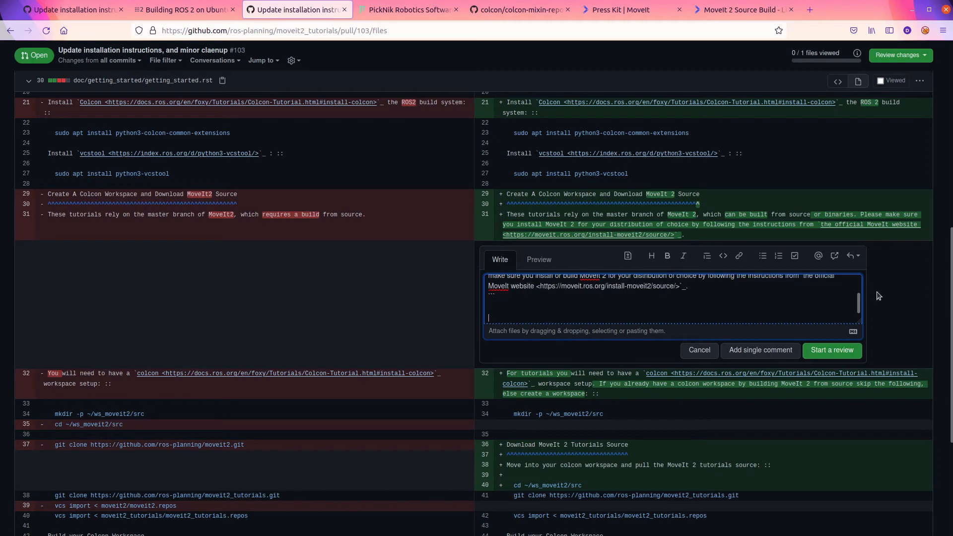
Write the review note: MoveIt 2 has a main branch, not master; tutorials depend on MoveIt 2, with possible ROS-version splits later
text(We don't have a master branch of m)
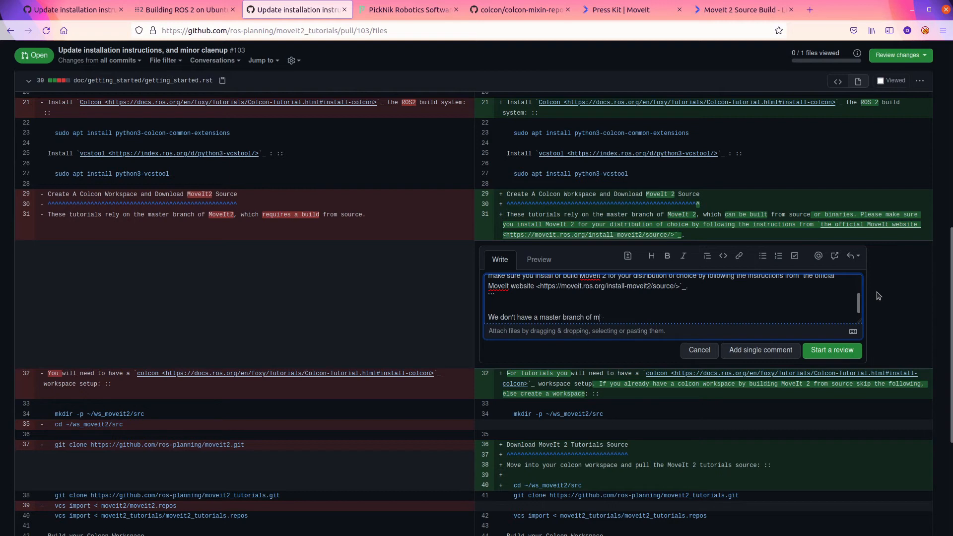
text(oveIt 2.  It is a main)
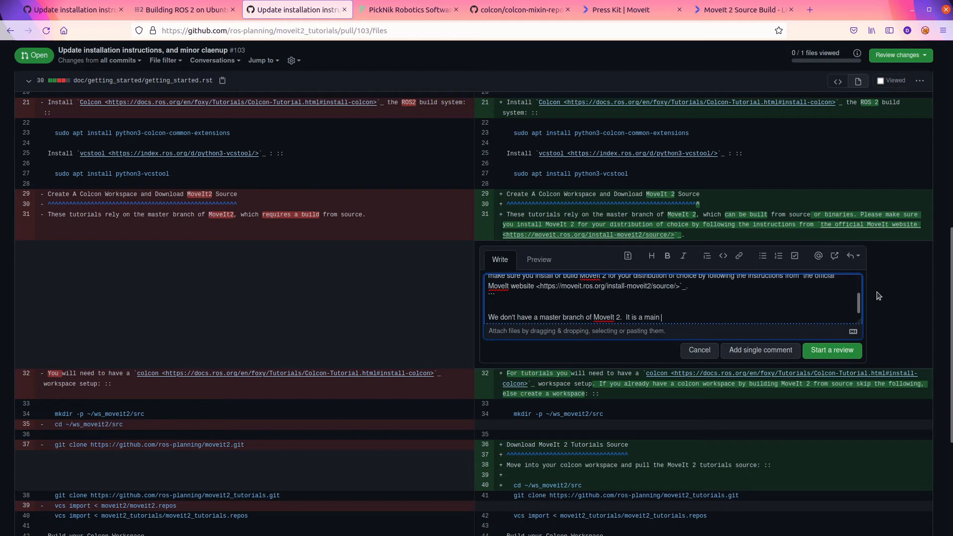
text(branch.)
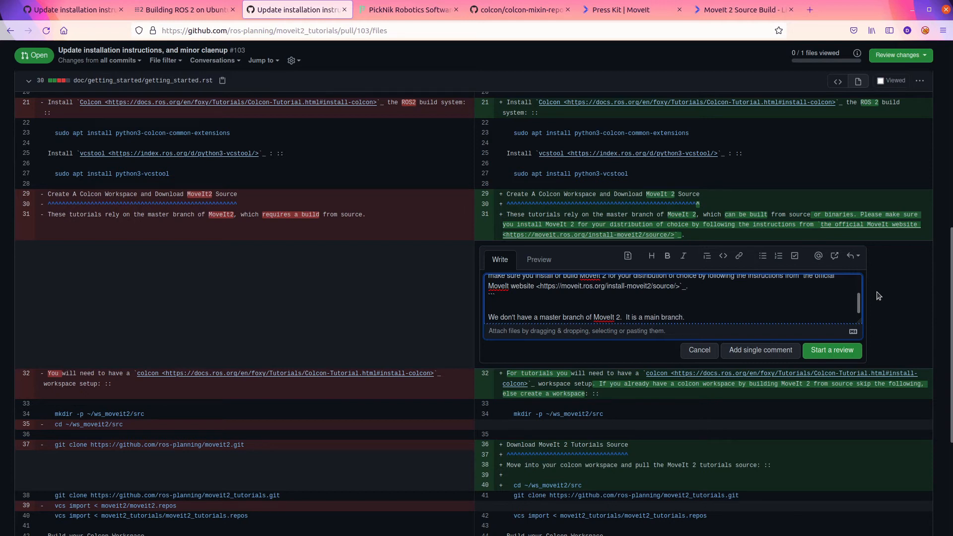
text(These to)
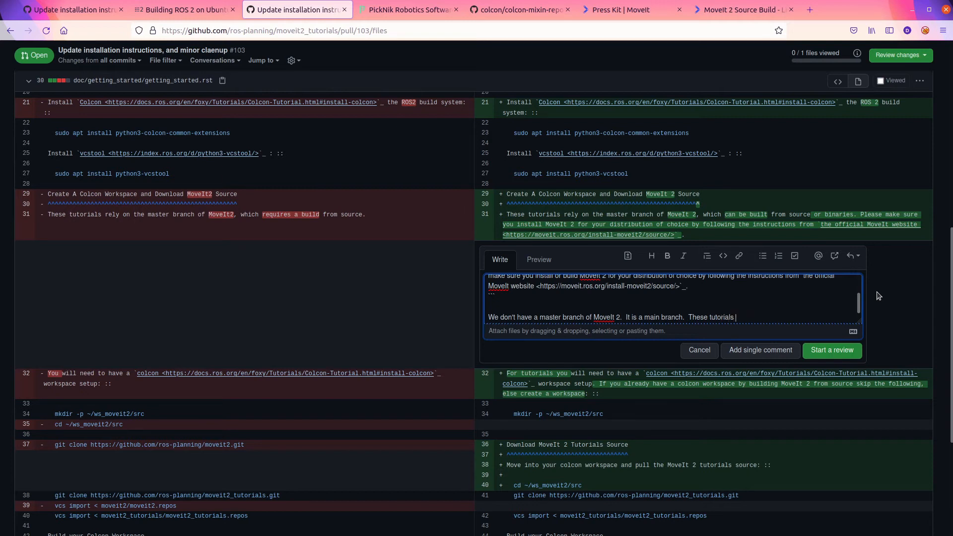
text(do not)
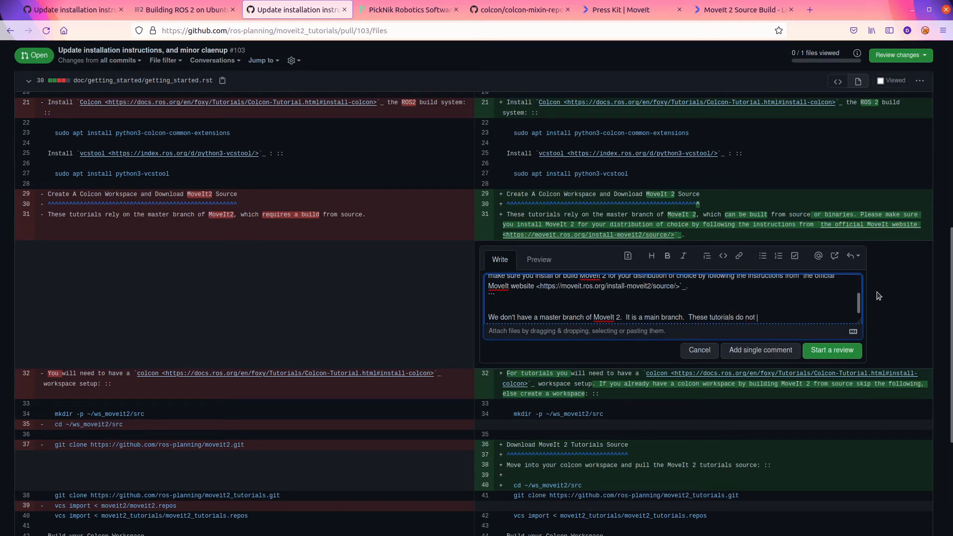
text(necessarily depend on that brand)
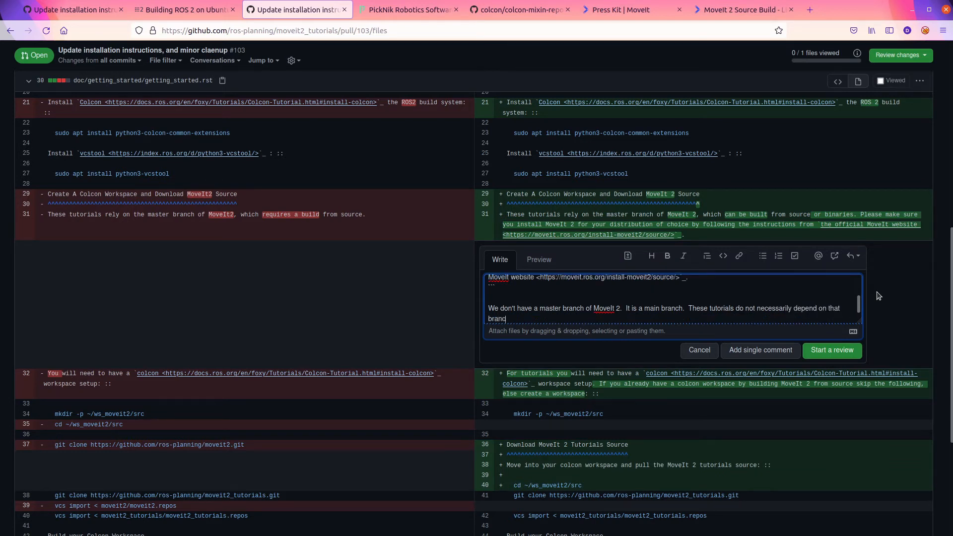
text(In)
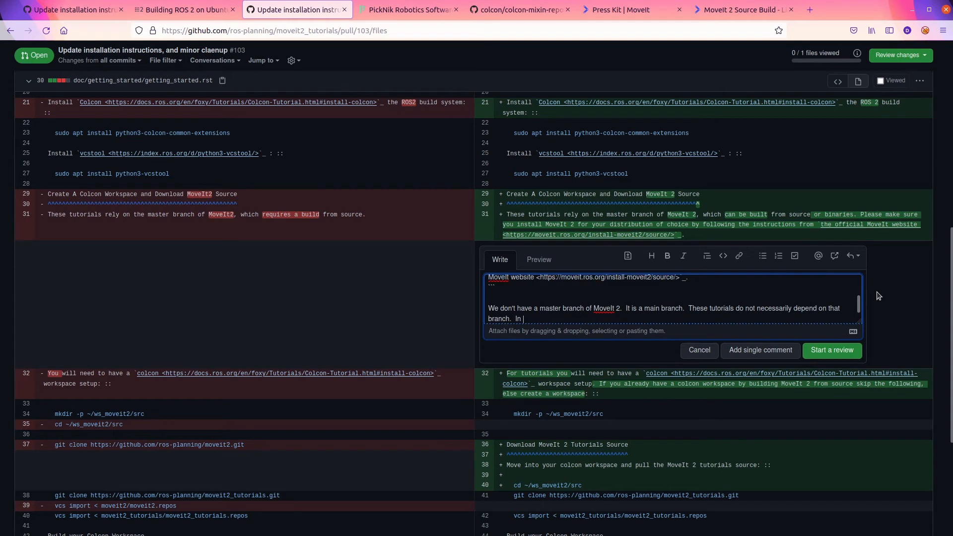
text(the future we might need a s)
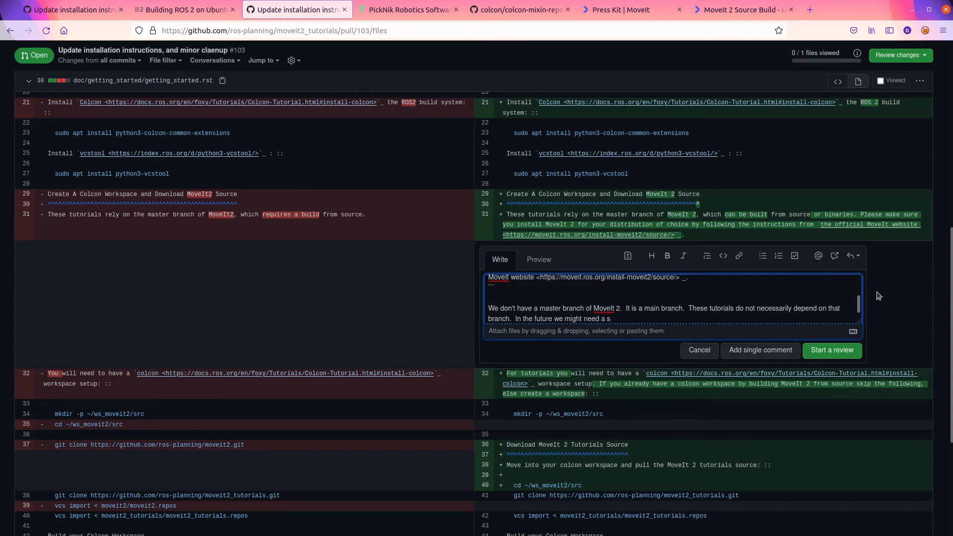
text(plit)
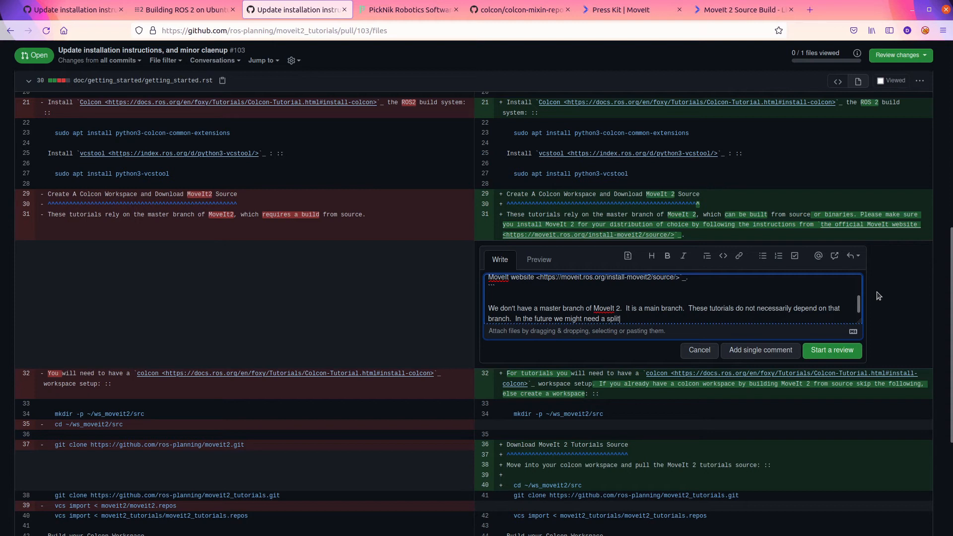
text(between)
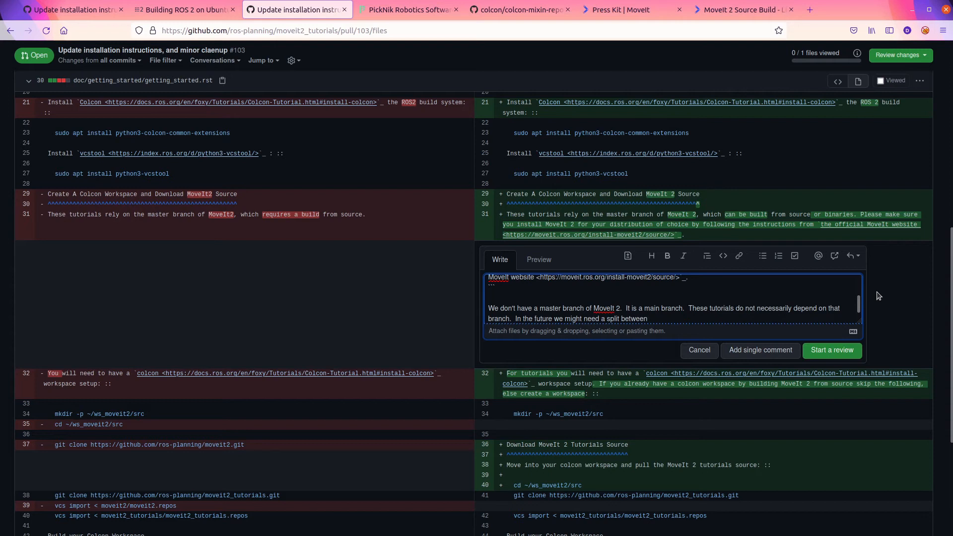
text(R)
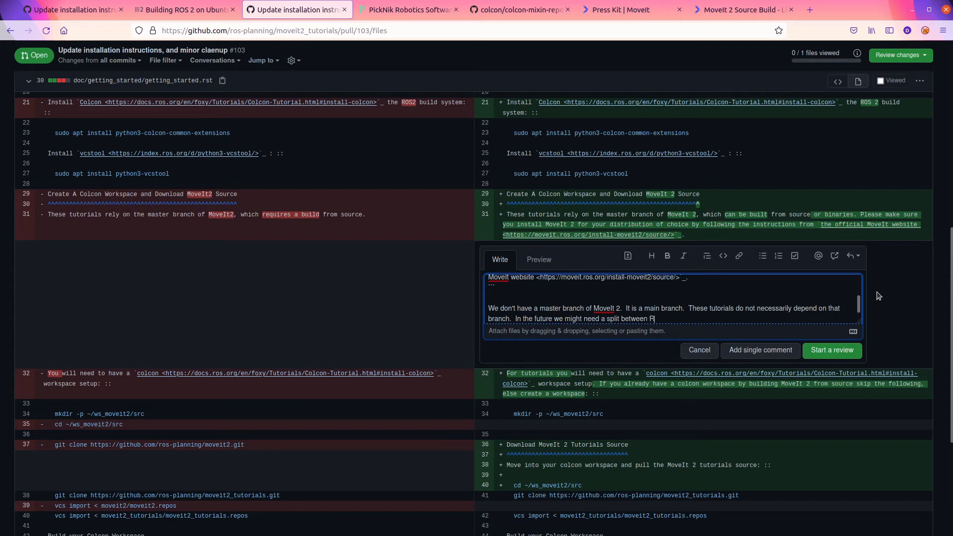
text(OS versions)
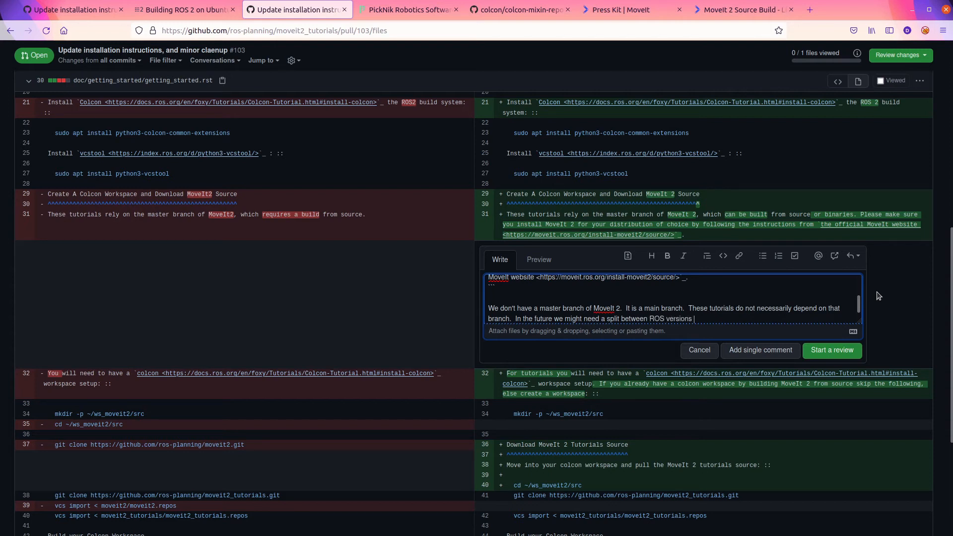
text(of MoveIt)
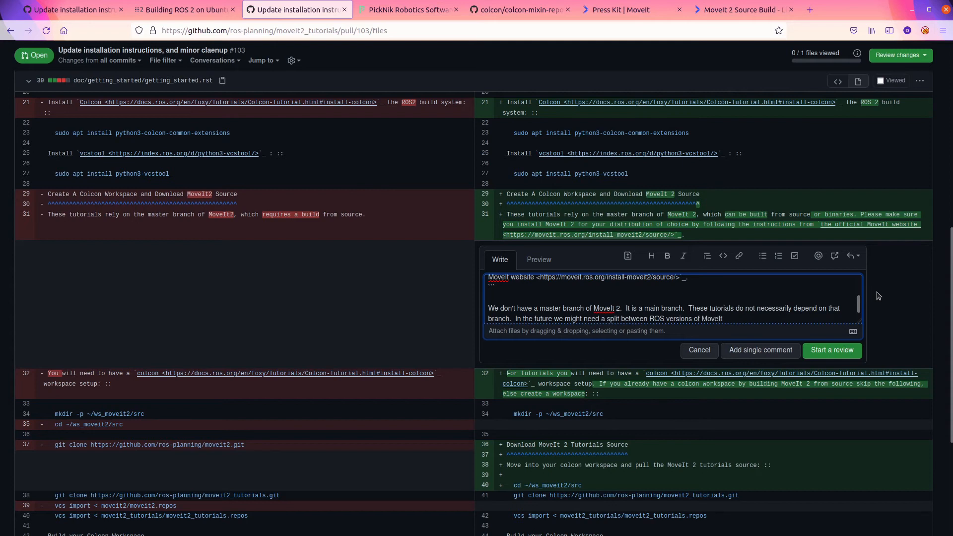
text(for the tutorials but until)
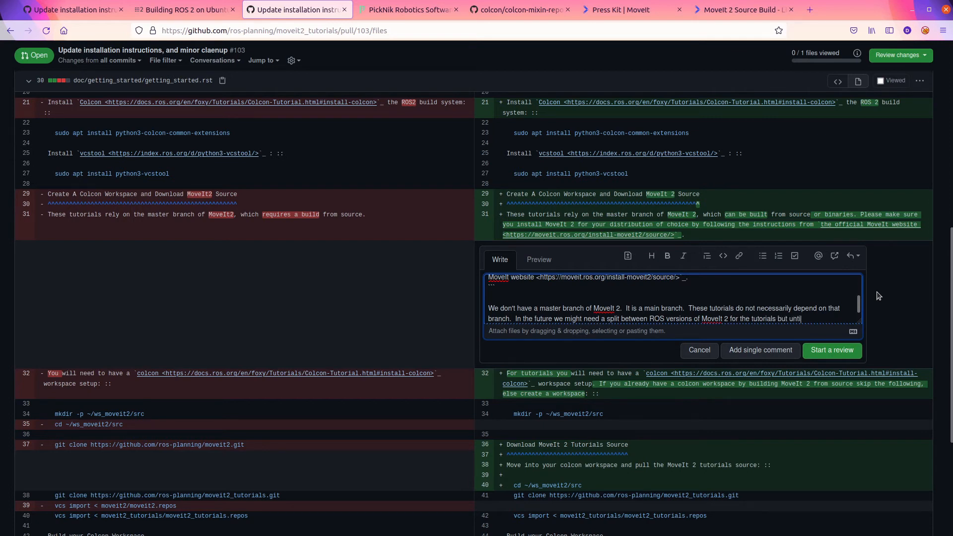
text(then we should just say it depends on MoveIt 2.)
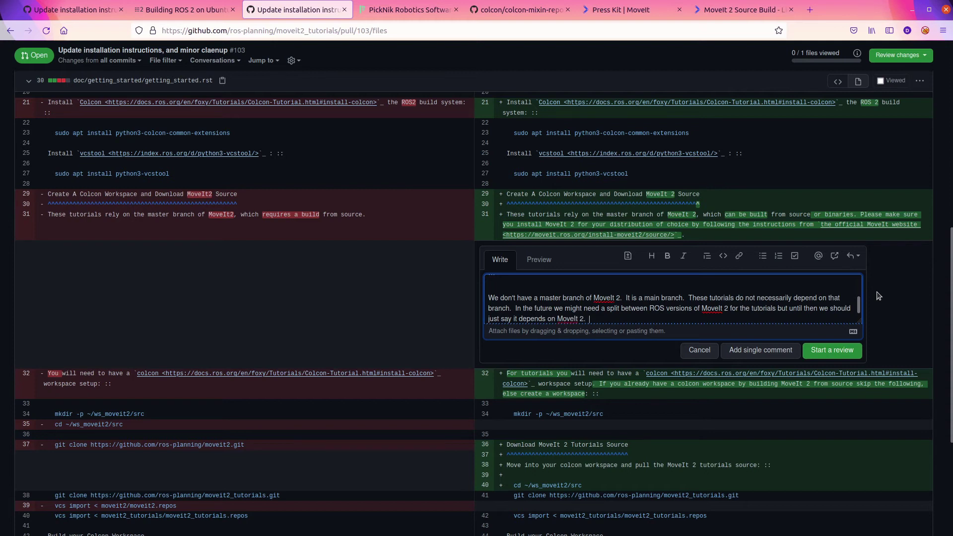
Write 'Secondly, the instructions on the website don't mention the `foxy` branch'
text(Seco)
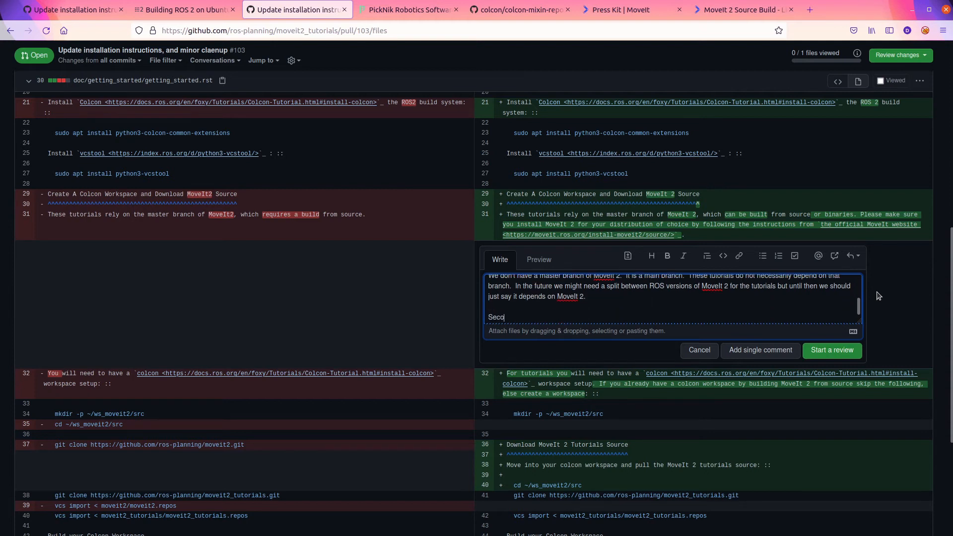
text(ndly, the t)
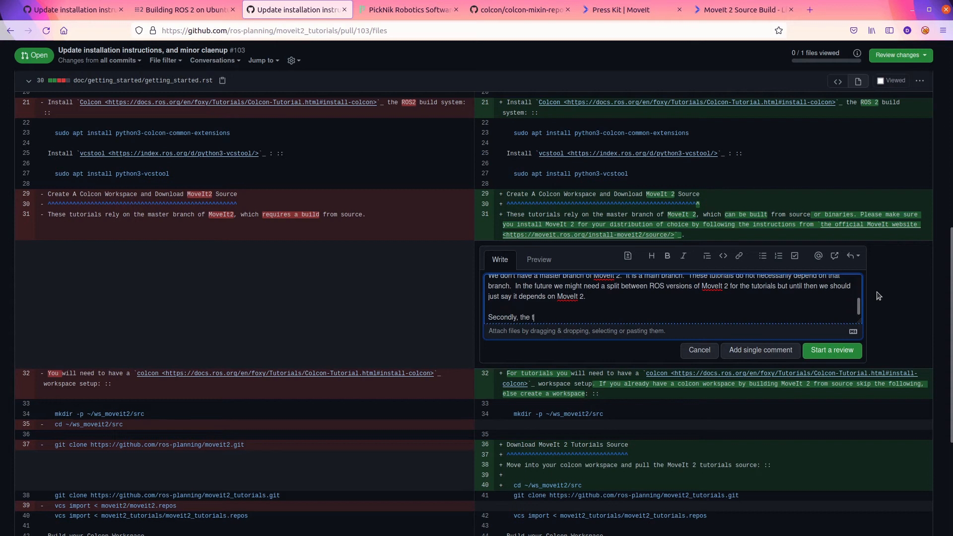
text(nstructions on the website do not meantion you need to use the ~)
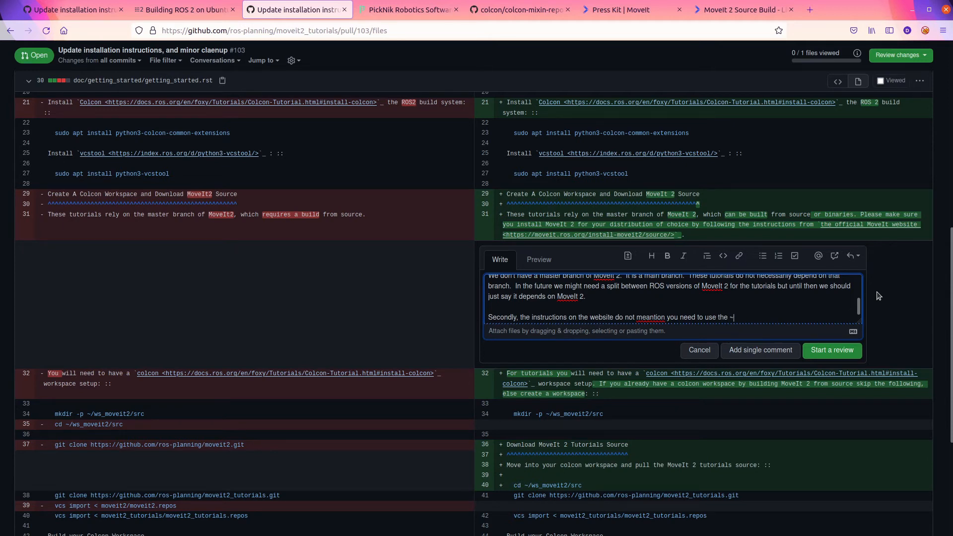
text(`)
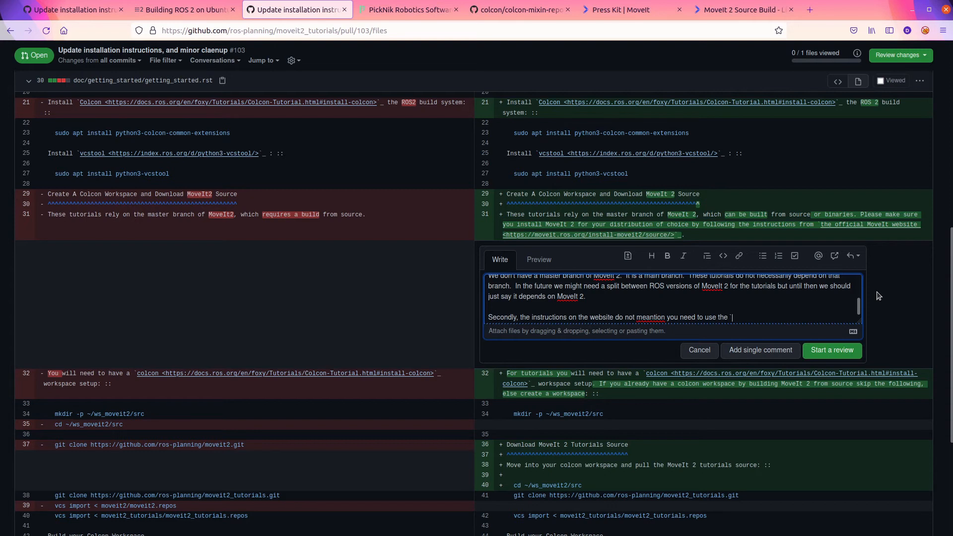
text(foxy b)
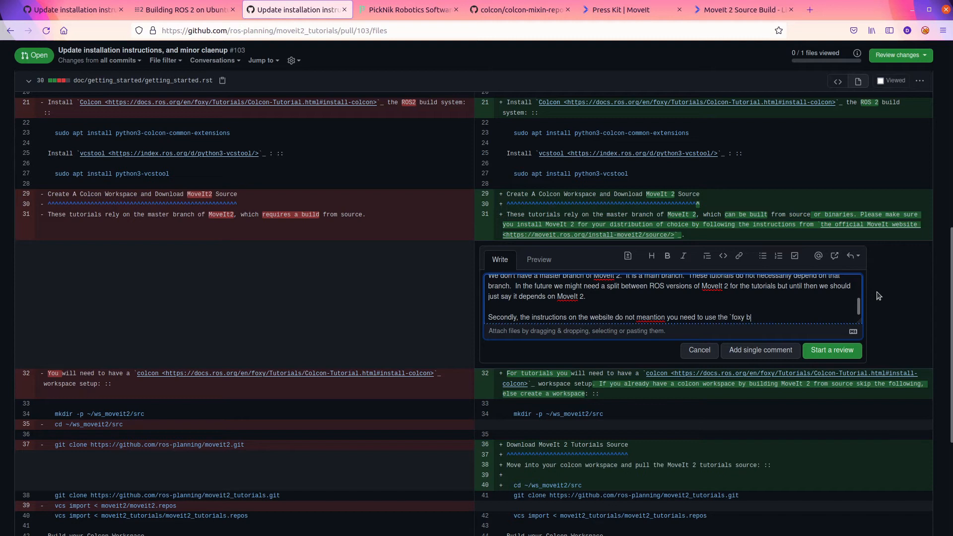
text(`r)
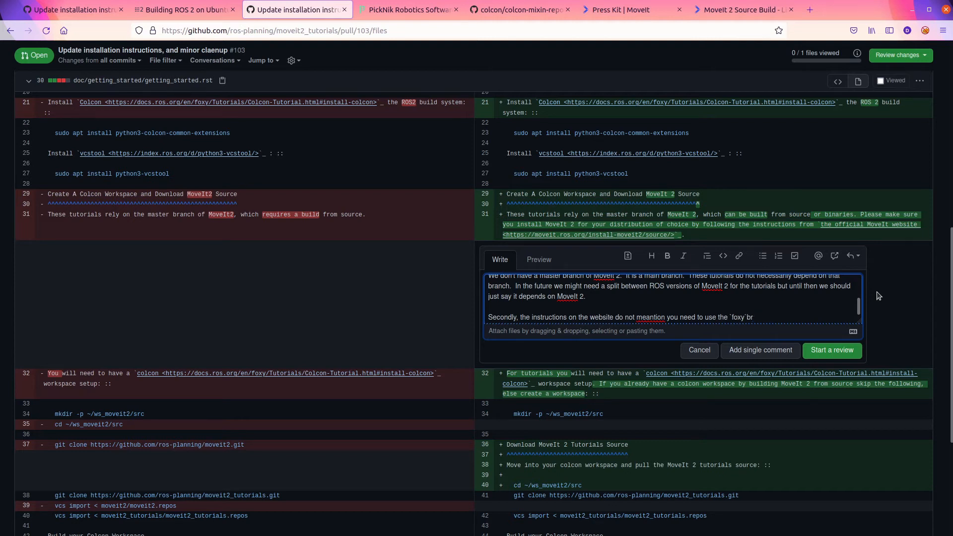
text(branch of moveit2)
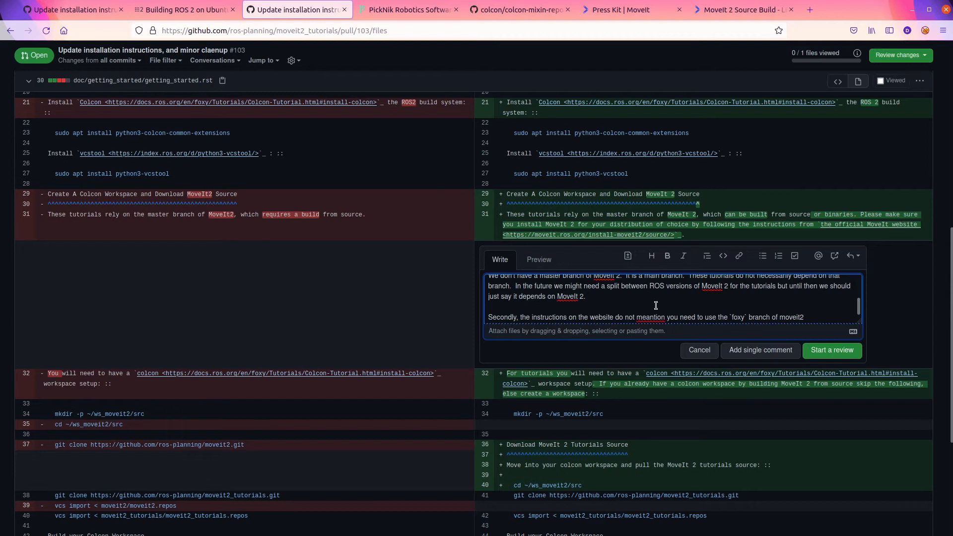
Correct 'meantion' to 'mention' via spellcheck and return the cursor to the end
right_click(654, 318)
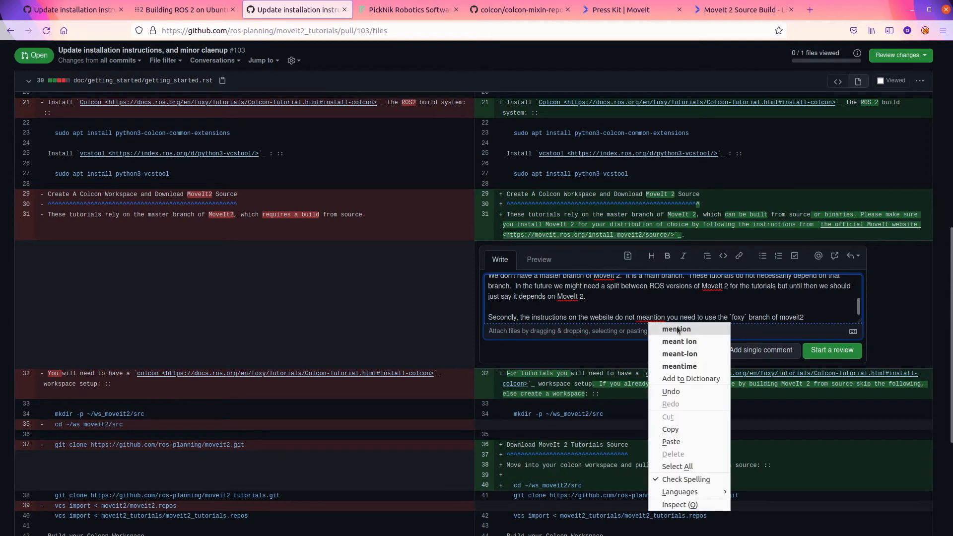
click(678, 329)
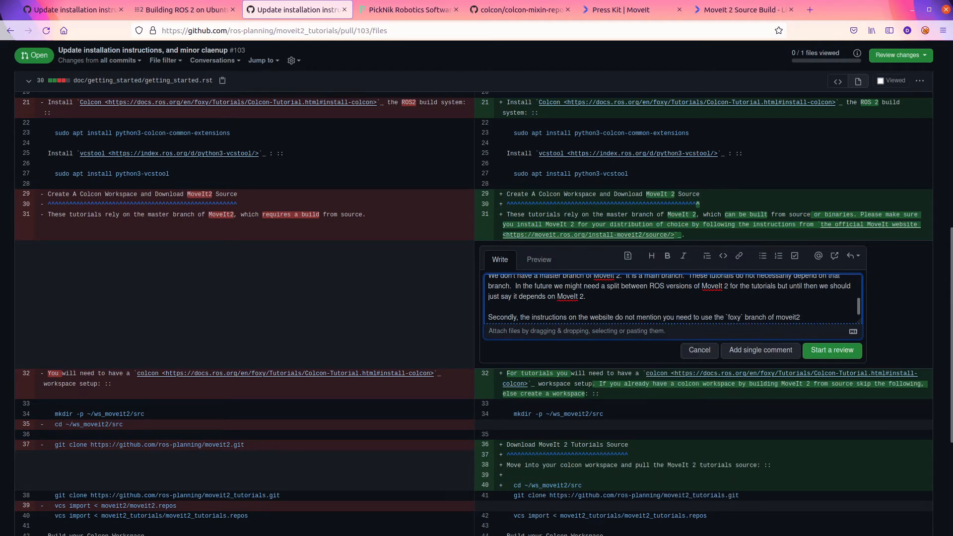
click(799, 318)
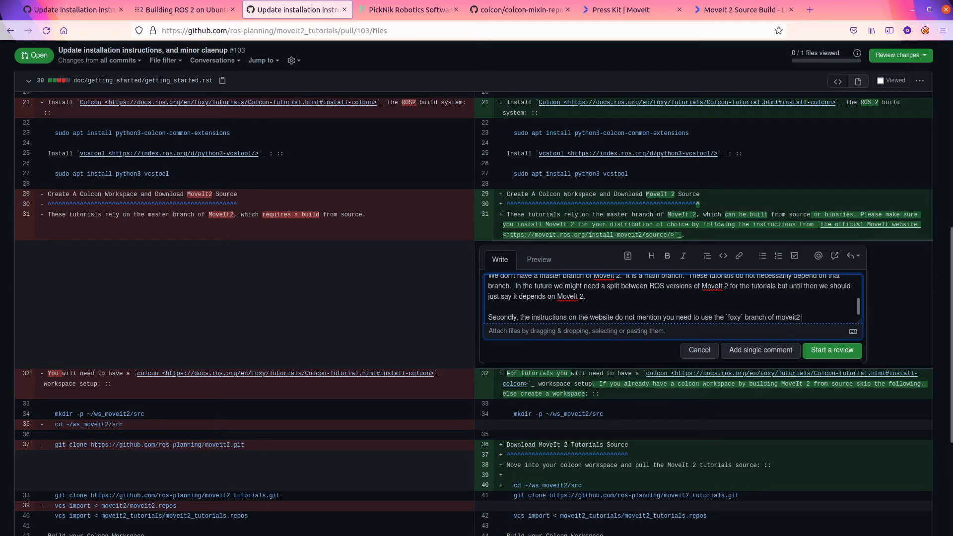
Finish with 'if you are on foxy.' and add 'Lastly, the website does not offer instructions for binary installs.'
text(if you)
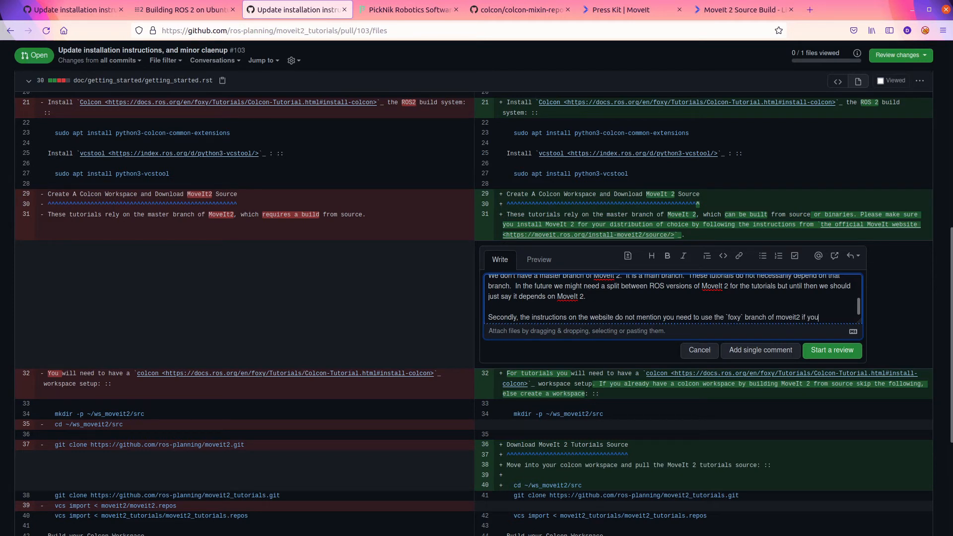
text(are on foxy.)
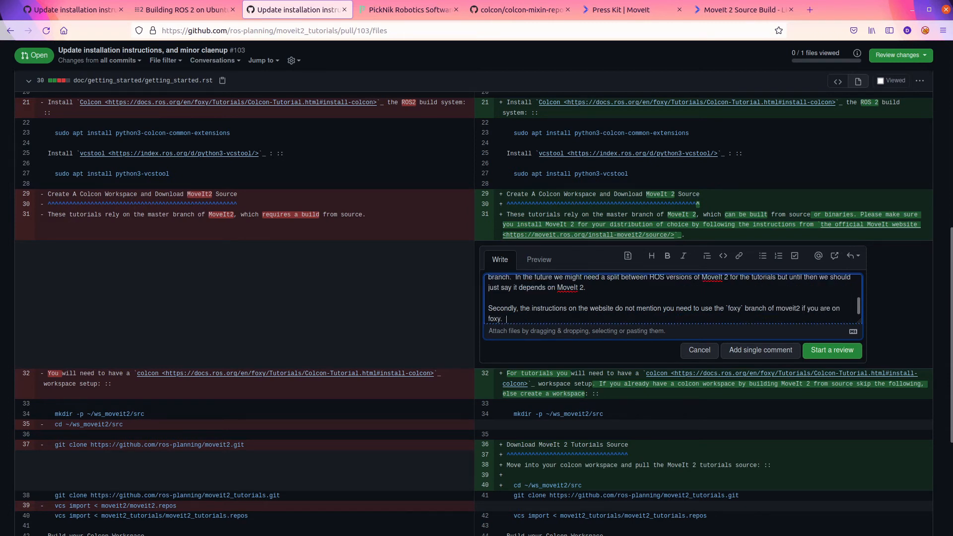
text(Lastly, the website does not offer instructions for)
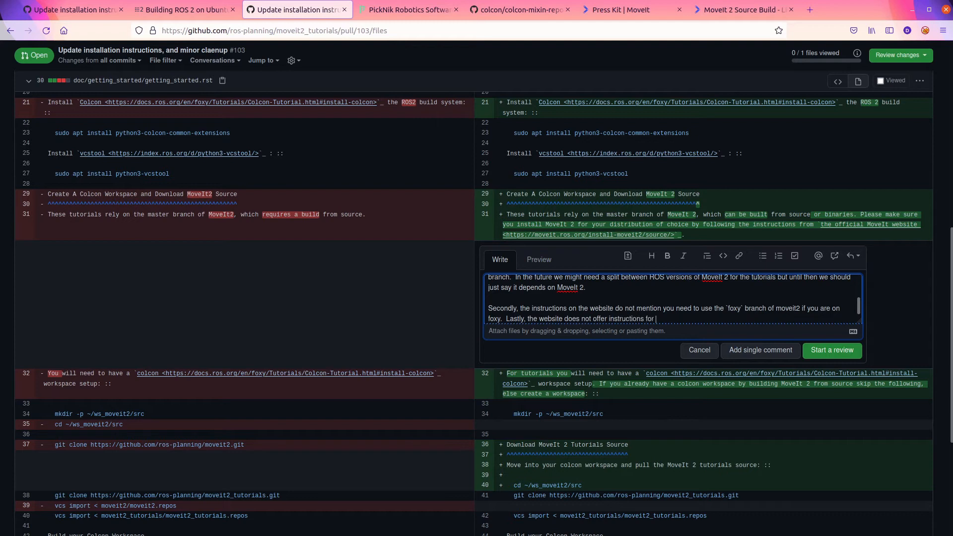
text(binary installs.)
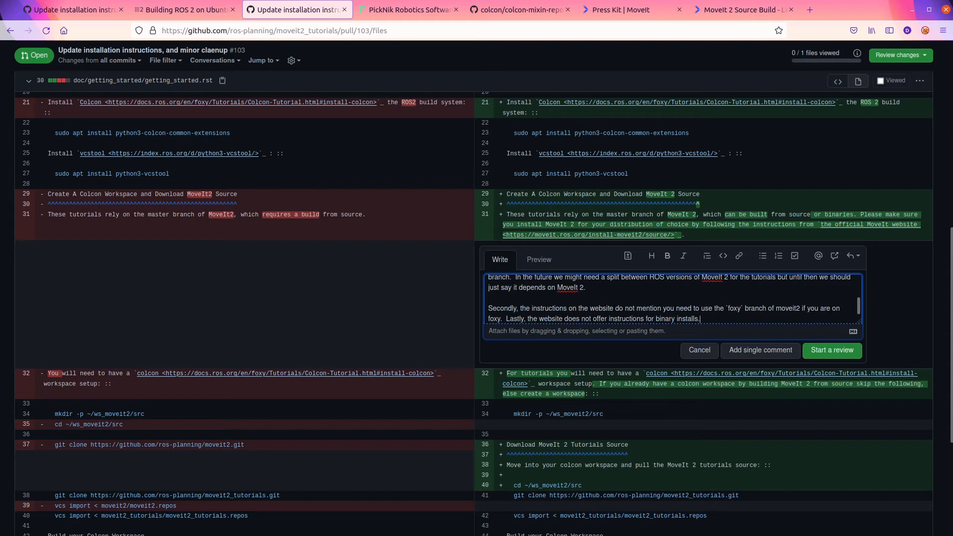
text(" ")
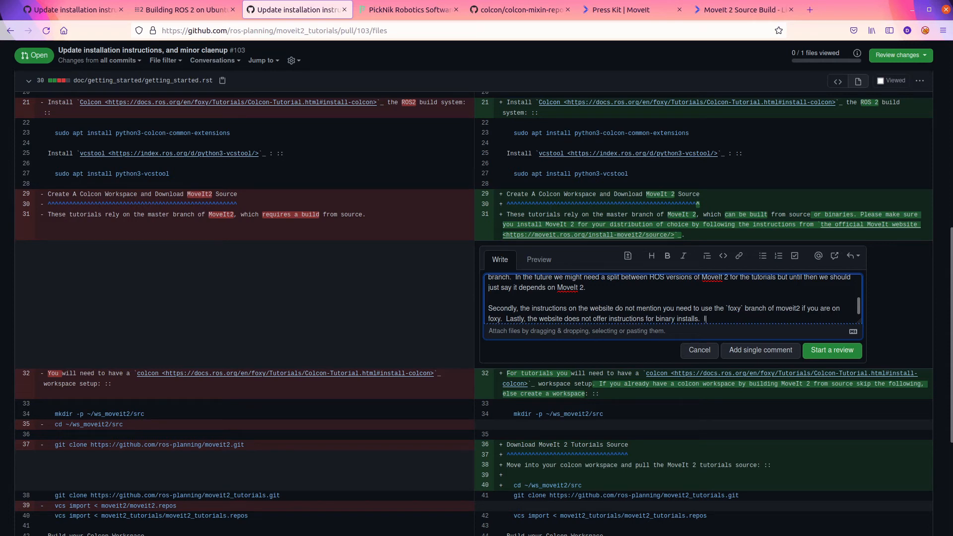
text(It should be pointed out that unless someone is)
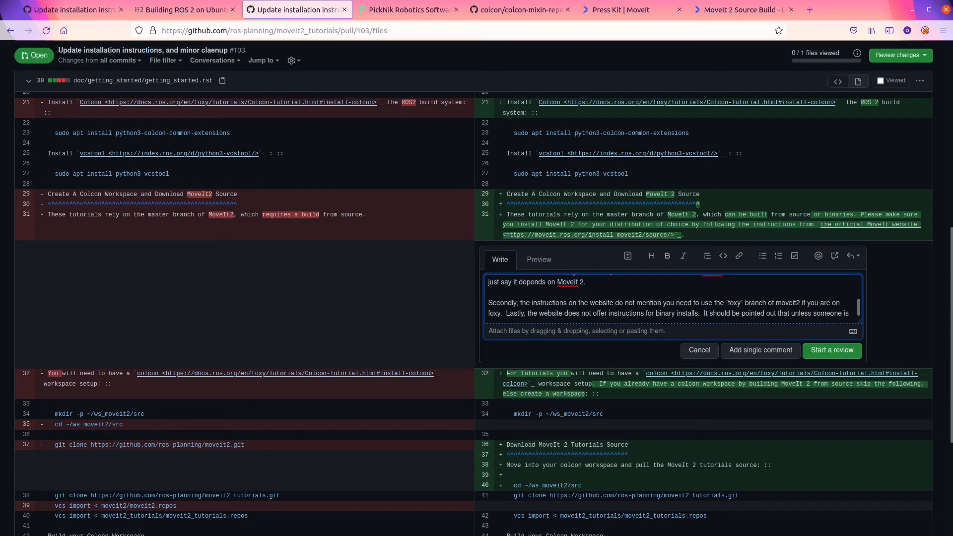
text(using)
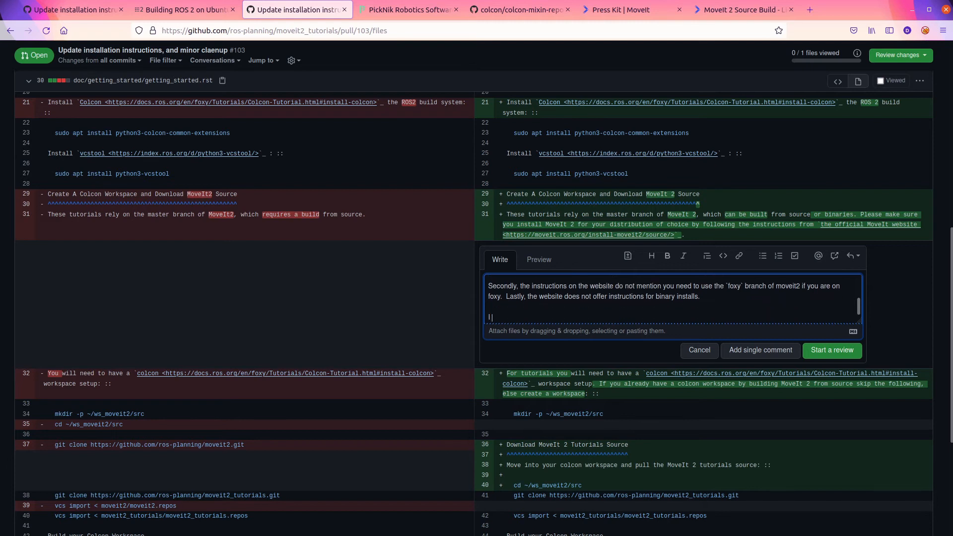
Write that users on foxy and galactic should install binaries, source builders use rolling, and ask for thoughts
text(I think we should)
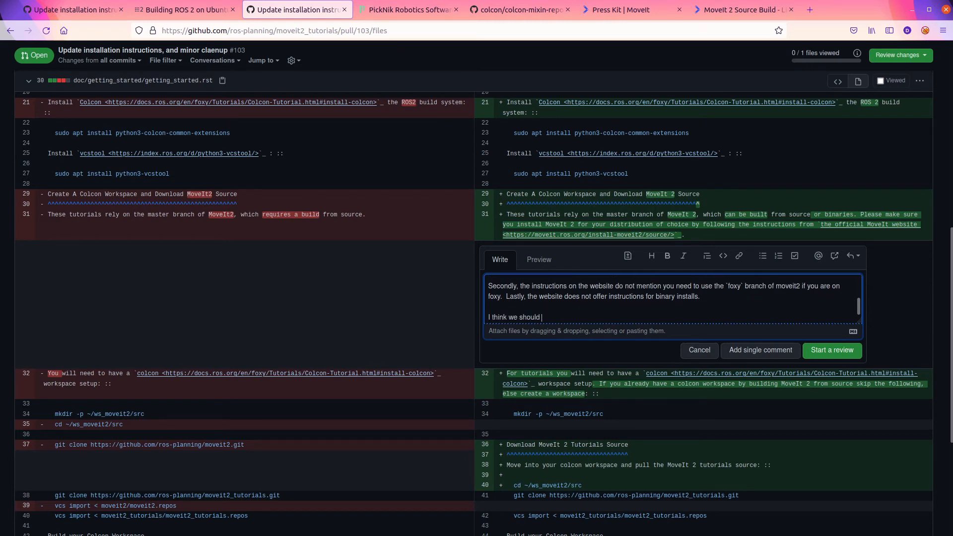
text(incourage users on foxy to i)
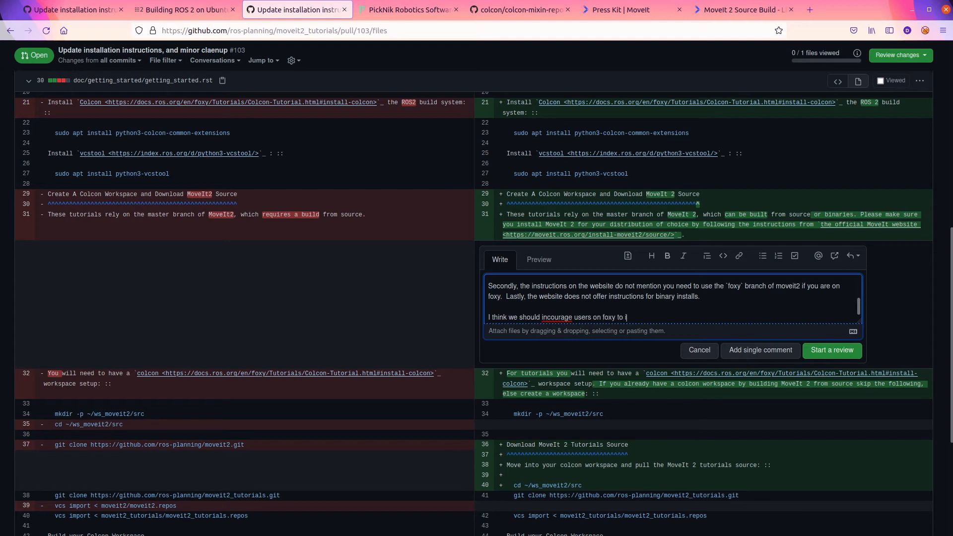
text(nstall the binaries and users on)
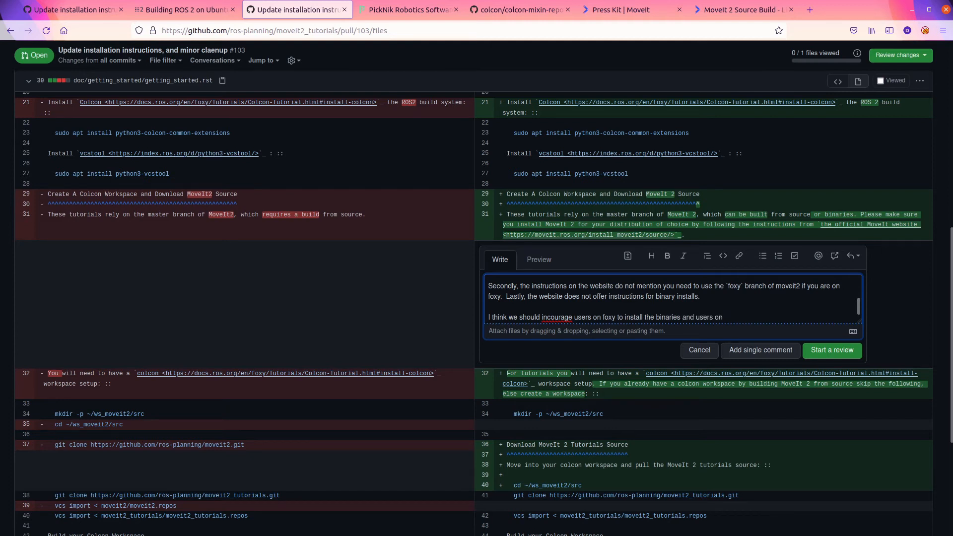
mouse_move(615, 318)
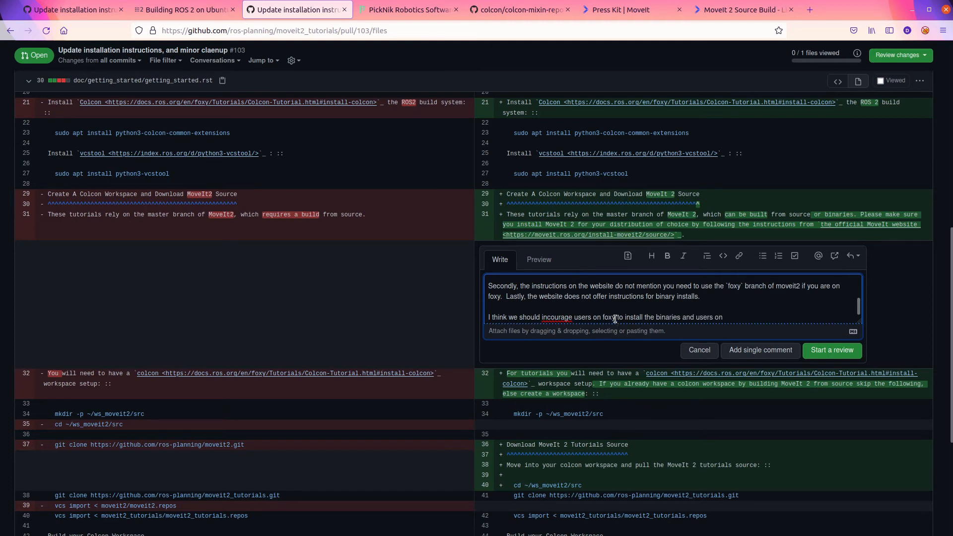
text(and galactic)
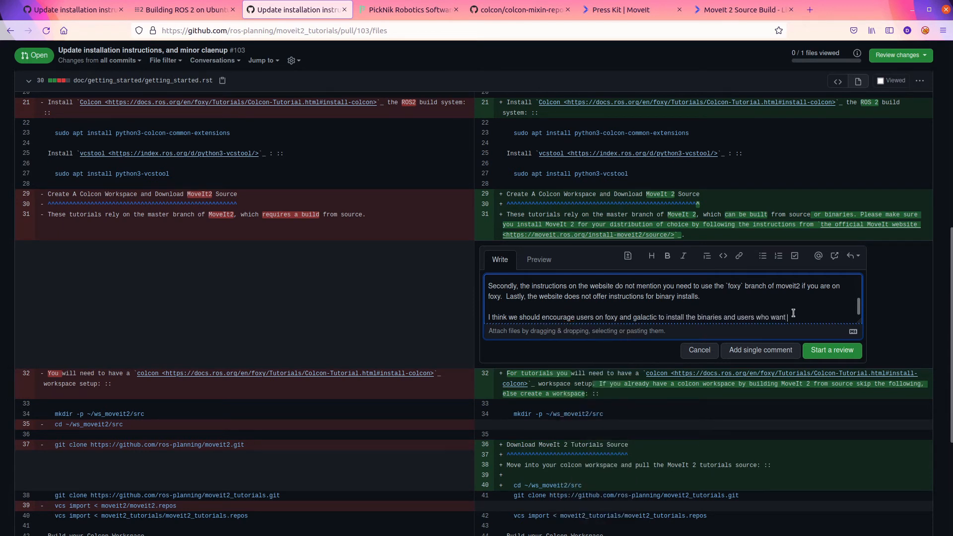
text(the latest features to build)
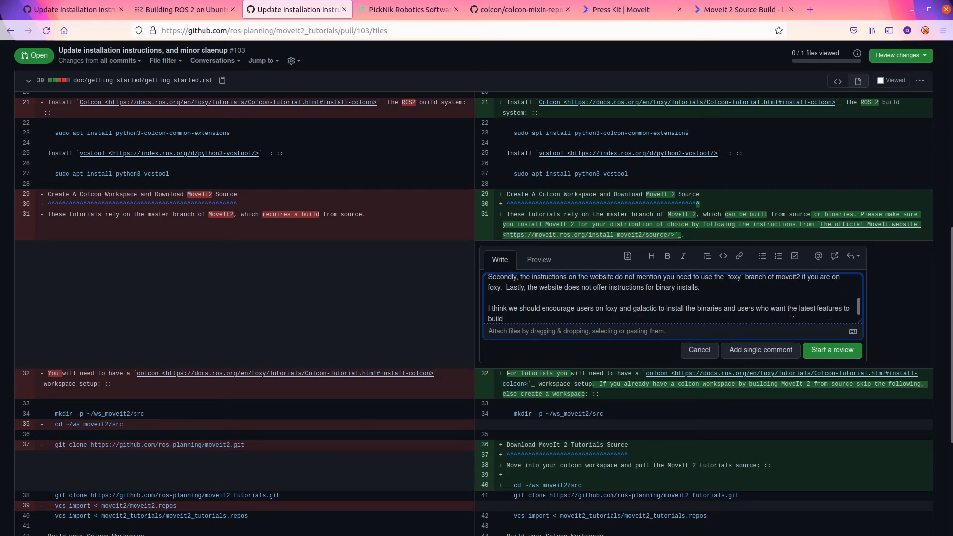
text(rolling from)
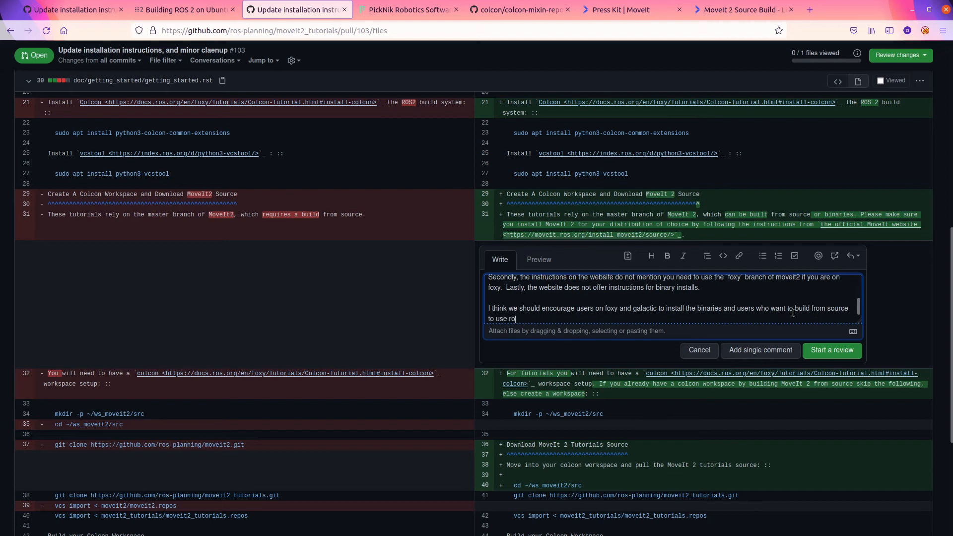
text(lling.)
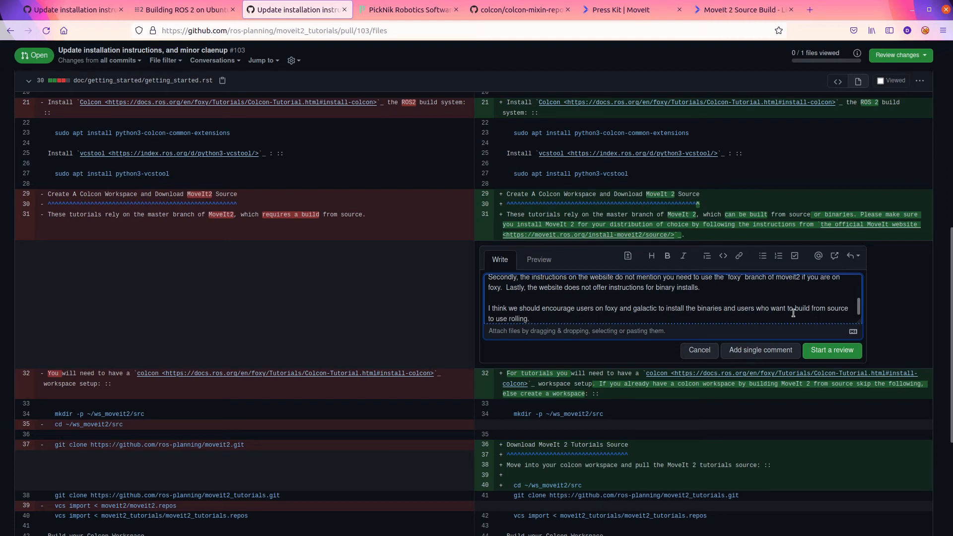
text(Thoughts?)
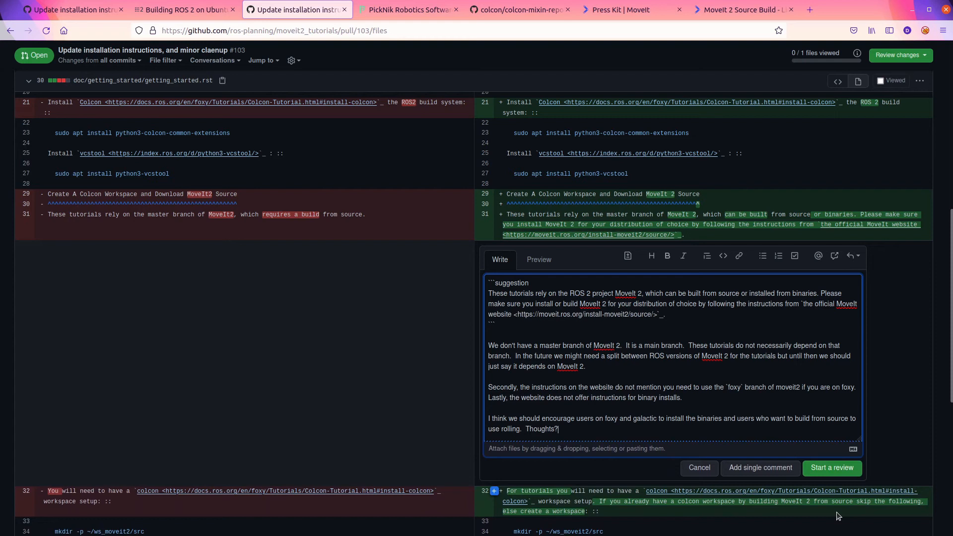
Start a review containing this pending comment
scroll(down, 3)
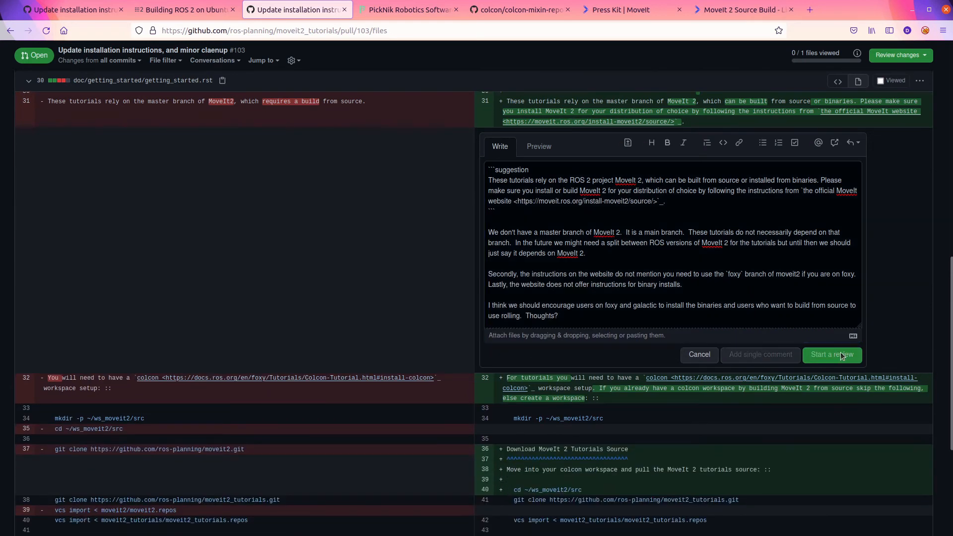
click(832, 355)
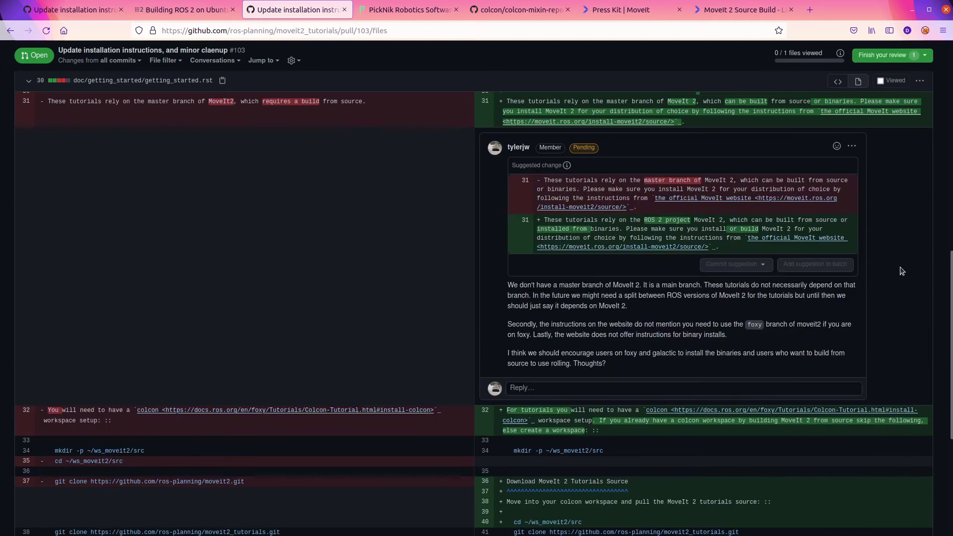
scroll(down, 3)
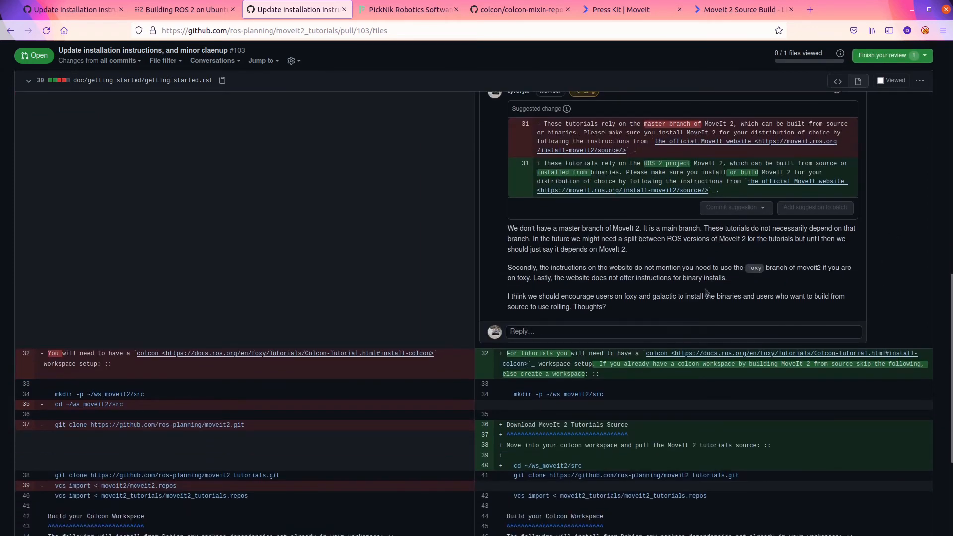
scroll(down, 3)
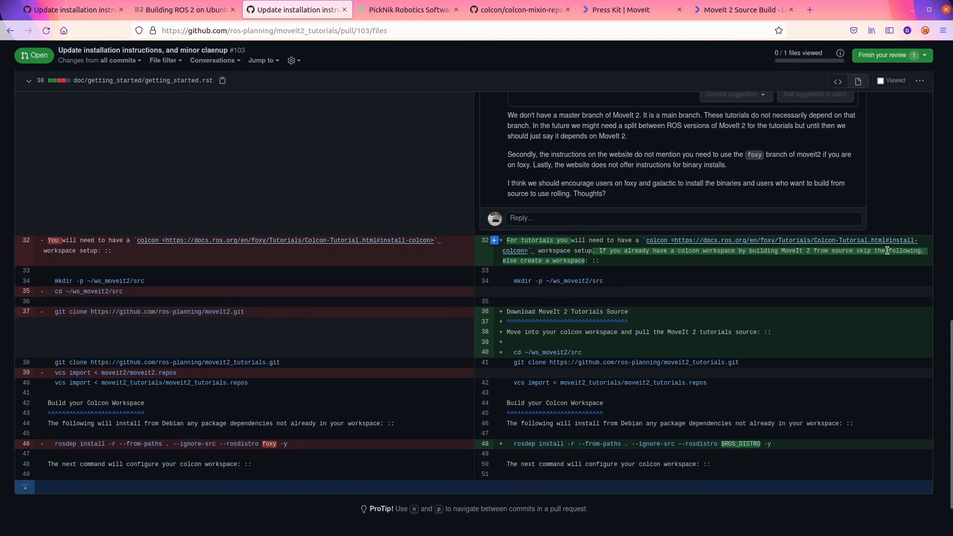
scroll(down, 3)
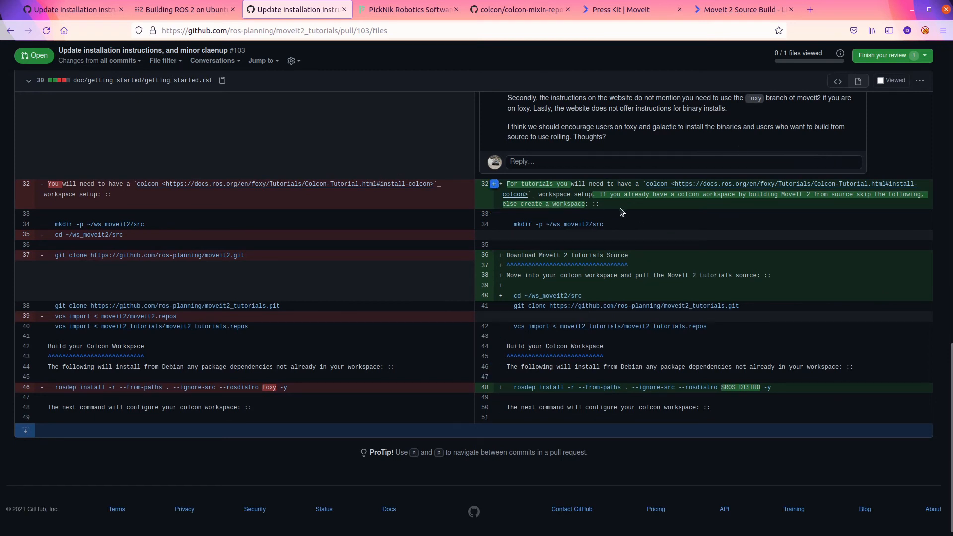
mouse_move(545, 278)
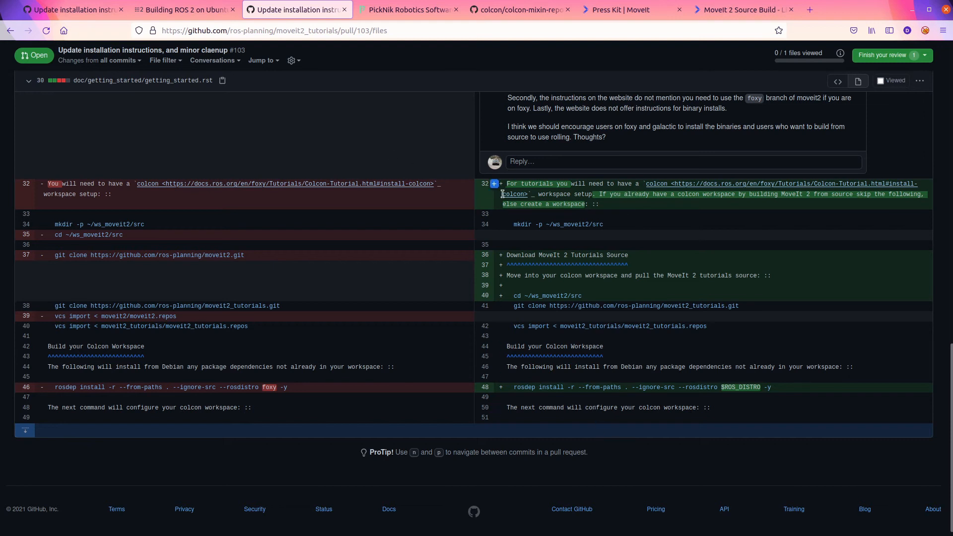
On line 32, comment that sourcing a from-source workspace requires building tutorials from source
click(494, 184)
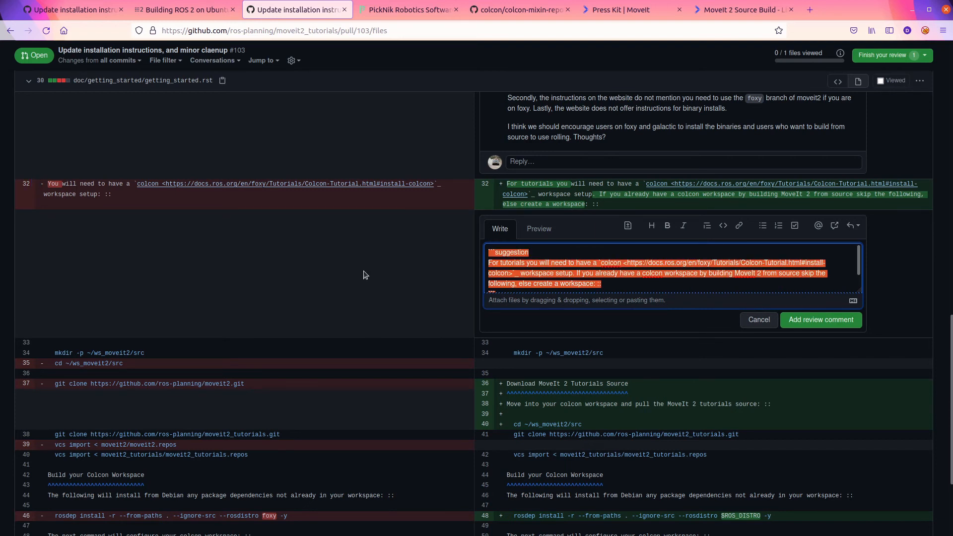
text(W)
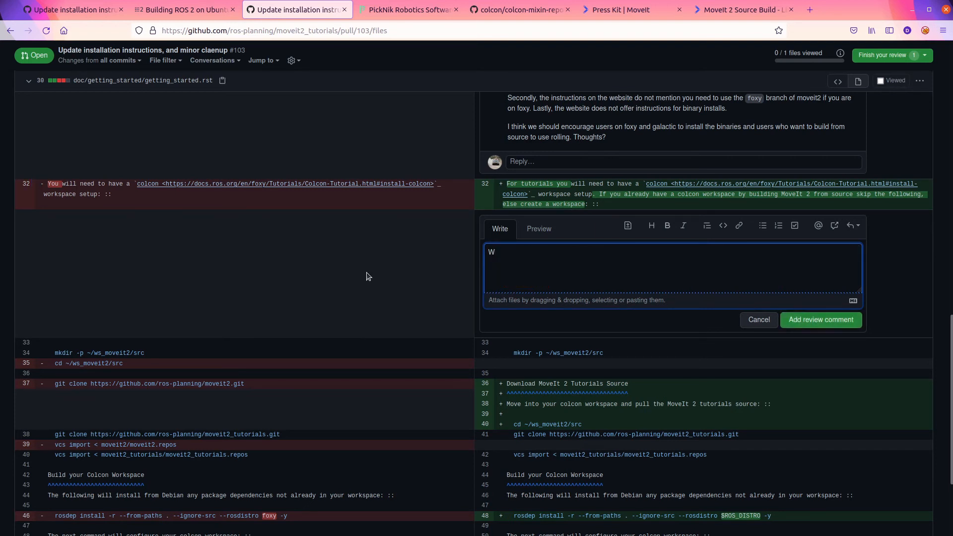
text(e should)
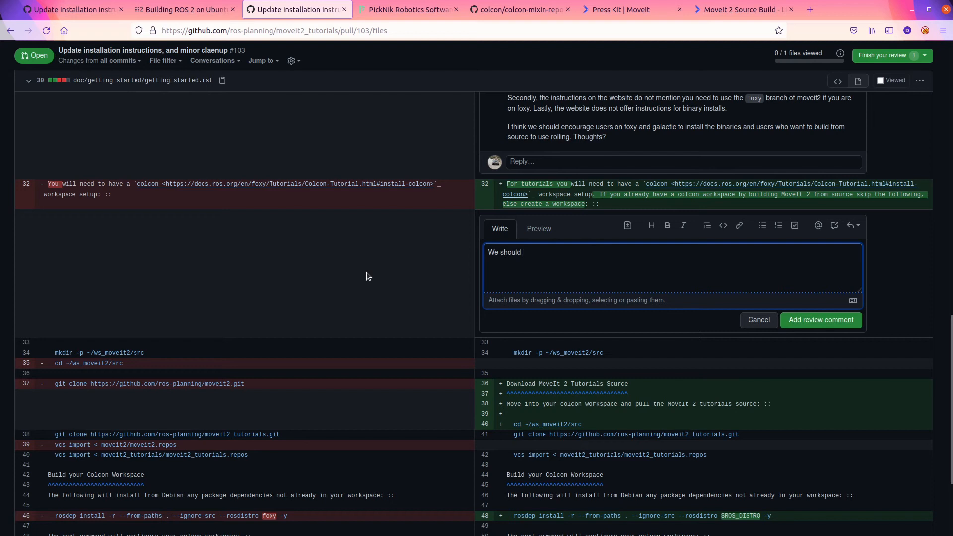
text(point out that if you have another workspace where you built it)
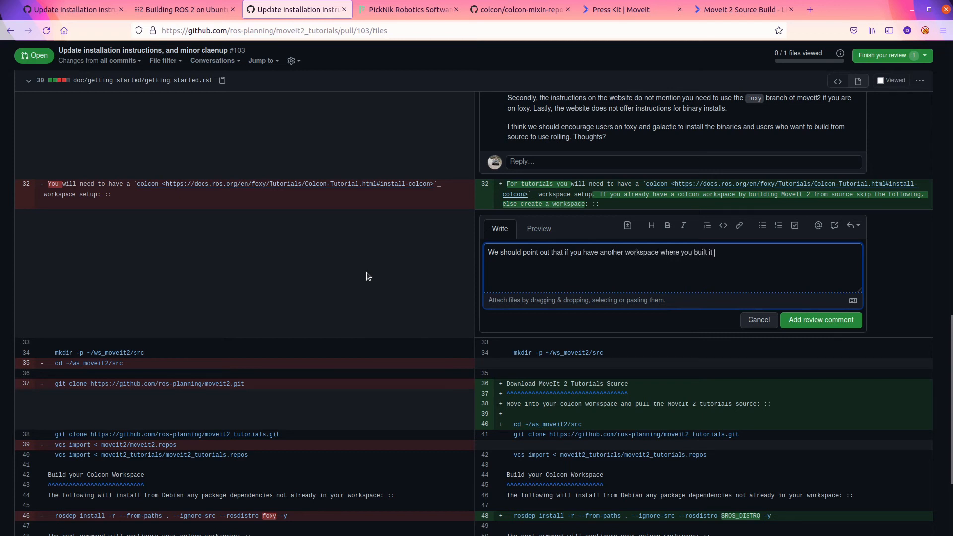
text(from source you'll need to source that workspace.  Also you'll need to build the tu)
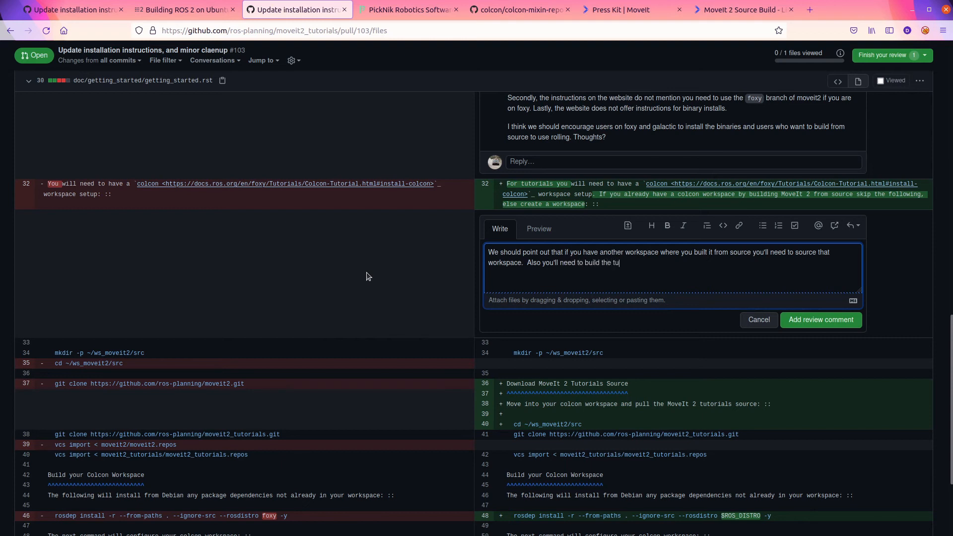
text(torials from)
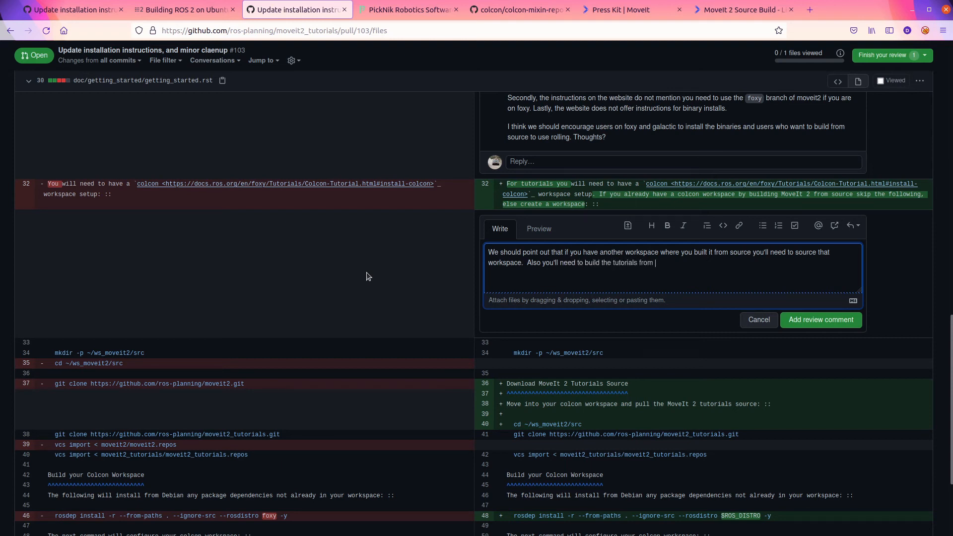
text(source)
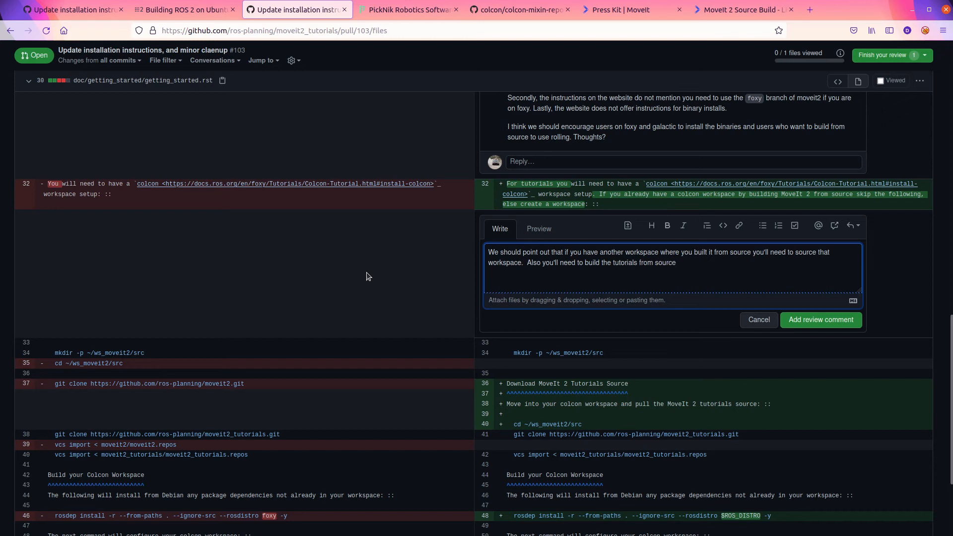
text(?  Or)
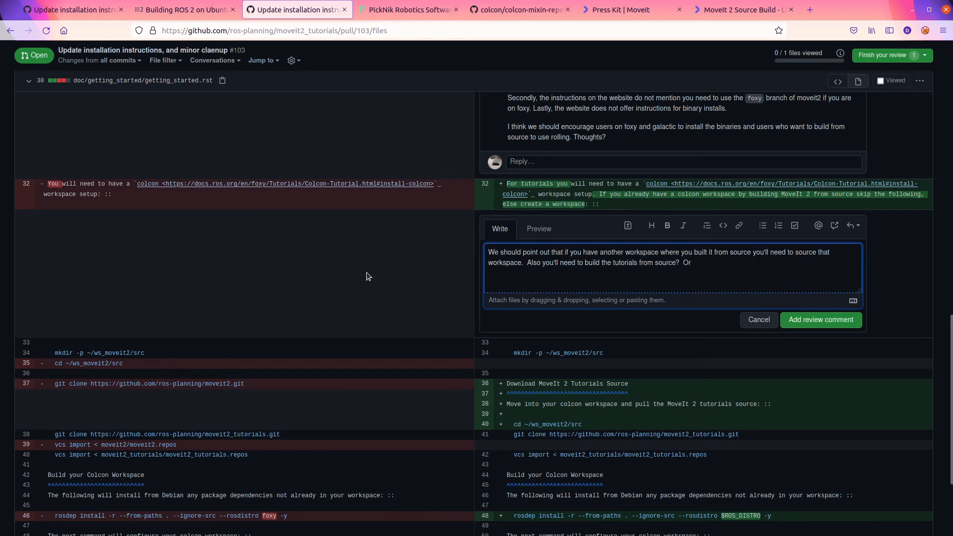
text(can we)
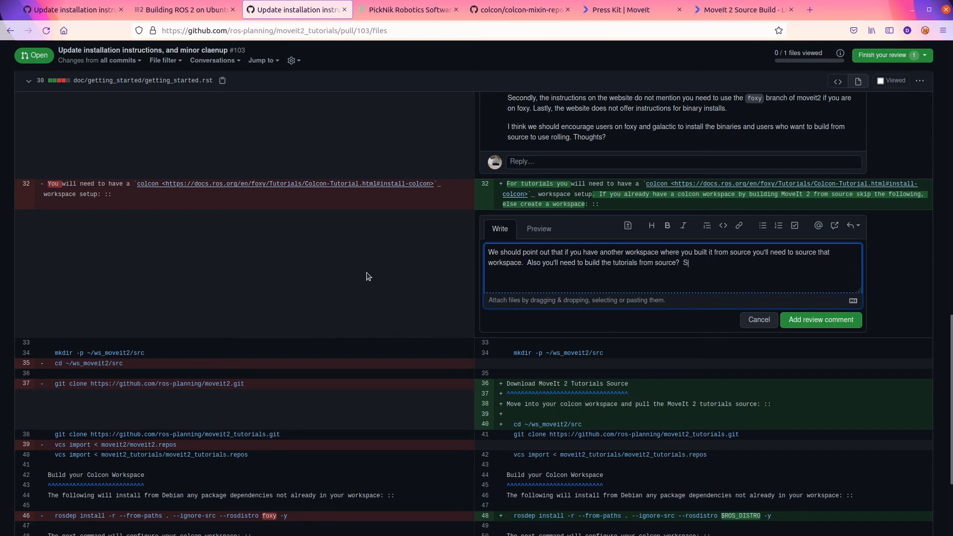
Add that rviz_visual_tools isn't released for the tutorials and add the comment to the review
text(ince rviz)
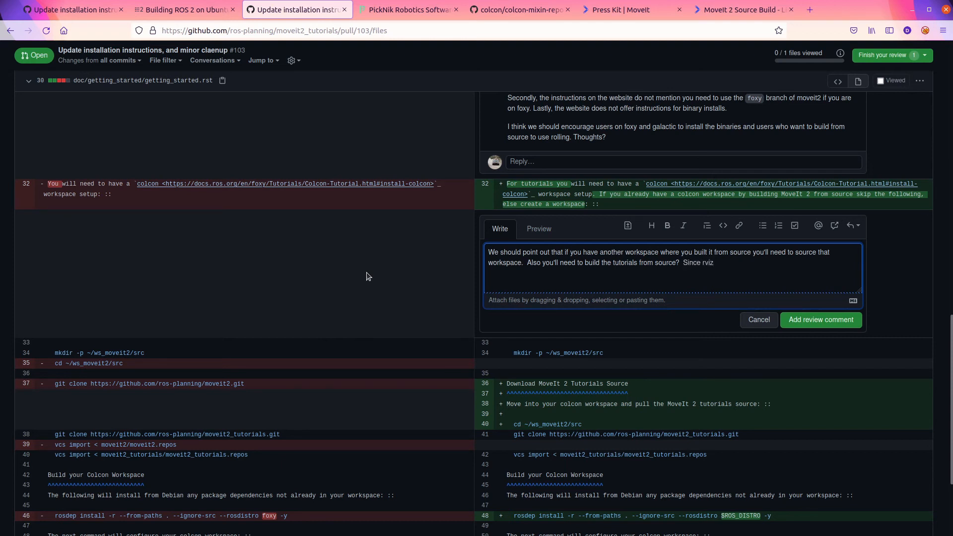
text(_visual_too)
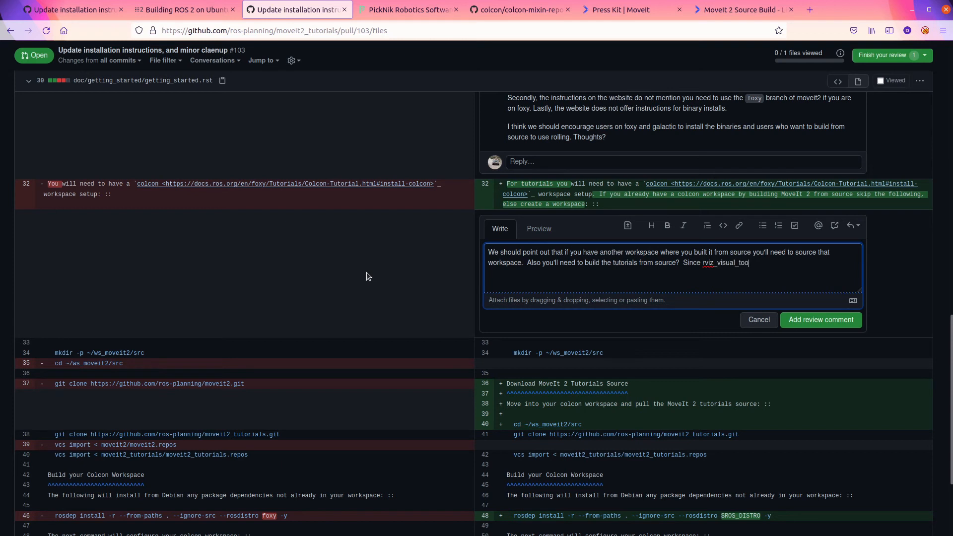
text(s isn't released yet for foxy I d)
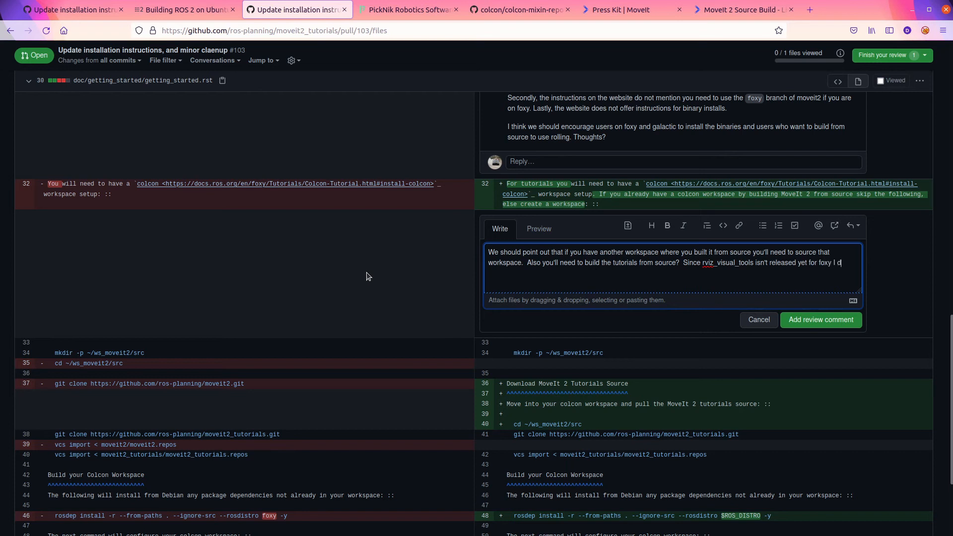
text(on't think we have a release of th)
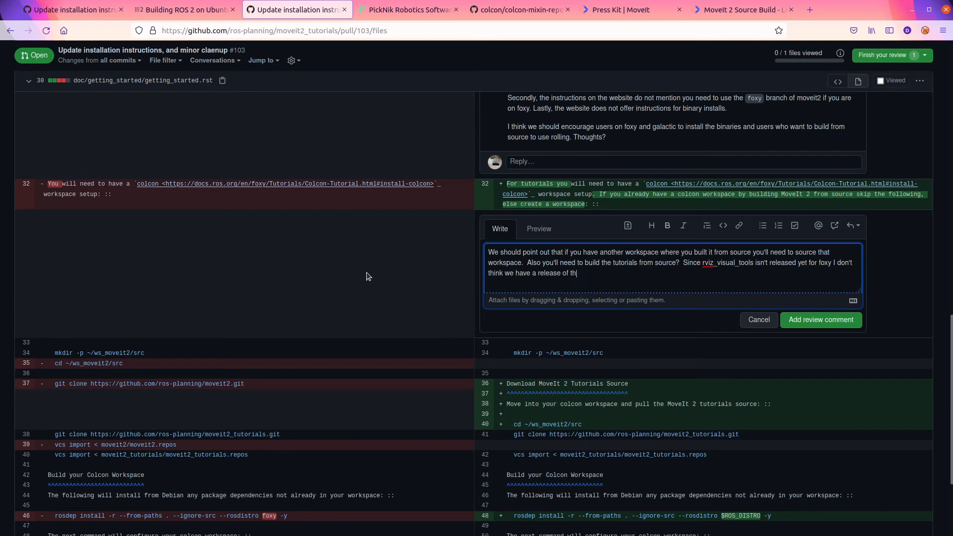
text(e tutorials yet, right?)
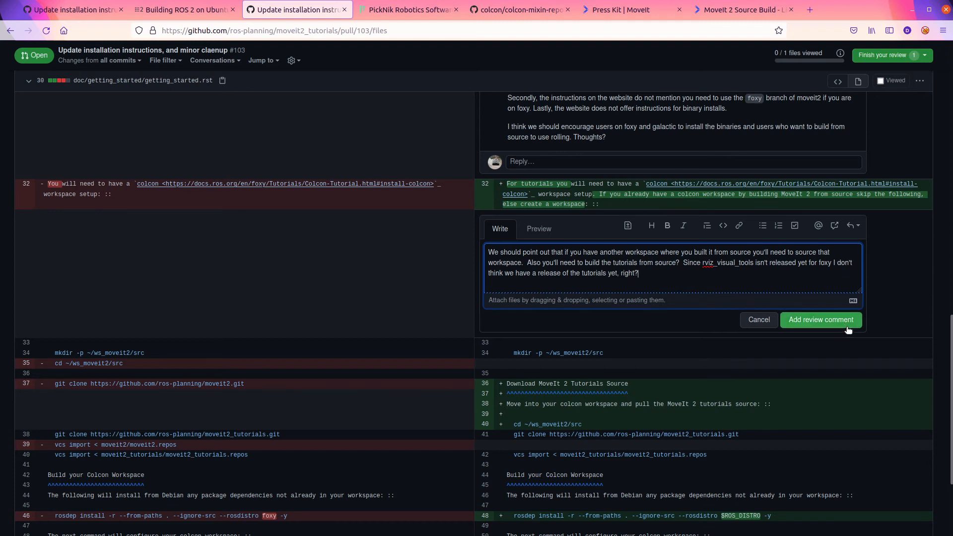
click(820, 320)
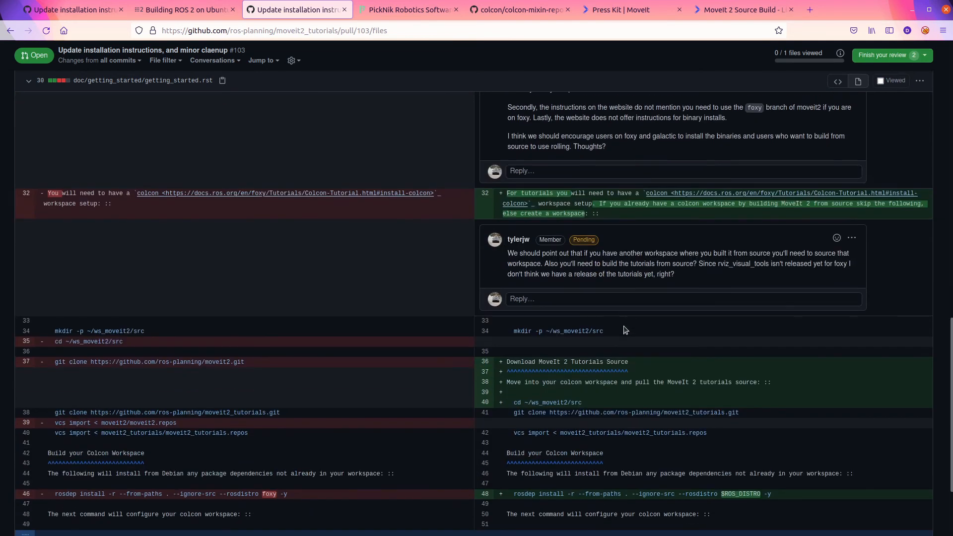
Edit the pending comment to remove the sentence about building tutorials from source and update it
drag(661, 265, 674, 274)
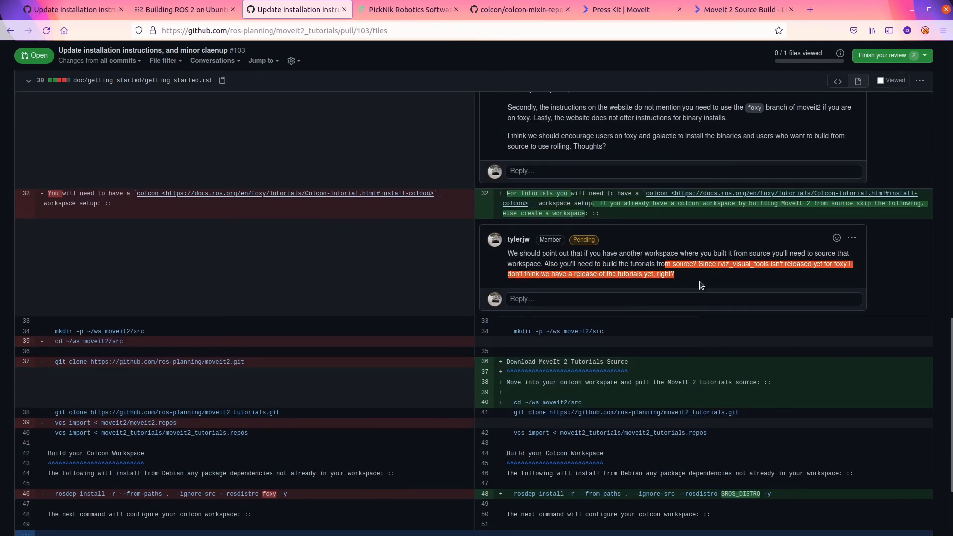
scroll(down, 3)
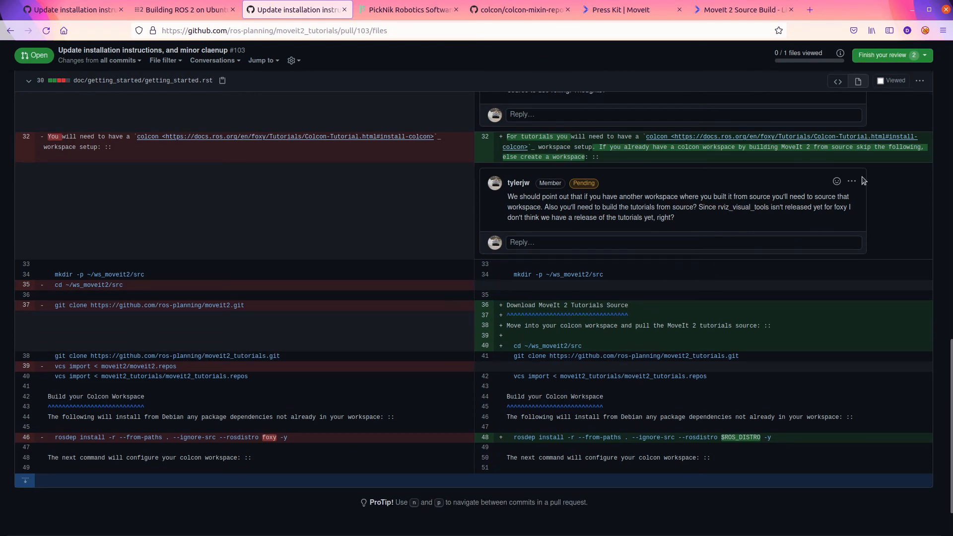
click(852, 181)
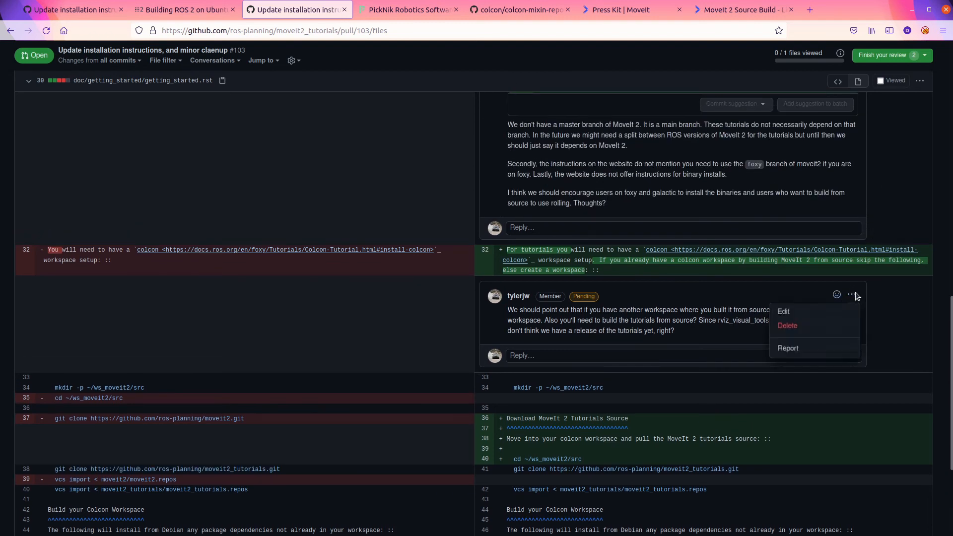
click(783, 311)
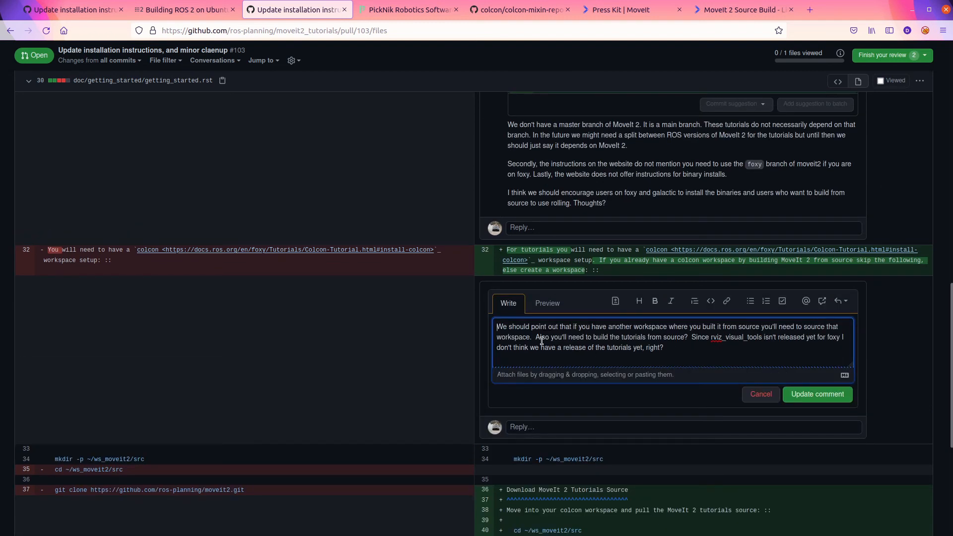
drag(537, 338, 700, 337)
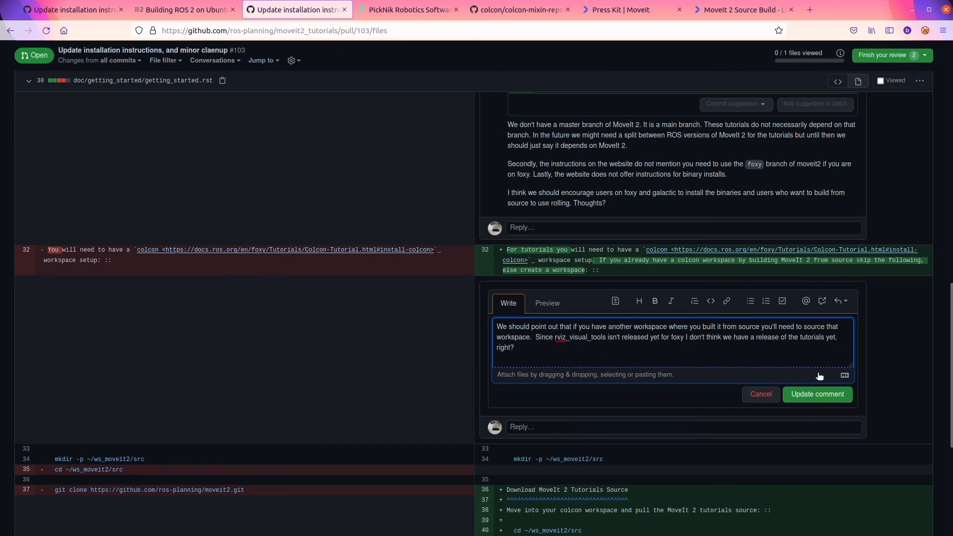
click(818, 394)
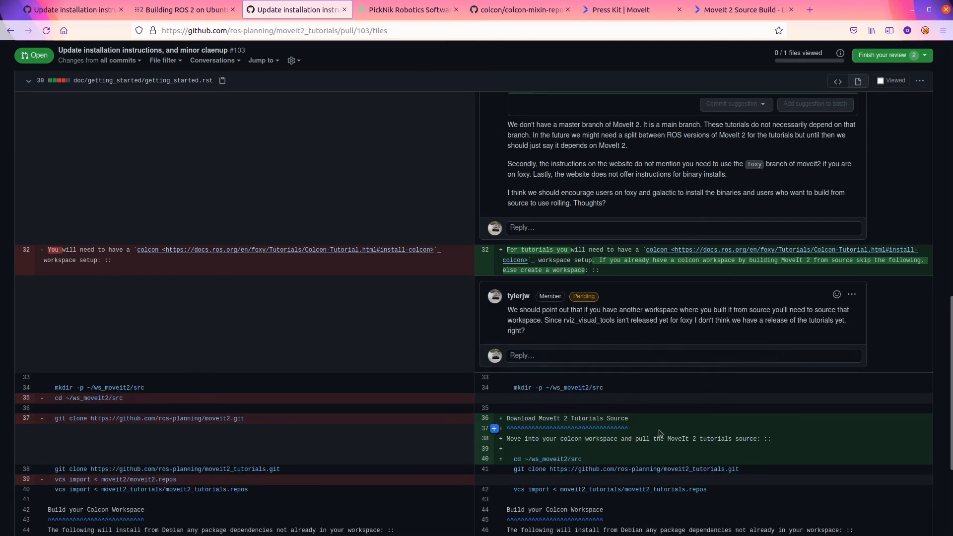
Delete the pending line-32 comment and confirm
scroll(down, 3)
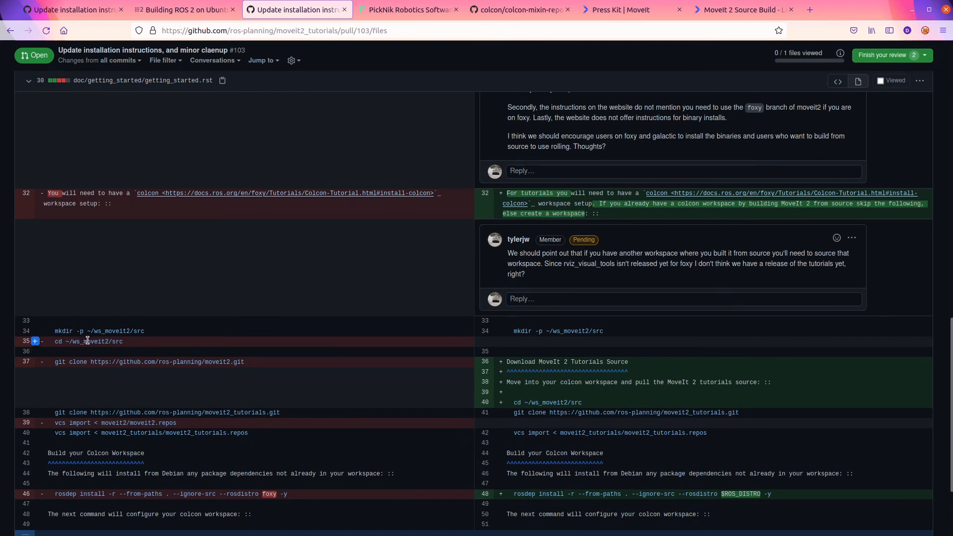
scroll(down, 3)
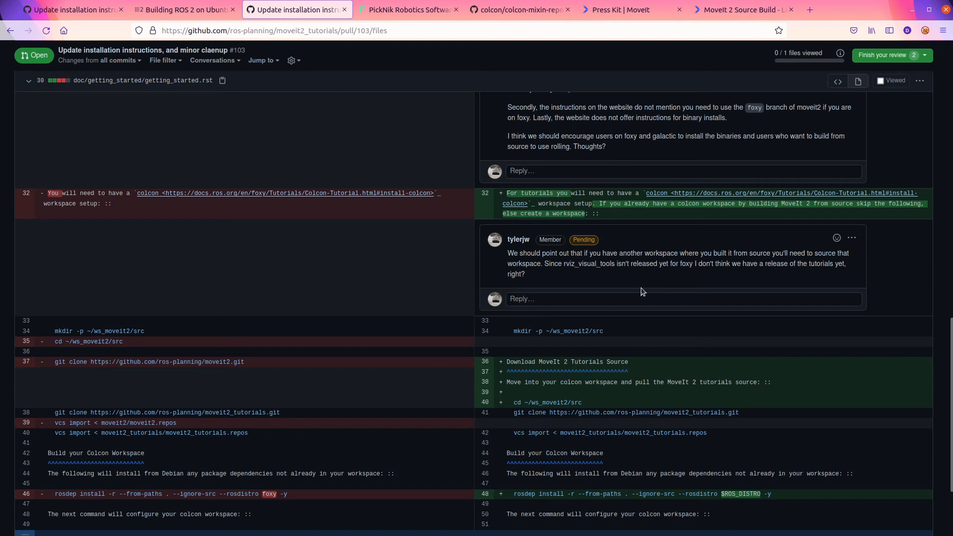
mouse_move(863, 241)
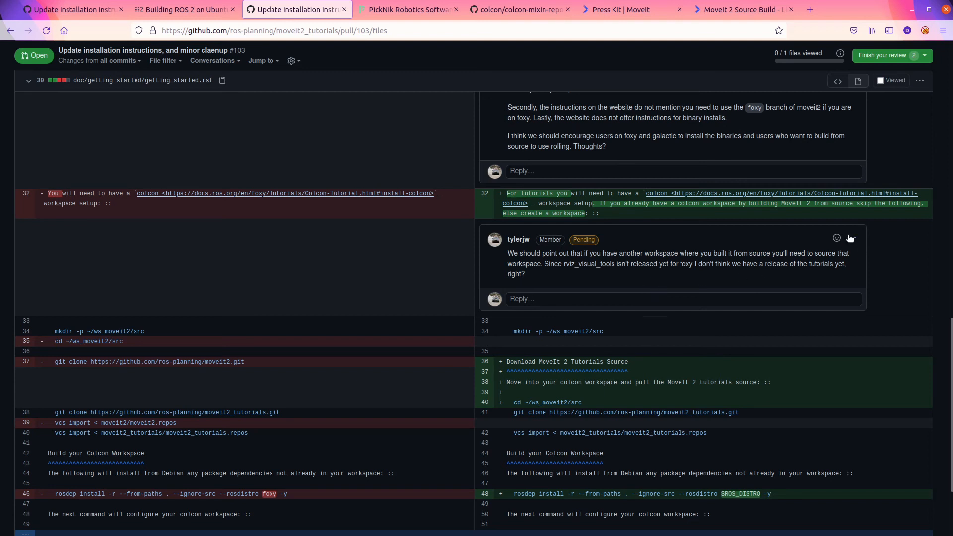
click(852, 238)
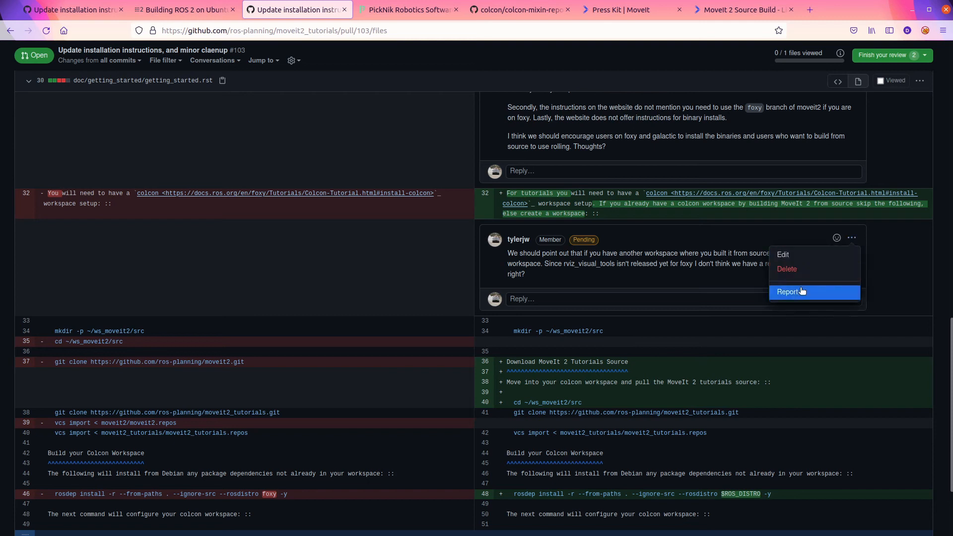
click(786, 269)
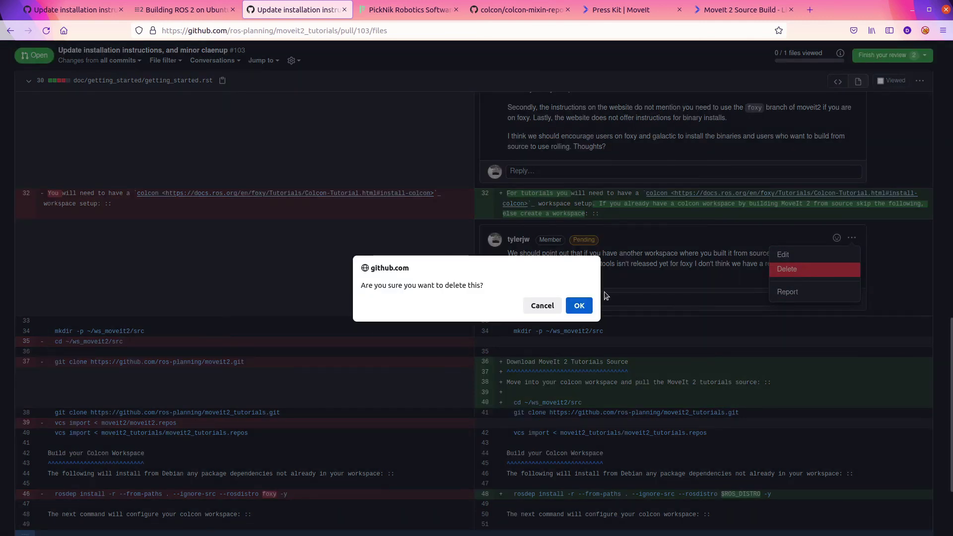
click(580, 306)
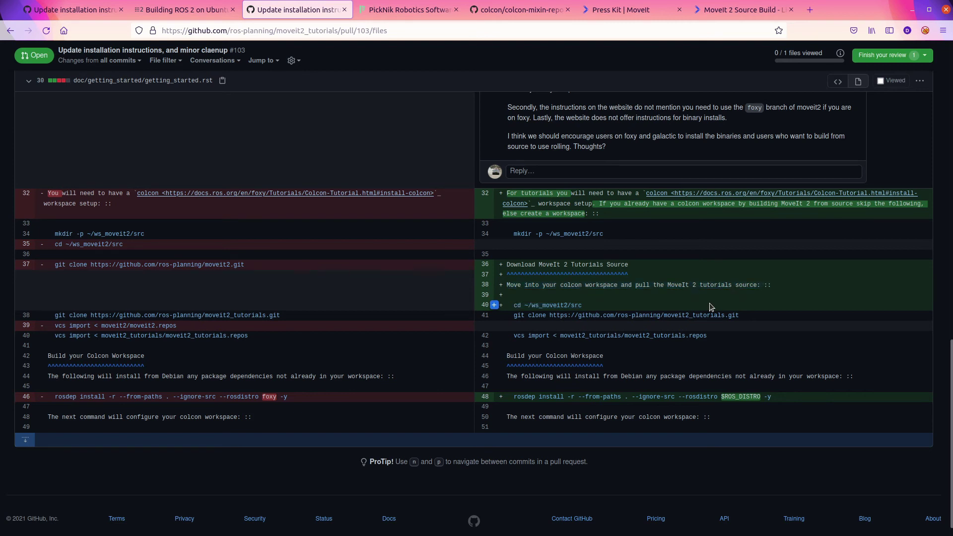
Submit the review as a comment with summary 'Looked more closely at this and left a comment.'
scroll(down, 3)
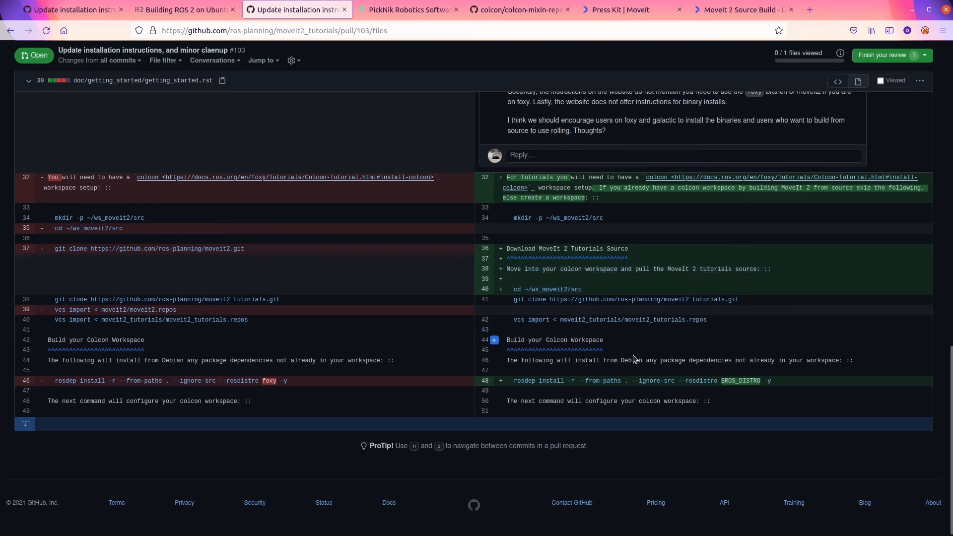
mouse_move(772, 382)
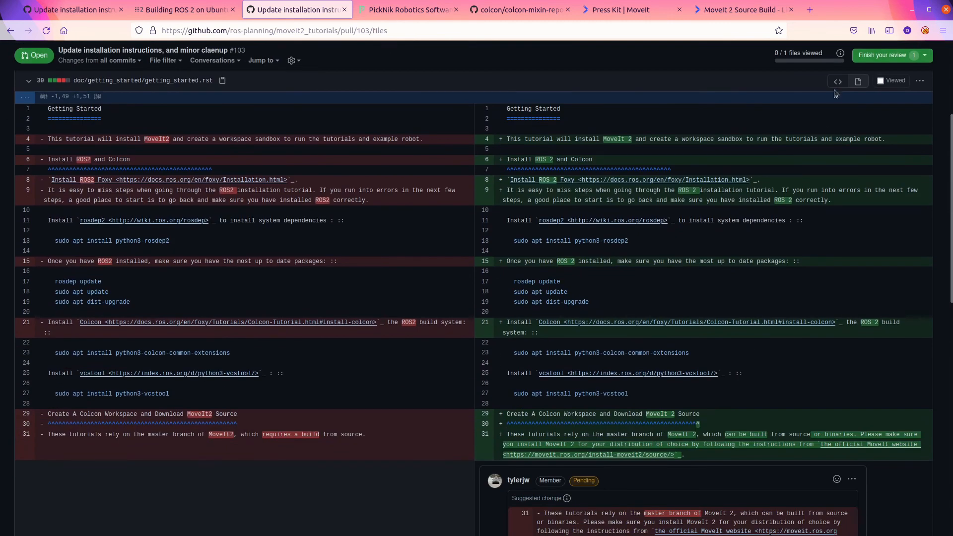
click(887, 55)
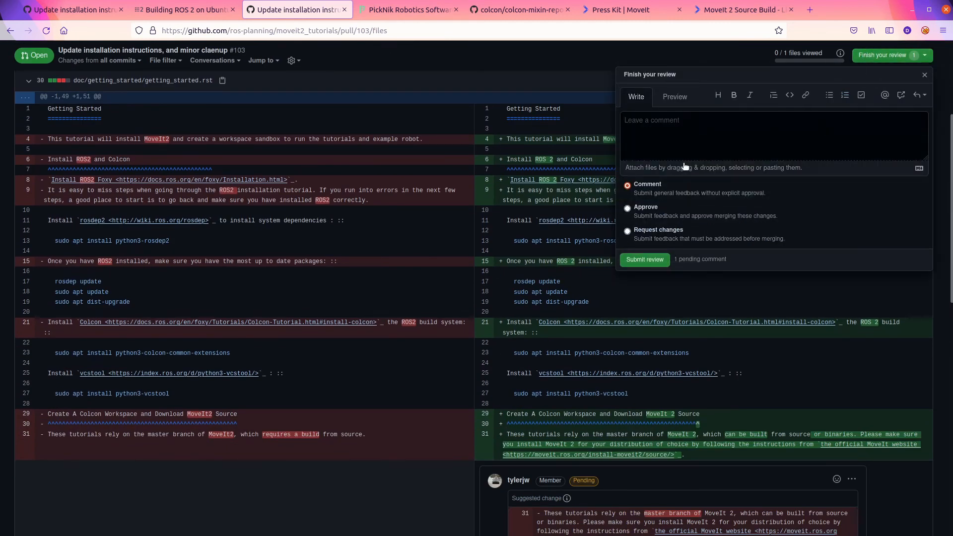
text(Looked more closely at this and)
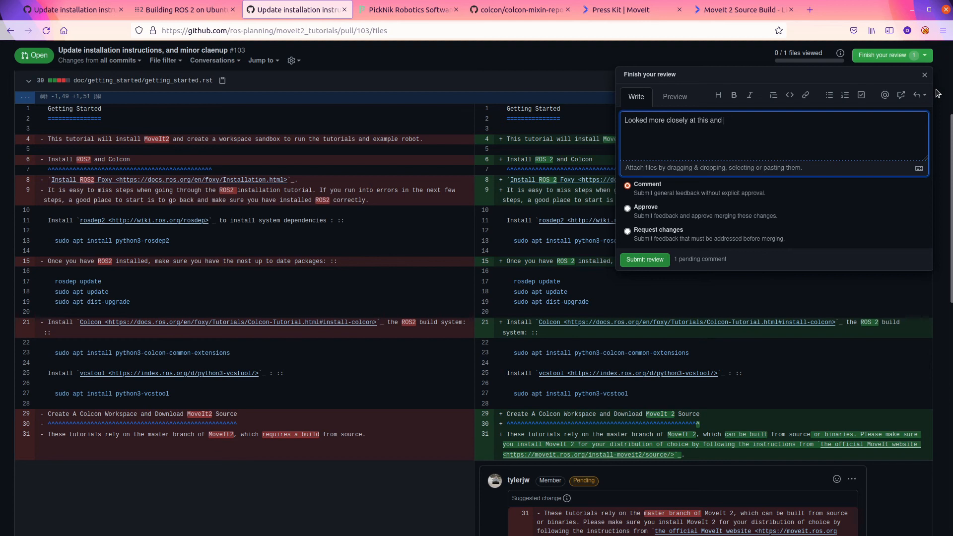
text(lee)
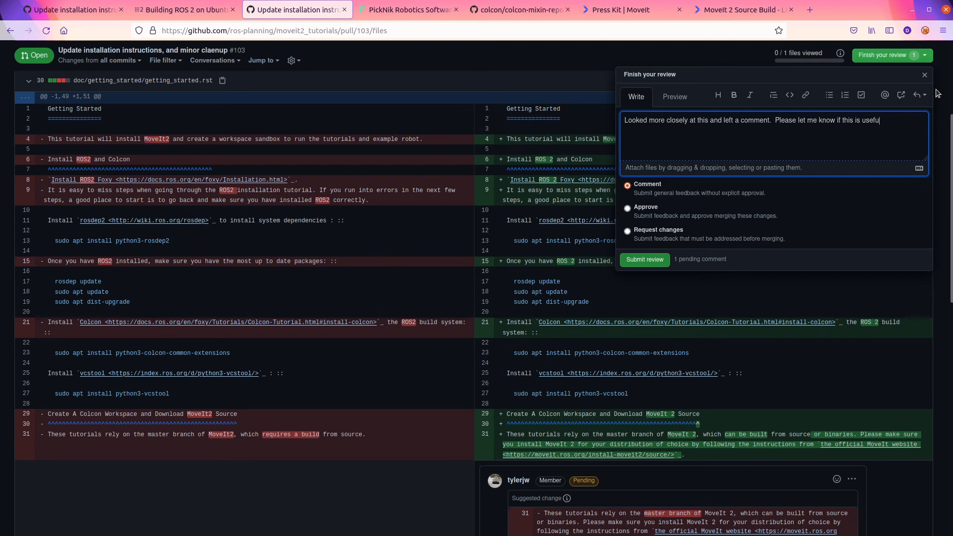
key(Backspace)
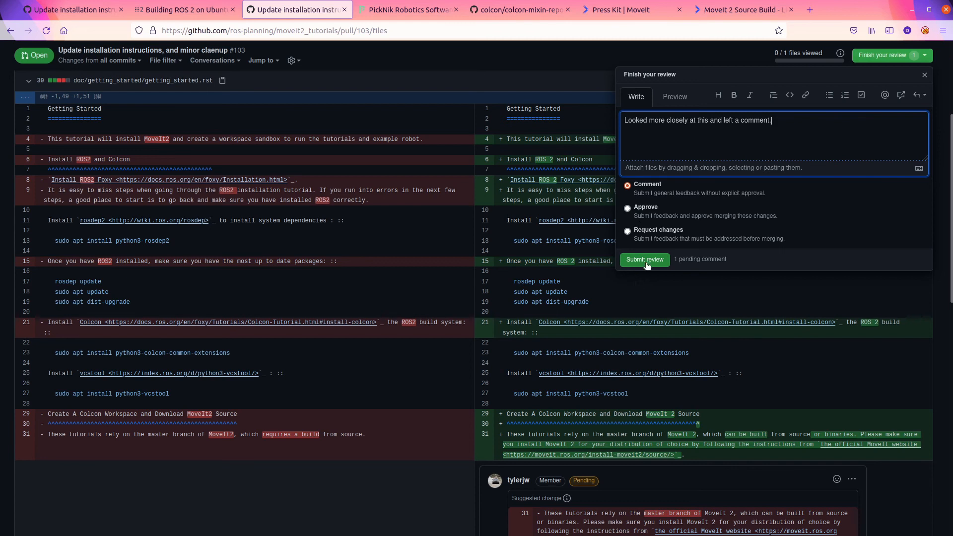
click(646, 260)
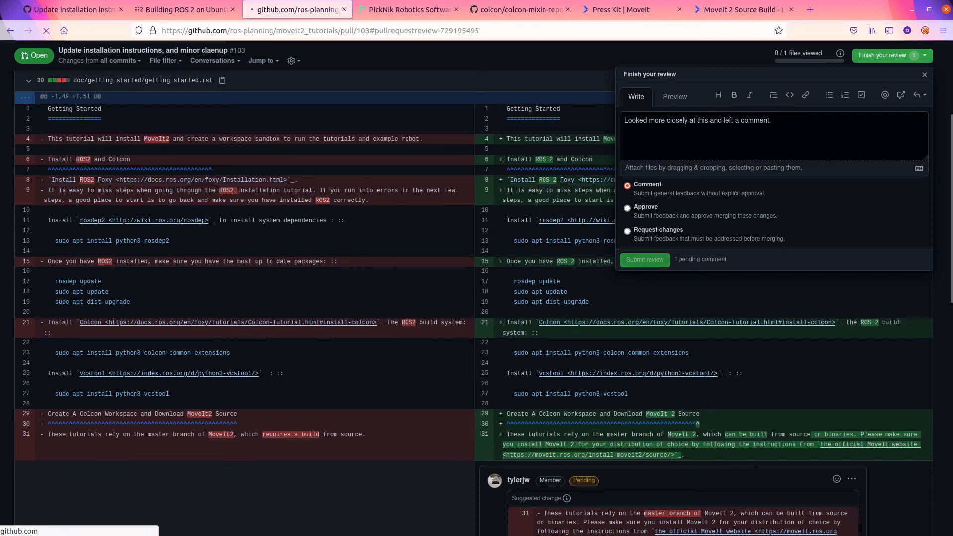
Check the posted review in the PR conversation, then switch to the MoveIt Press Kit page
click(644, 260)
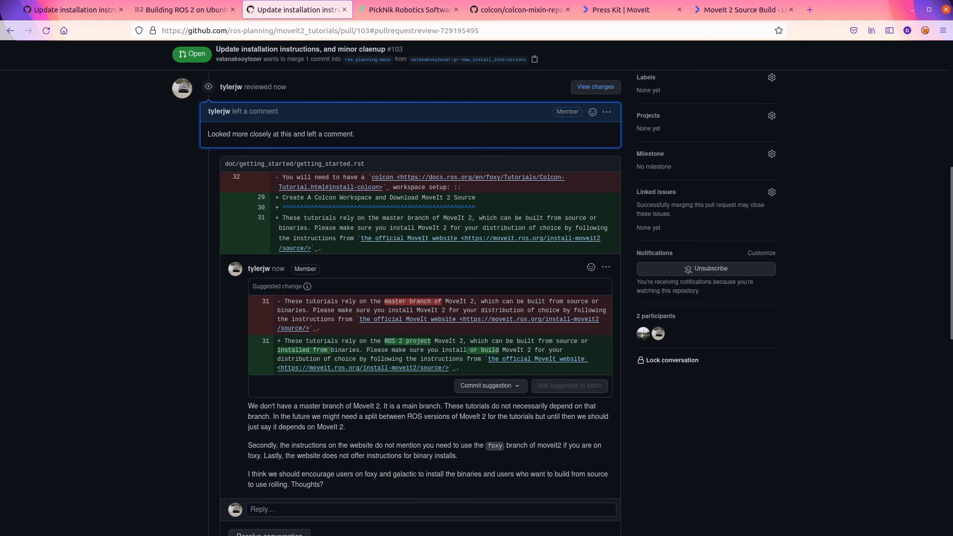
mouse_move(666, 194)
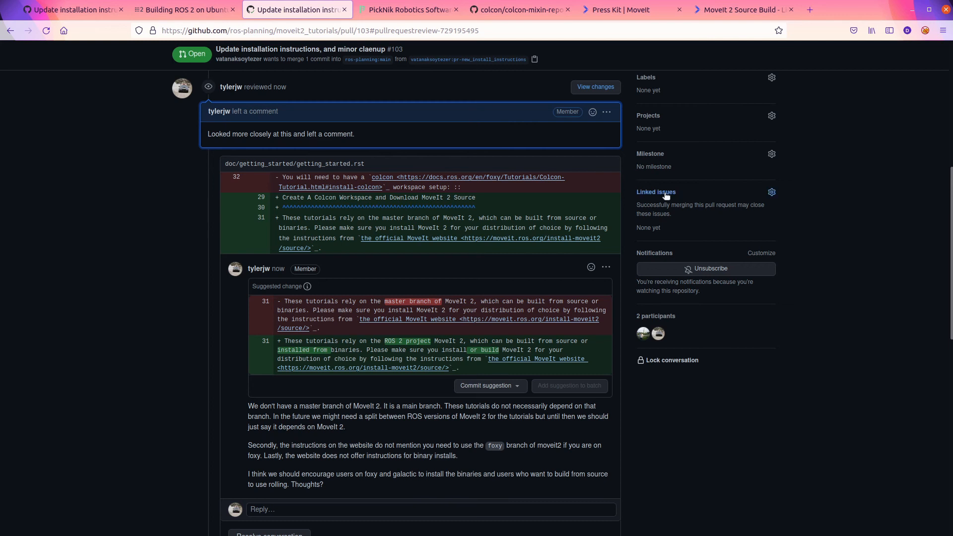
scroll(down, 3)
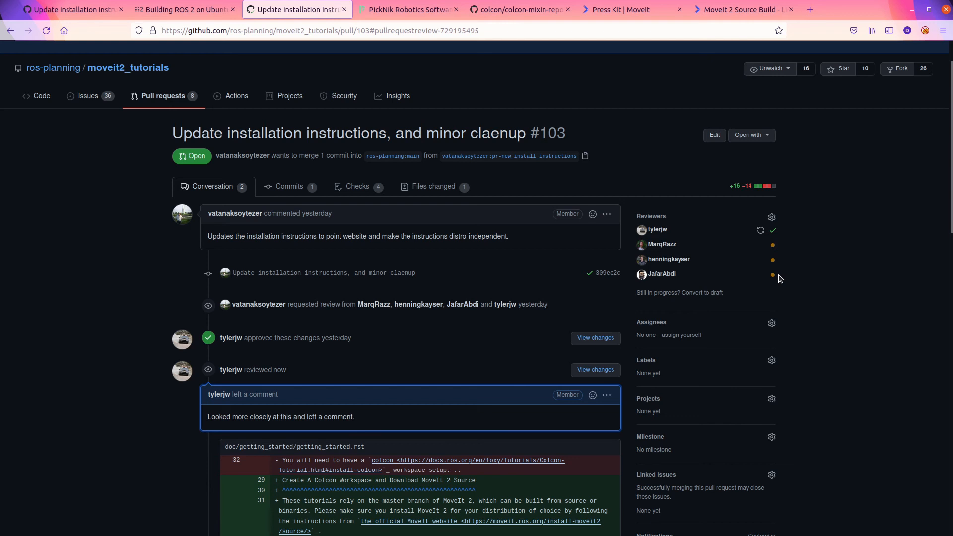
scroll(down, 3)
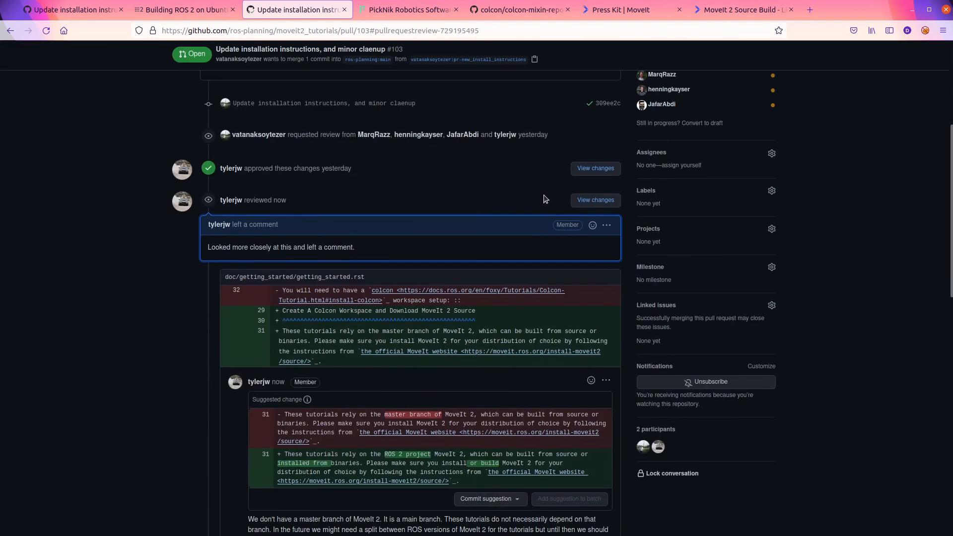
scroll(down, 3)
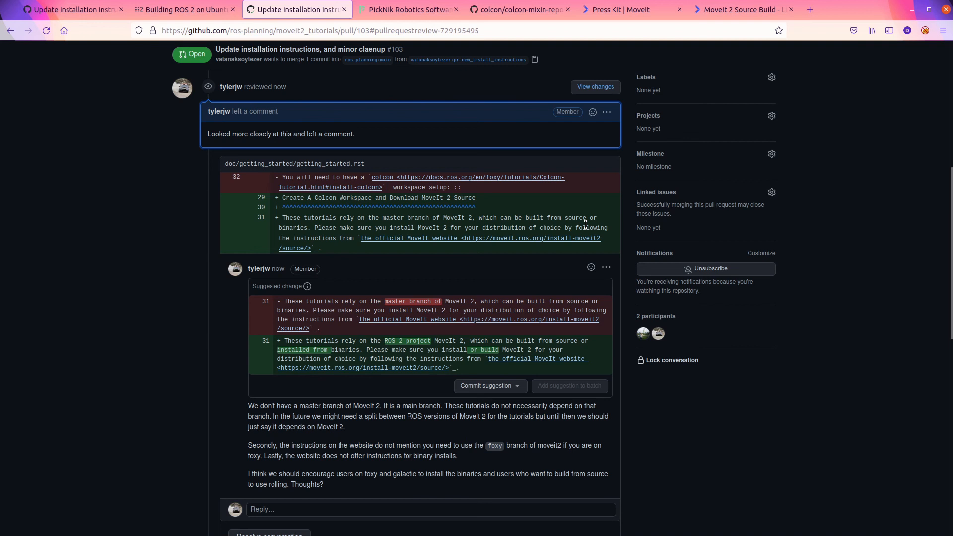
scroll(up, 3)
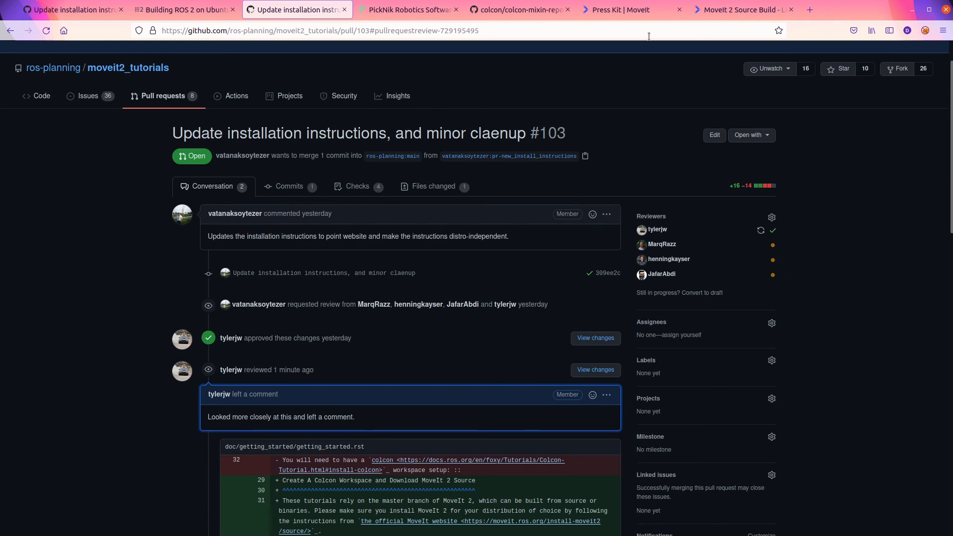
click(623, 9)
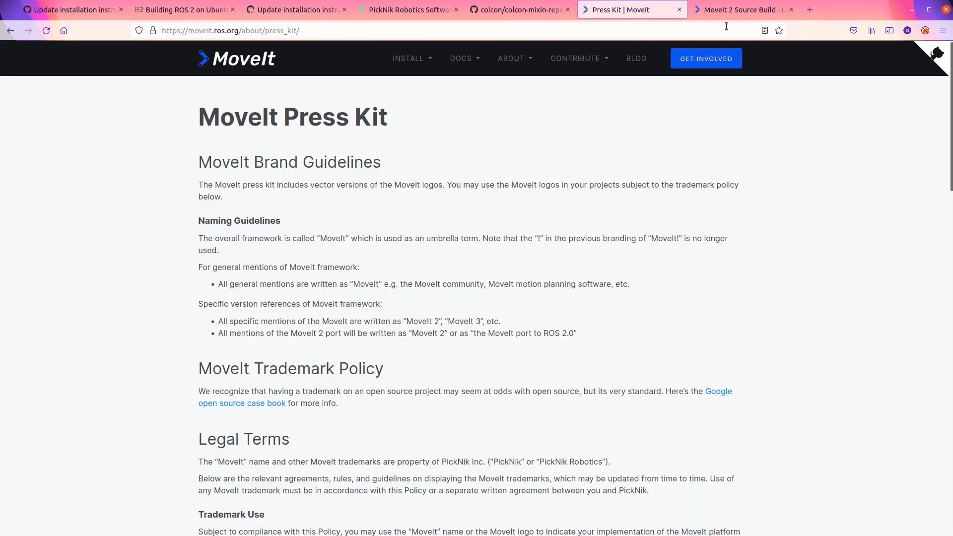
Switch between the MoveIt 2 Source Build page and the ros-planning/moveit2 repository tab
click(743, 9)
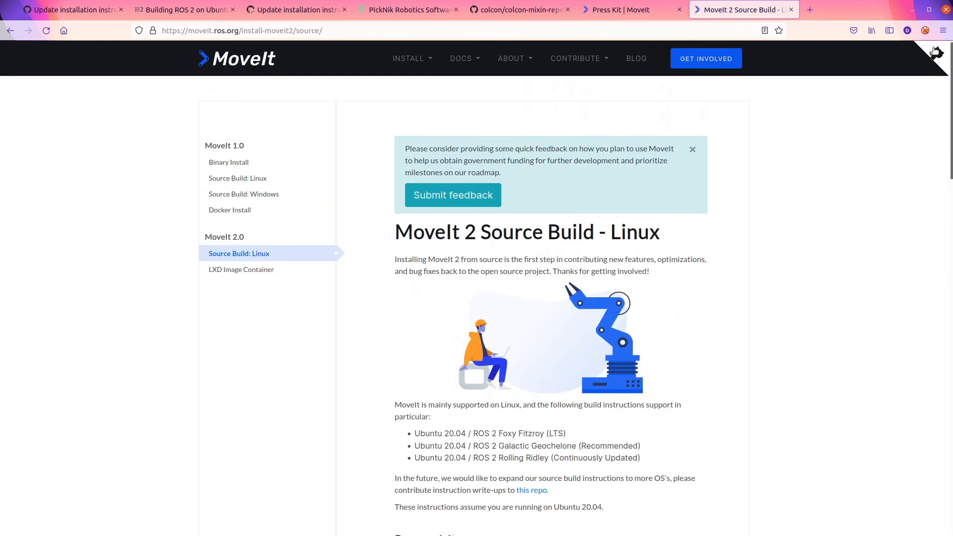
mouse_move(531, 489)
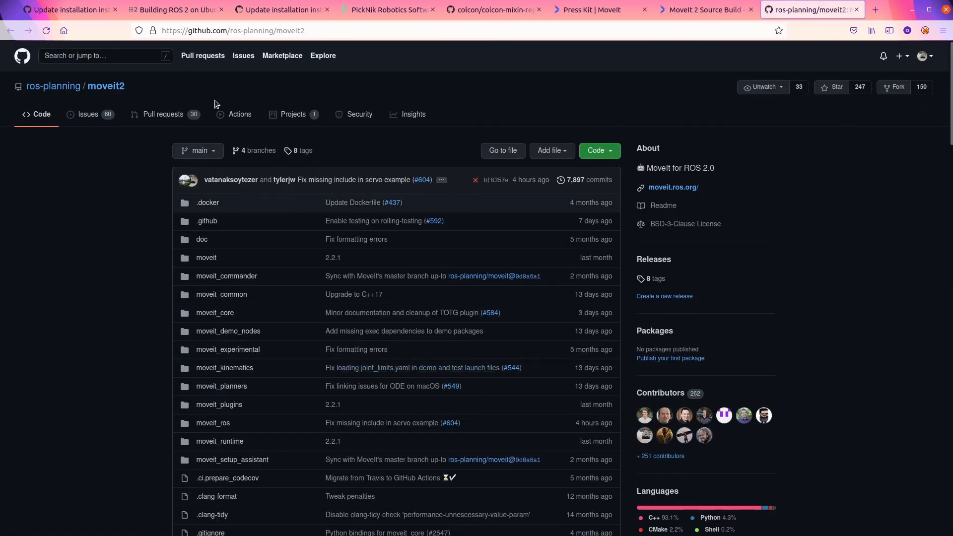
mouse_move(503, 141)
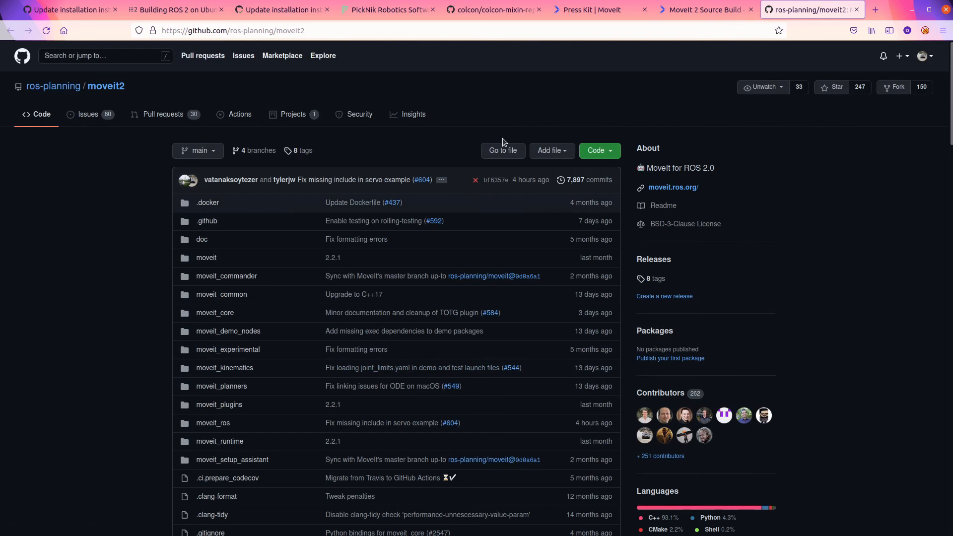
click(702, 9)
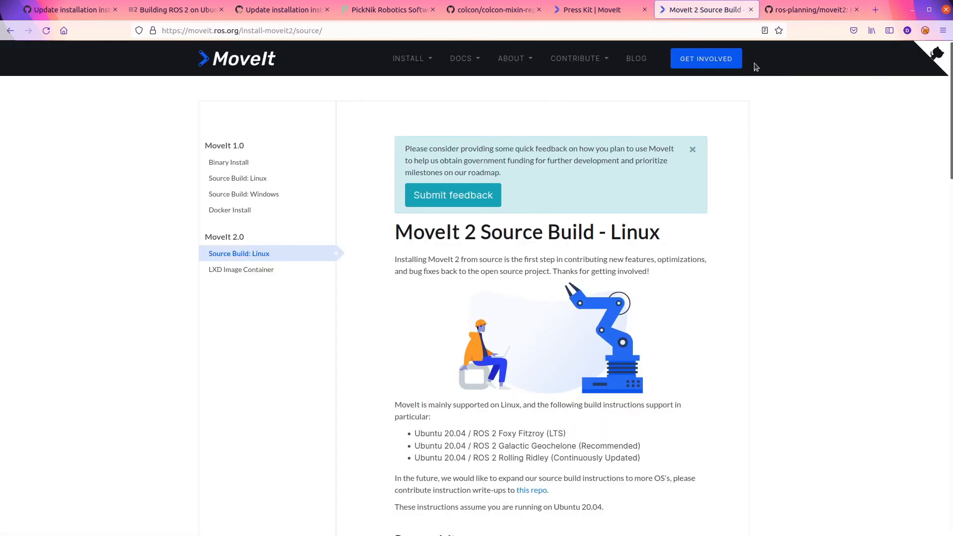
mouse_move(636, 102)
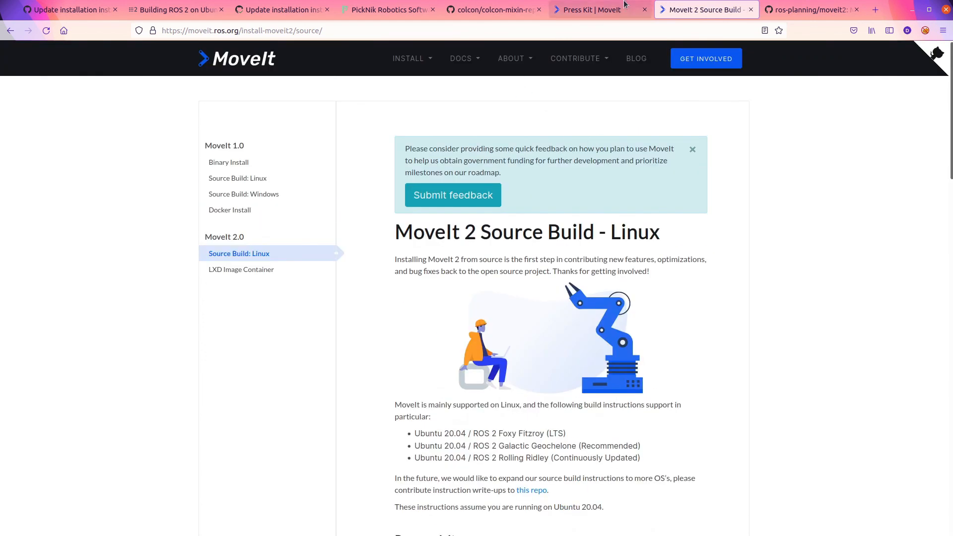
click(808, 9)
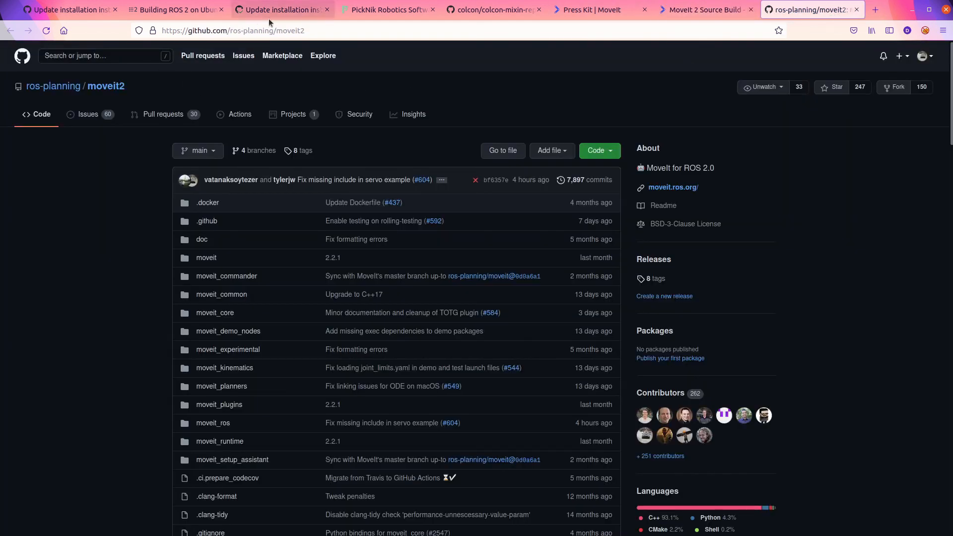
Navigate to the moveit.ros.org repository's issues and open issue #620 about foxy installation instructions
click(238, 29)
text(.ros.org)
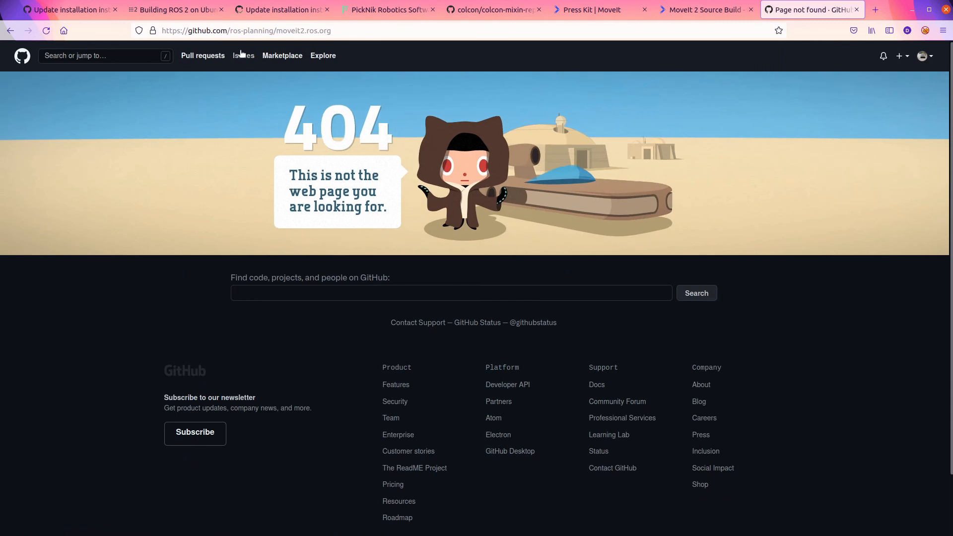
text(moveit)
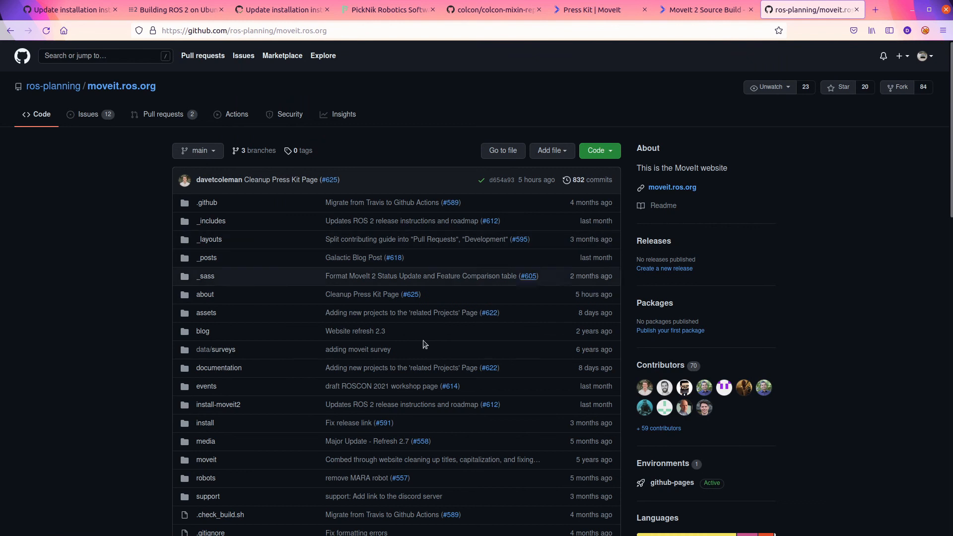
click(88, 114)
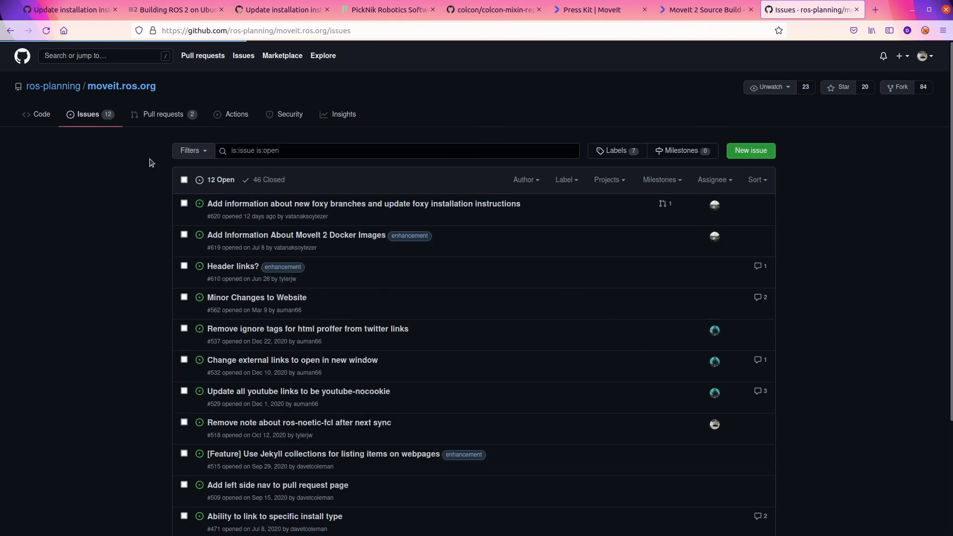
mouse_move(269, 241)
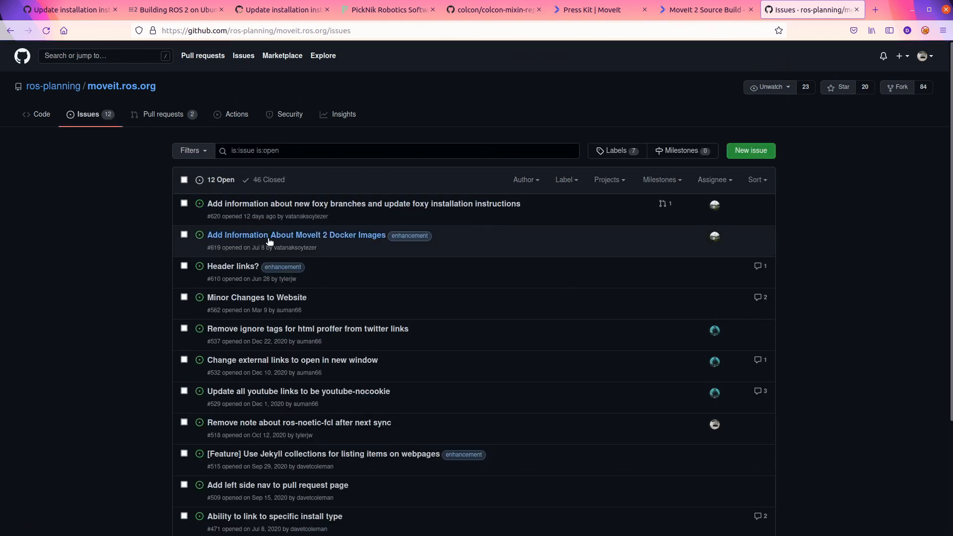
mouse_move(477, 213)
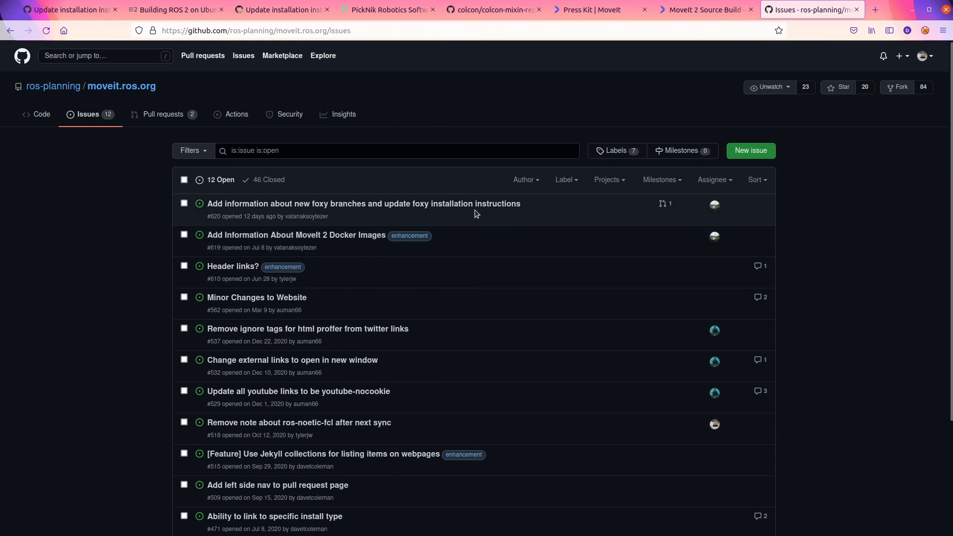
click(363, 204)
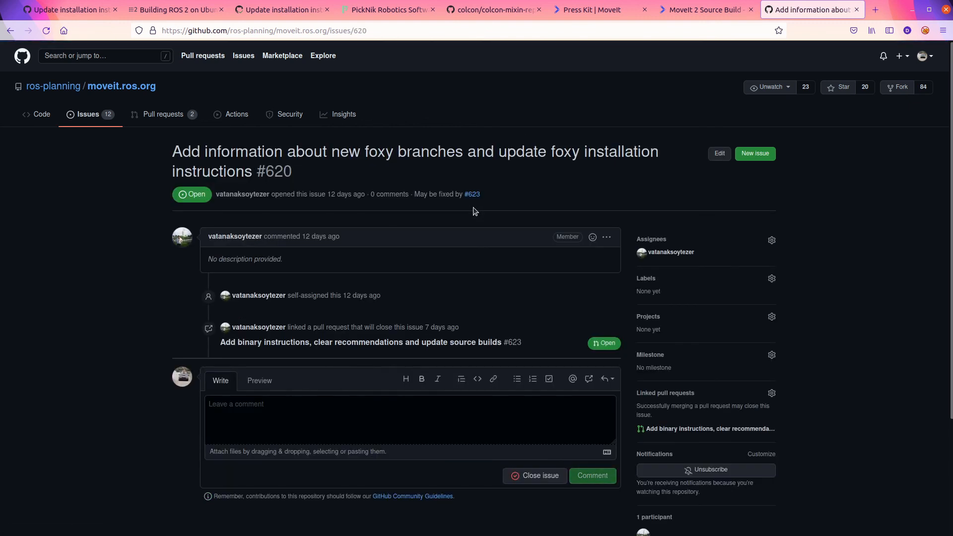
mouse_move(336, 365)
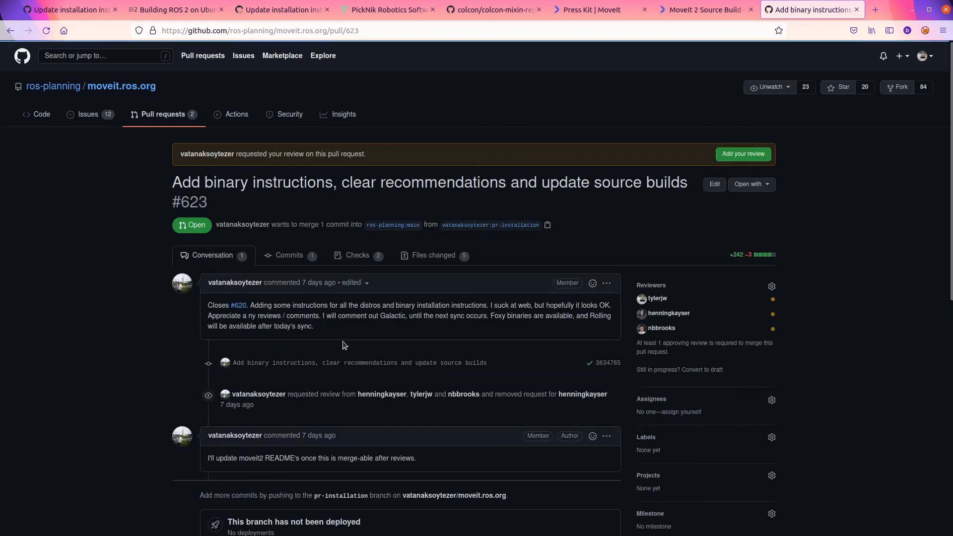
From linked pull request #623, go to its Files changed view
scroll(down, 3)
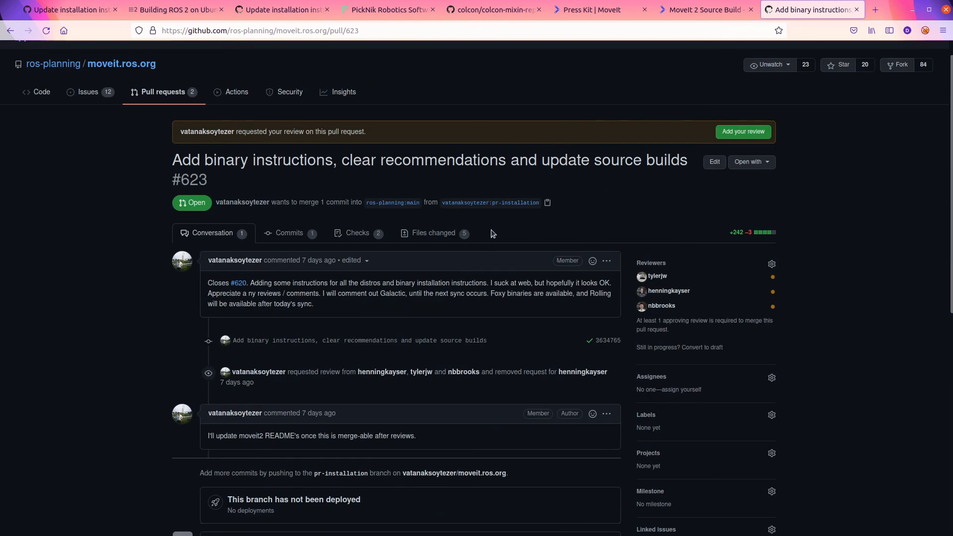
click(433, 233)
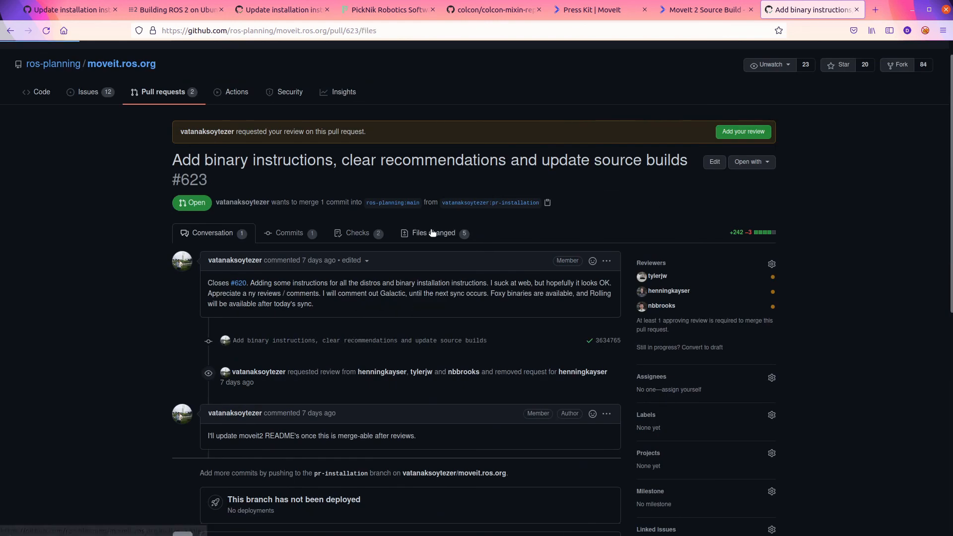
Review PR #623's diff and show install-moveit2/binary/index.markdown as the rendered MoveIt 2 Binary Install page
click(433, 232)
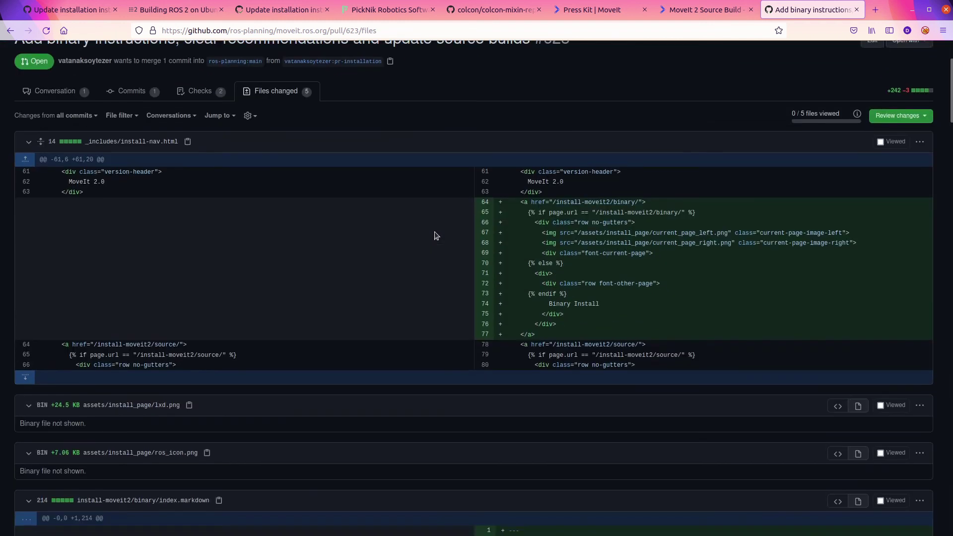
scroll(down, 3)
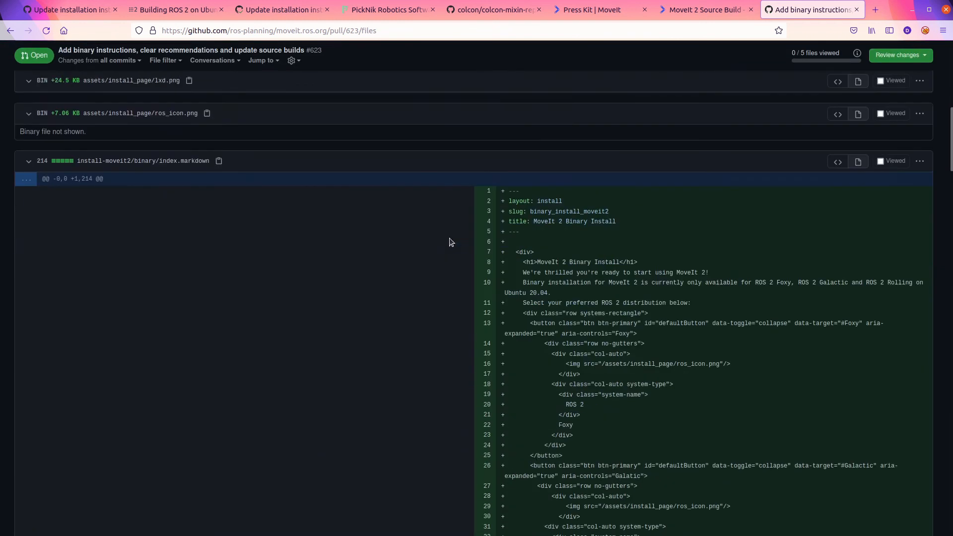
scroll(down, 3)
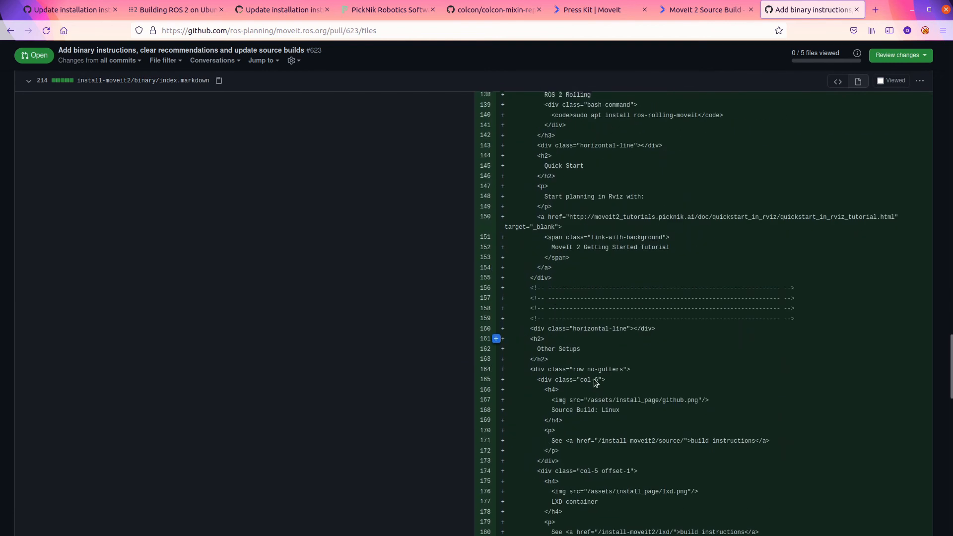
scroll(down, 3)
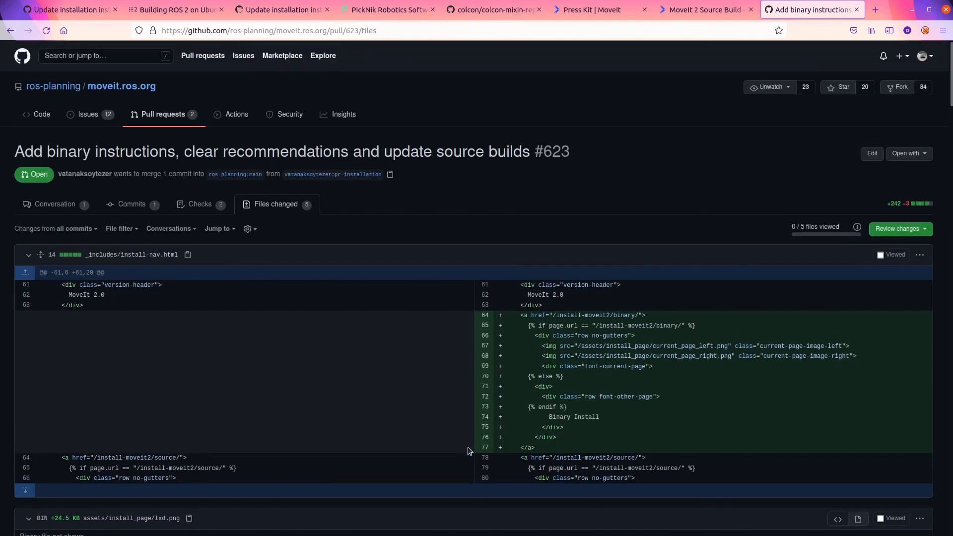
scroll(down, 3)
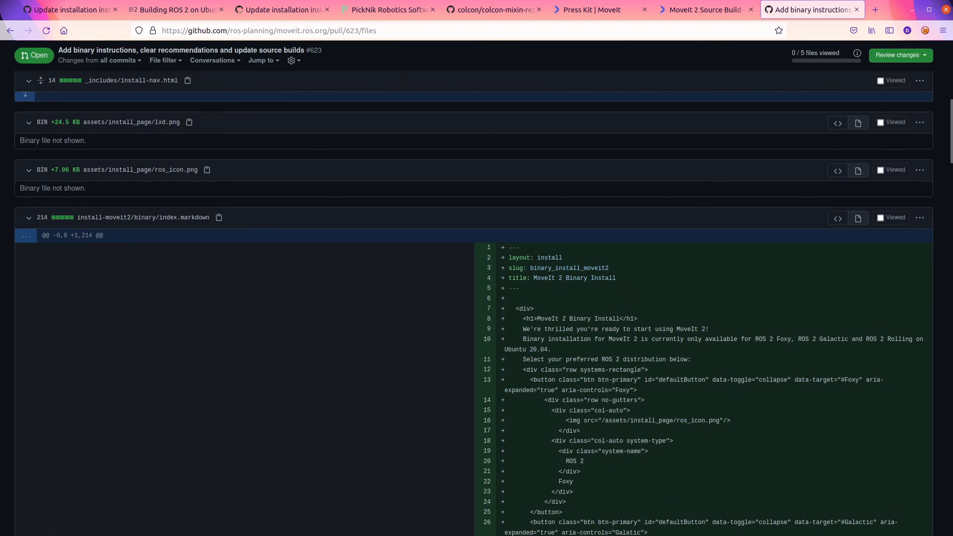
scroll(down, 3)
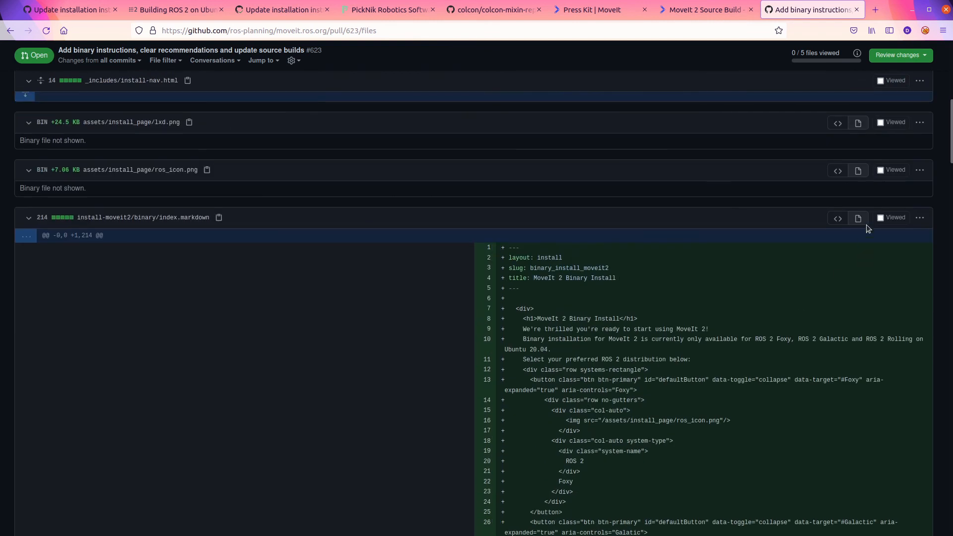
click(858, 218)
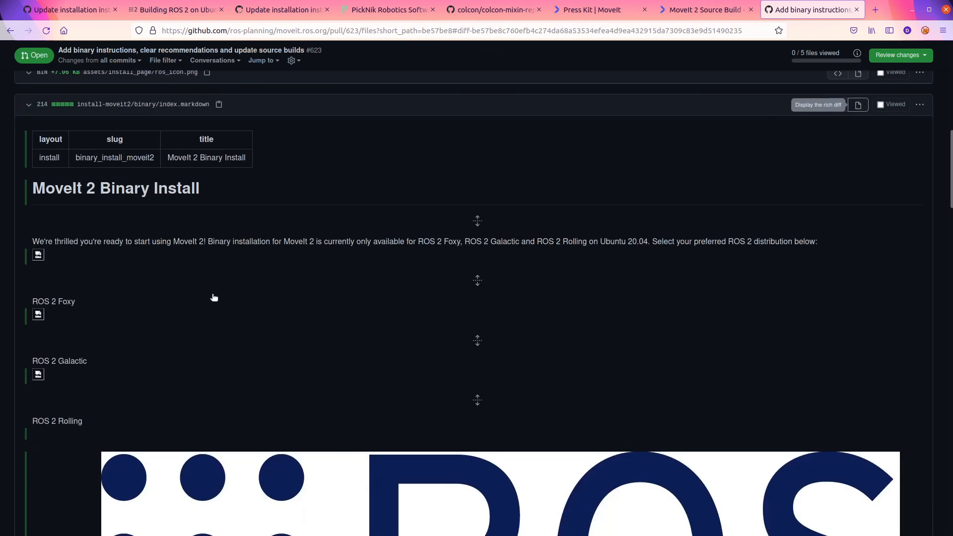
scroll(down, 3)
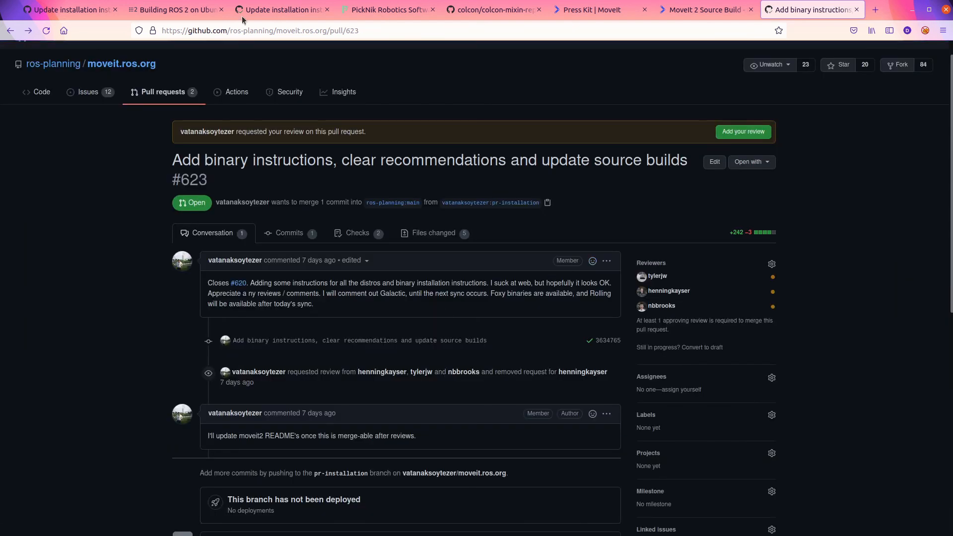
mouse_move(731, 374)
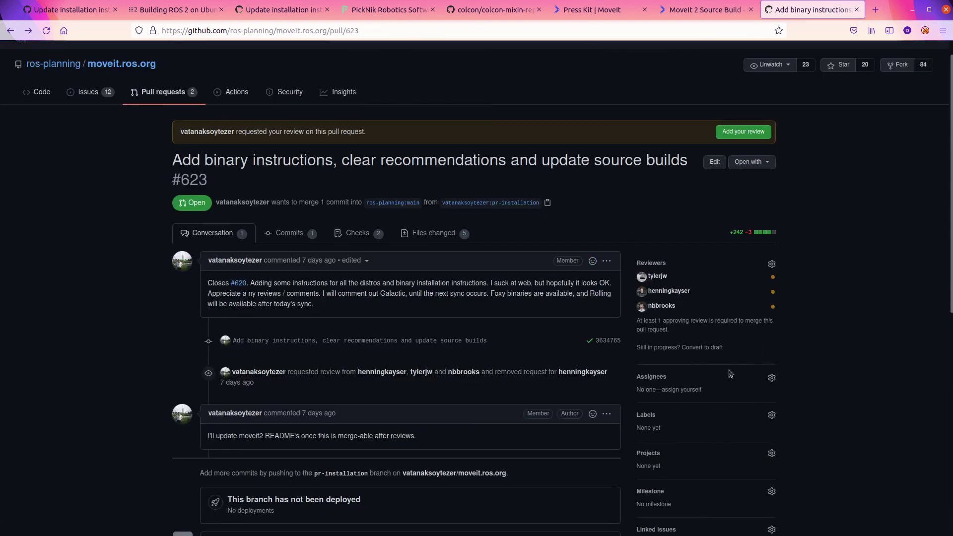
mouse_move(652, 161)
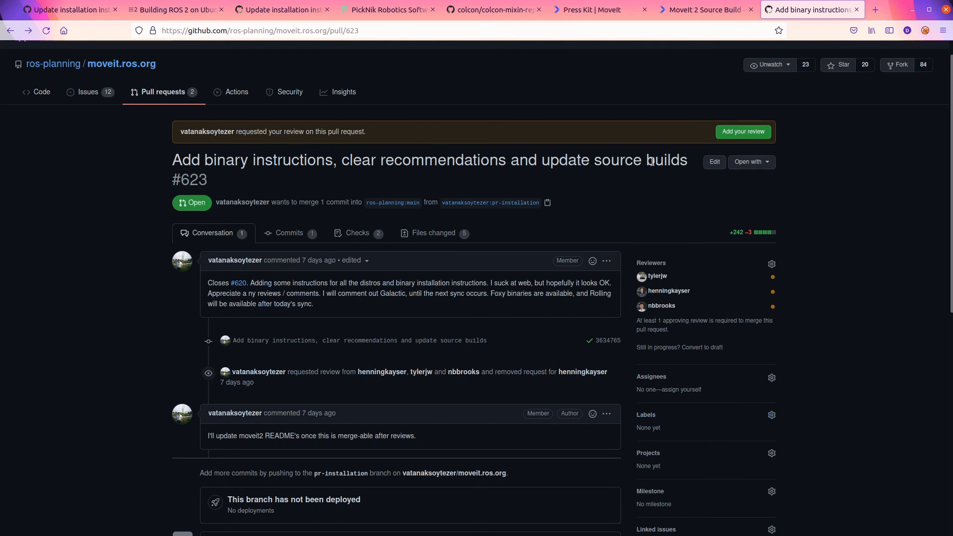
Select the full title of pull request #623 on its conversation page
triple_click(400, 160)
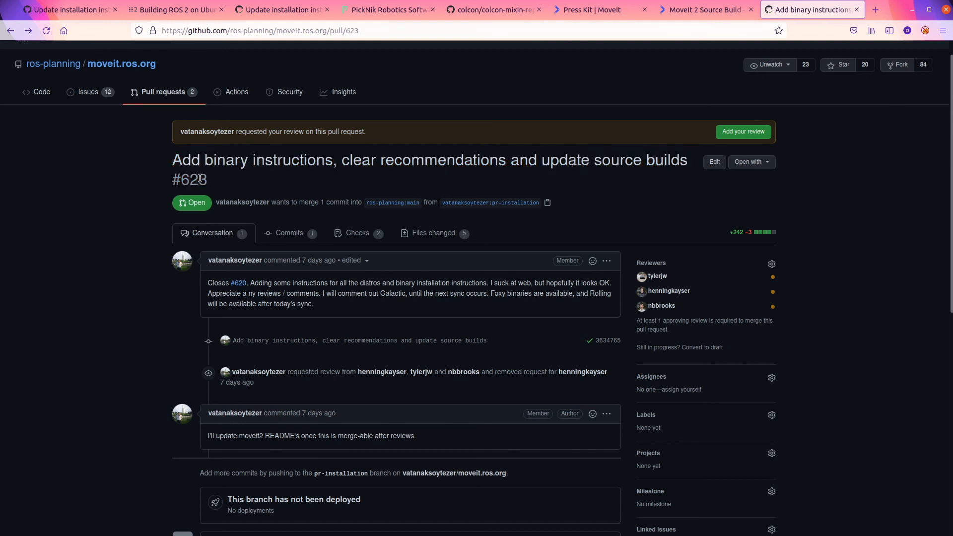
mouse_move(592, 177)
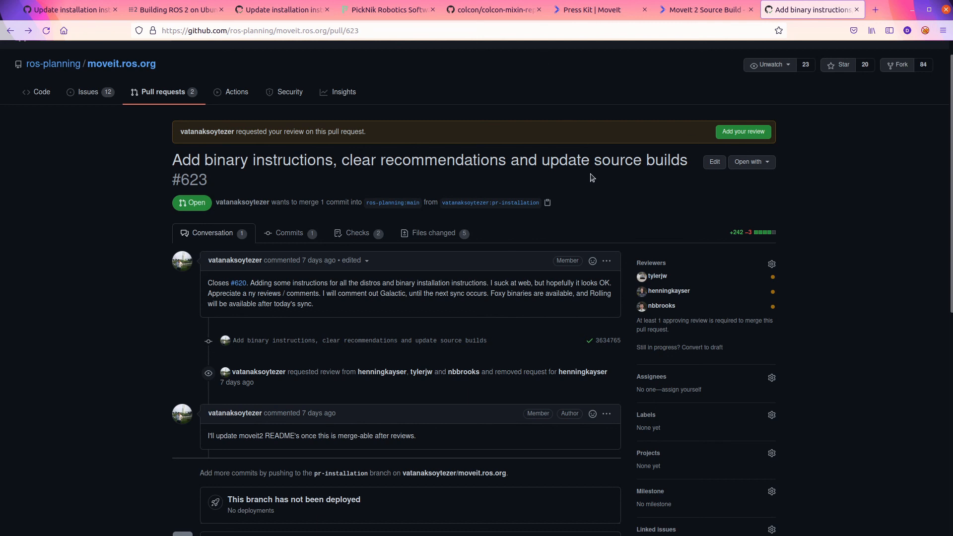
mouse_move(407, 251)
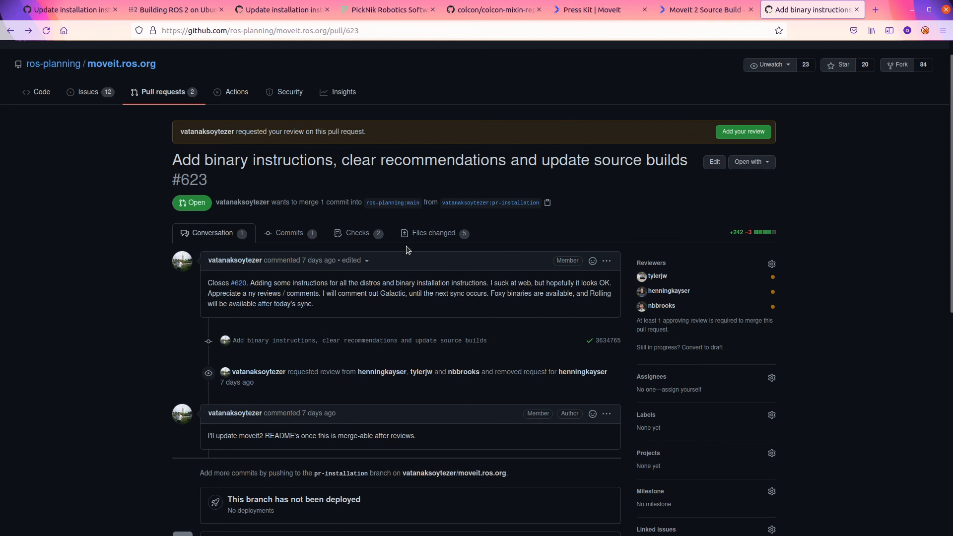